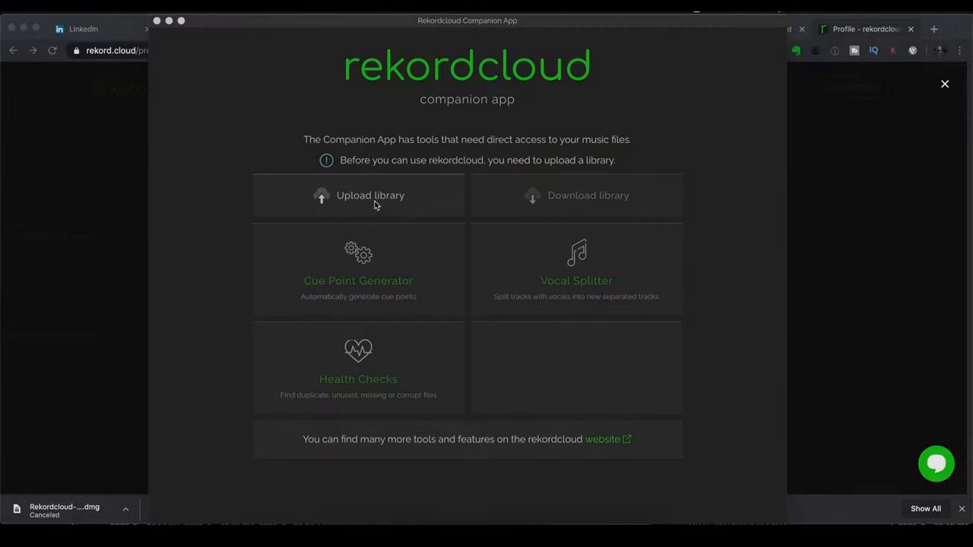
Start a full upload of the Serato library, sending all tracks and crates to rekordcloud
click(370, 196)
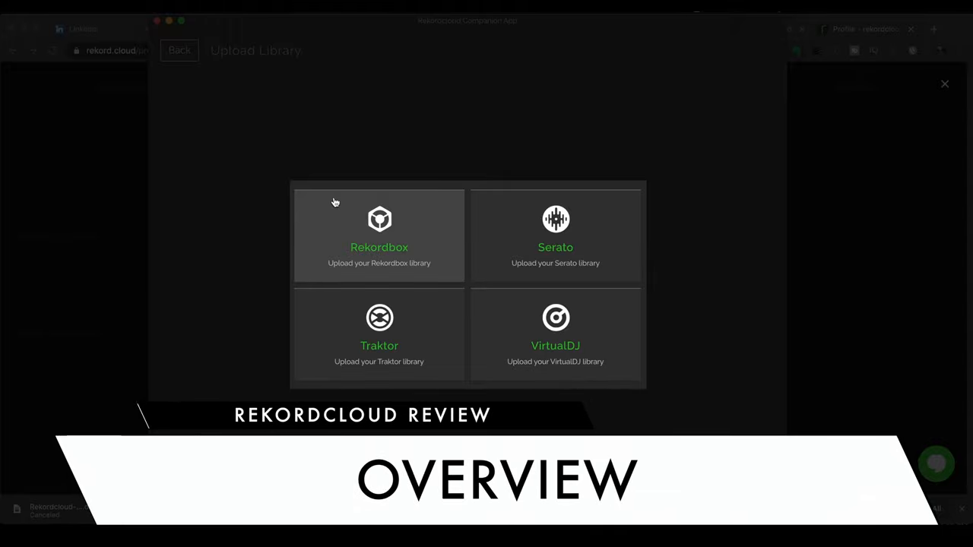
click(555, 236)
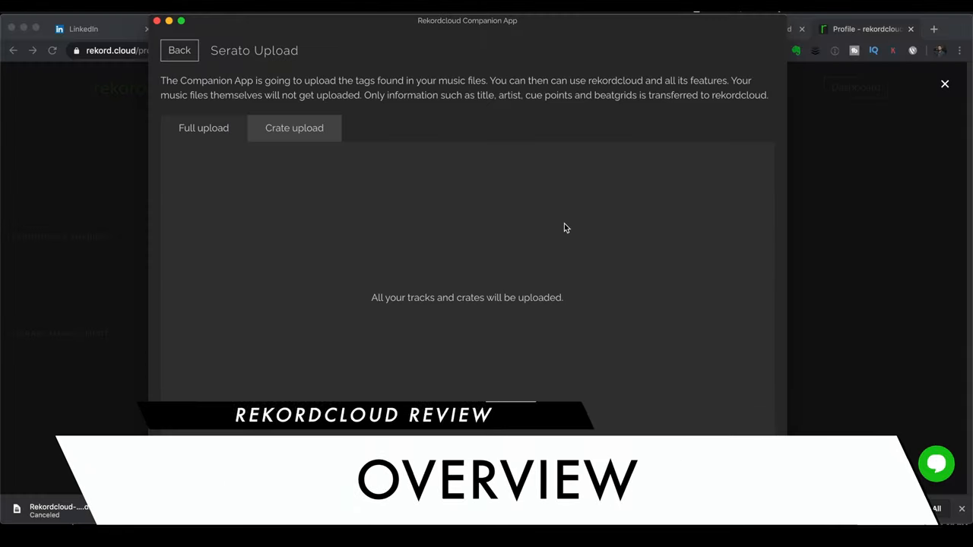
click(203, 127)
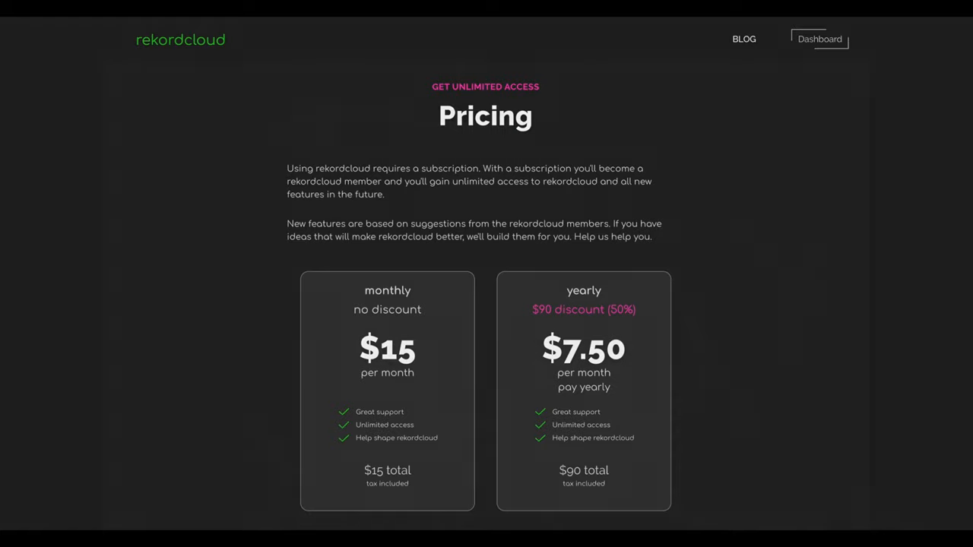
Show the library dashboard with 18 tracks, 1 playlist and the genre chart
click(819, 39)
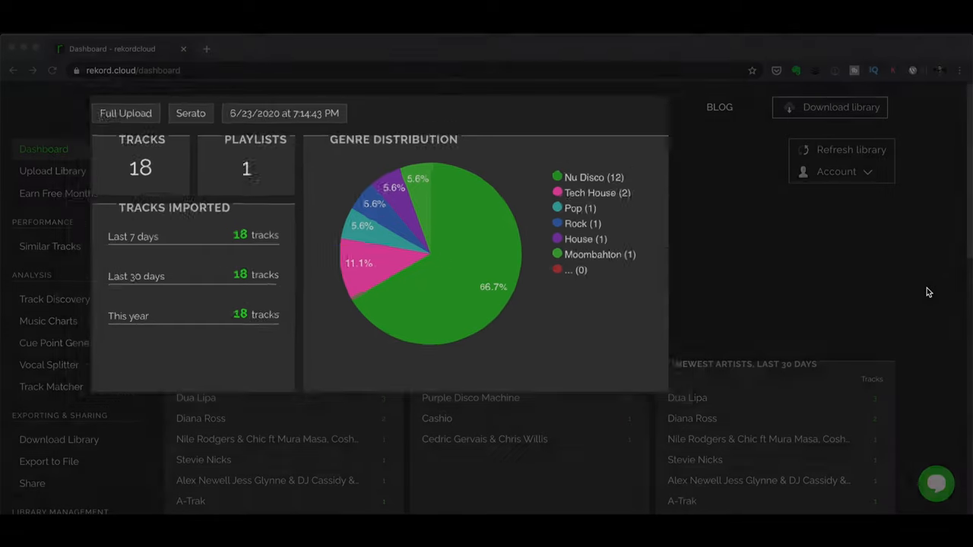
scroll(down, 3)
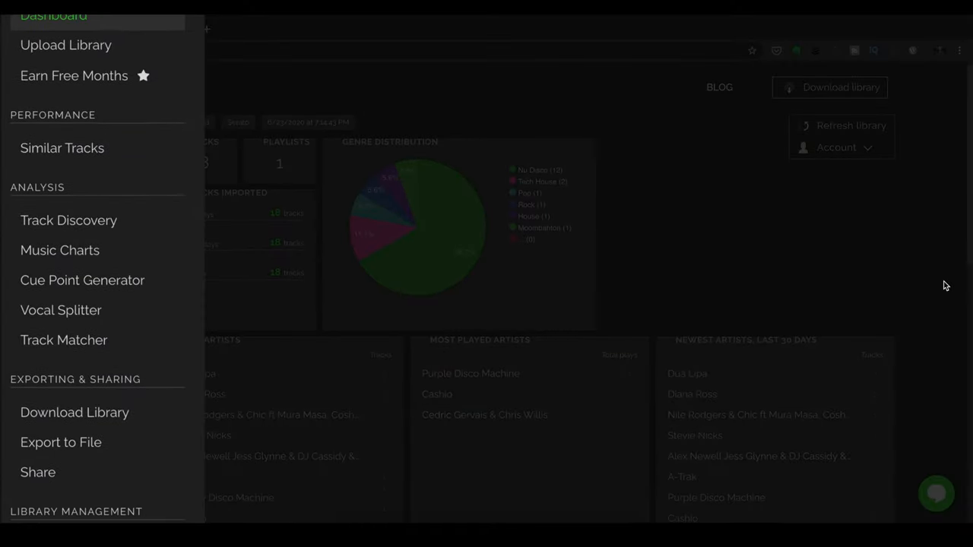
scroll(down, 3)
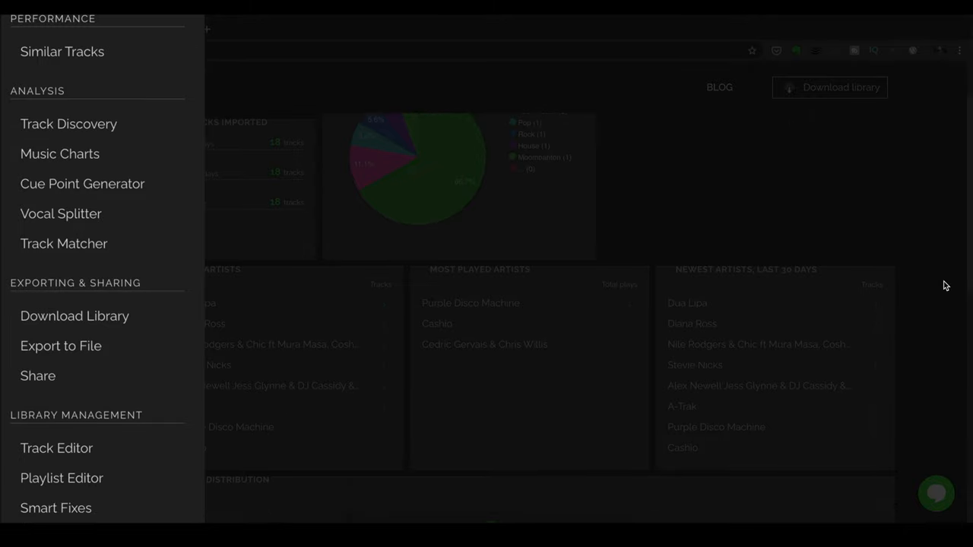
scroll(down, 3)
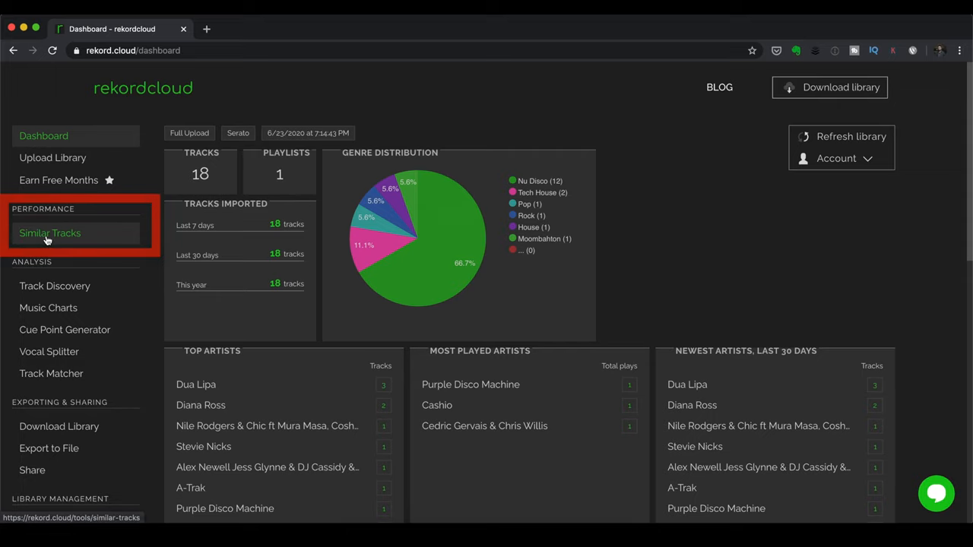
In Similar Tracks, set Dua Lipa's Future Nostalgia NOISEY MONKEY remix as the base track
click(49, 233)
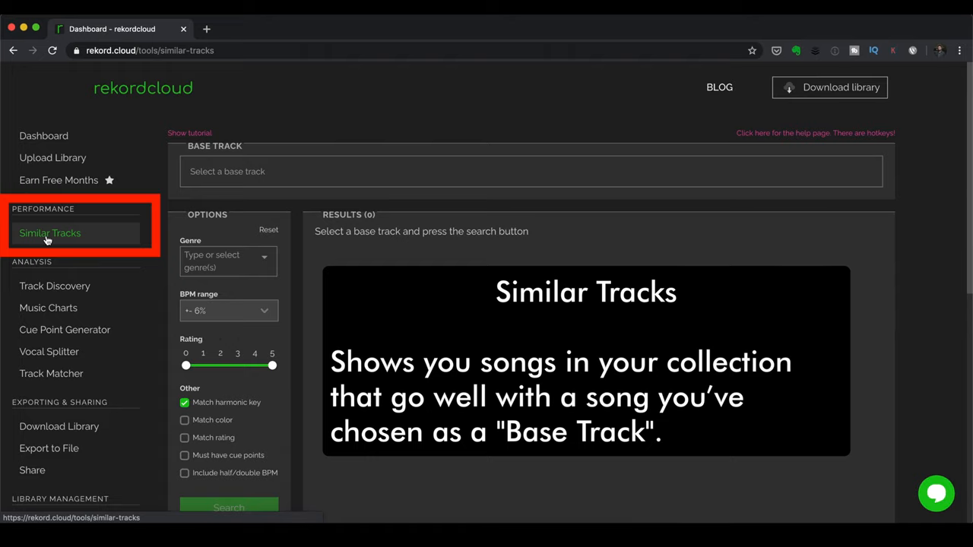
mouse_move(623, 225)
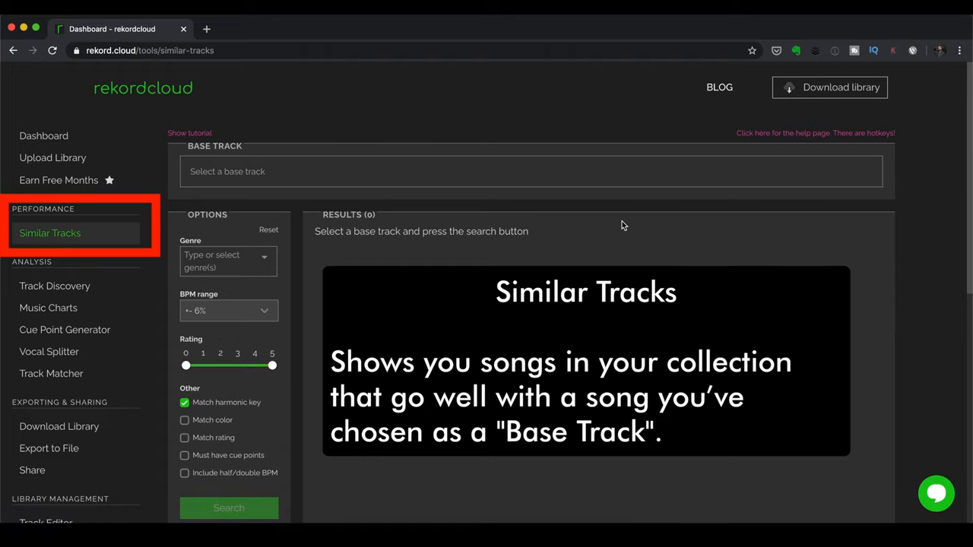
click(270, 171)
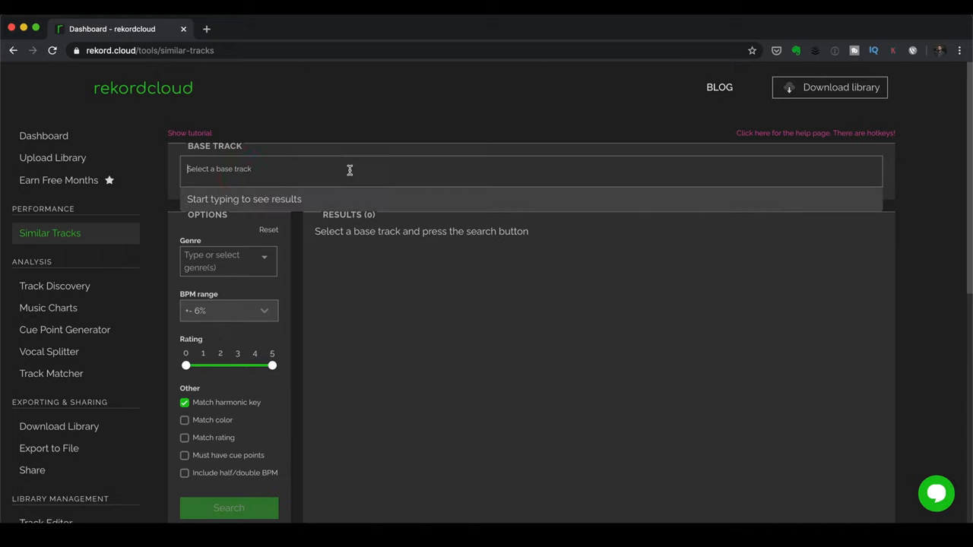
text(dua lipa)
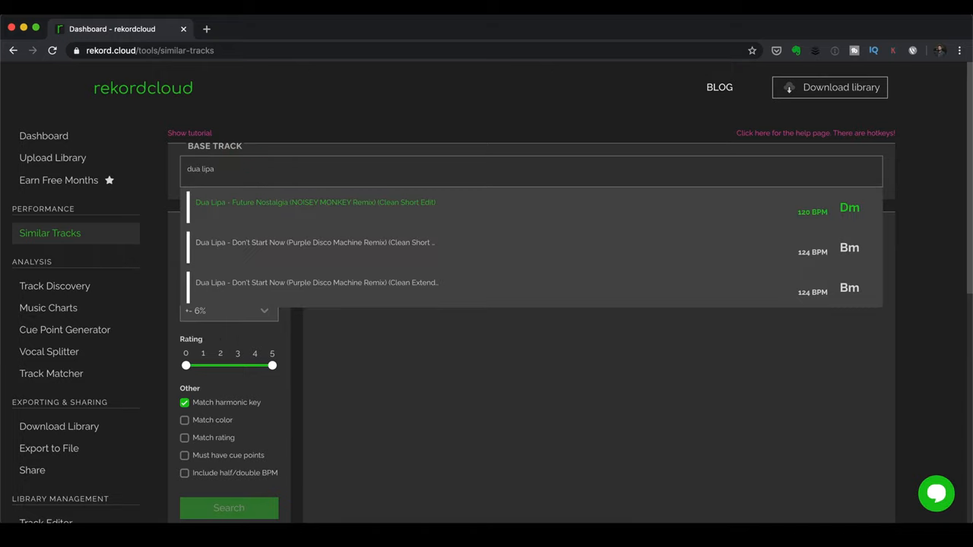
click(315, 202)
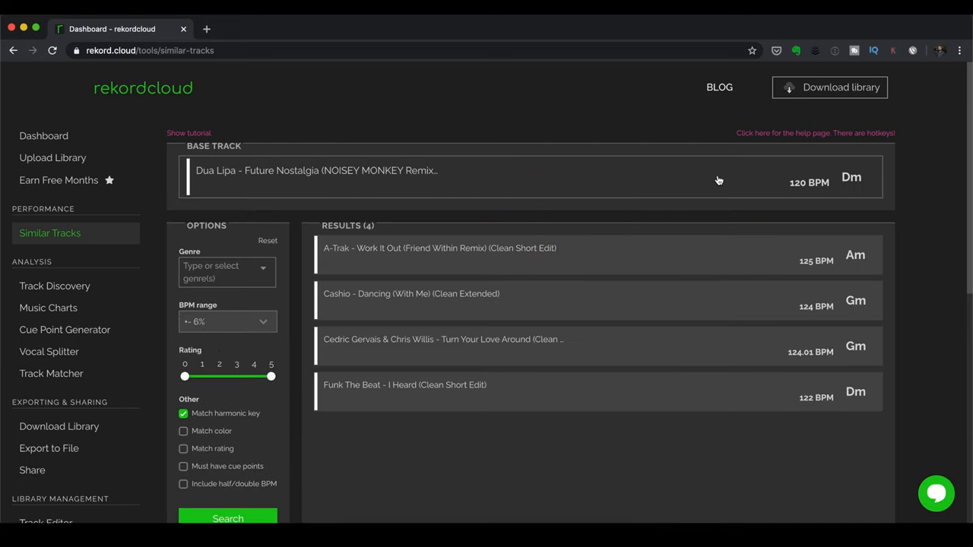
Review the Results list of four library tracks that mix well with the remix
scroll(down, 3)
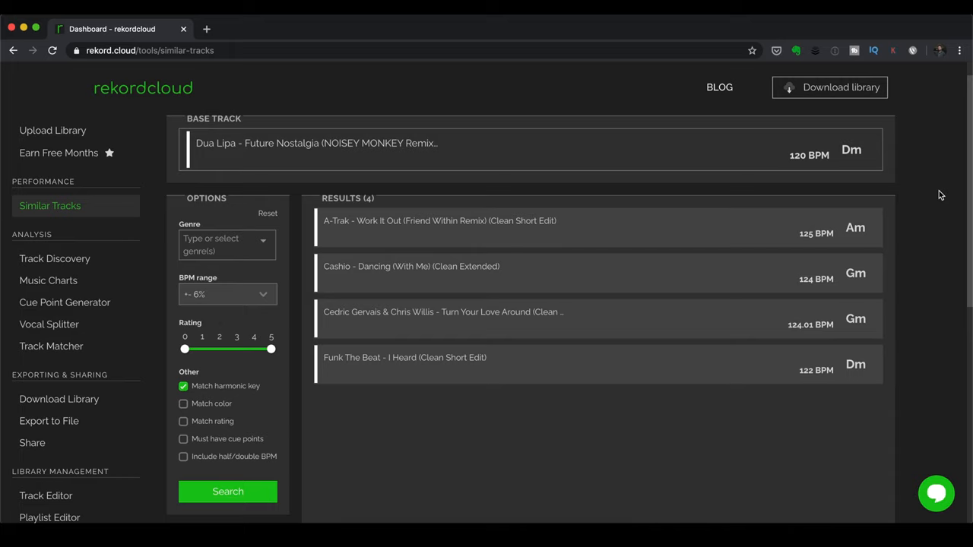
scroll(up, 3)
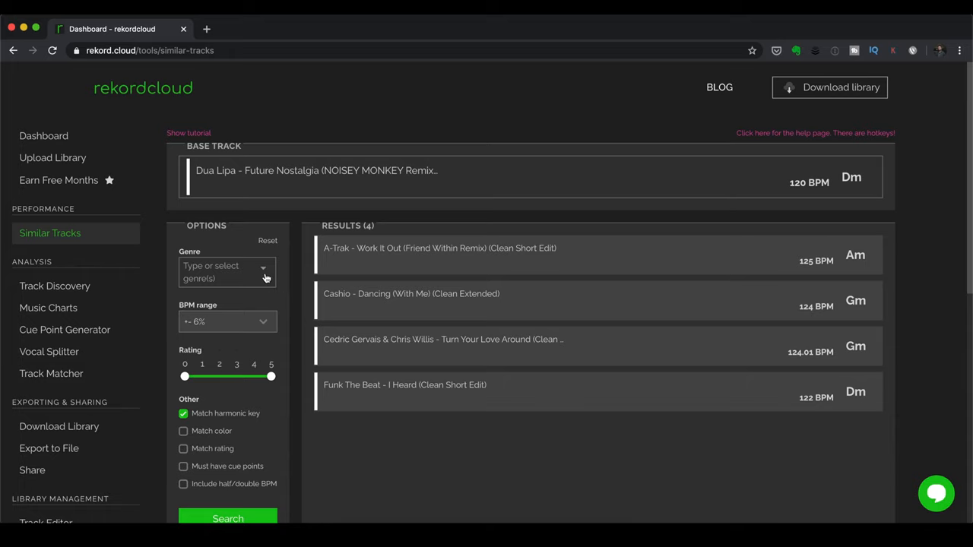
scroll(down, 3)
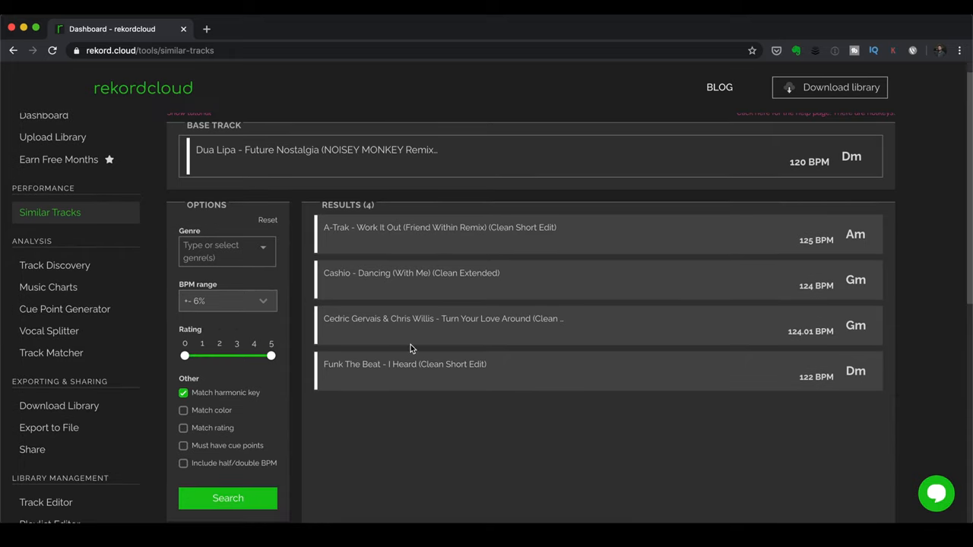
scroll(down, 3)
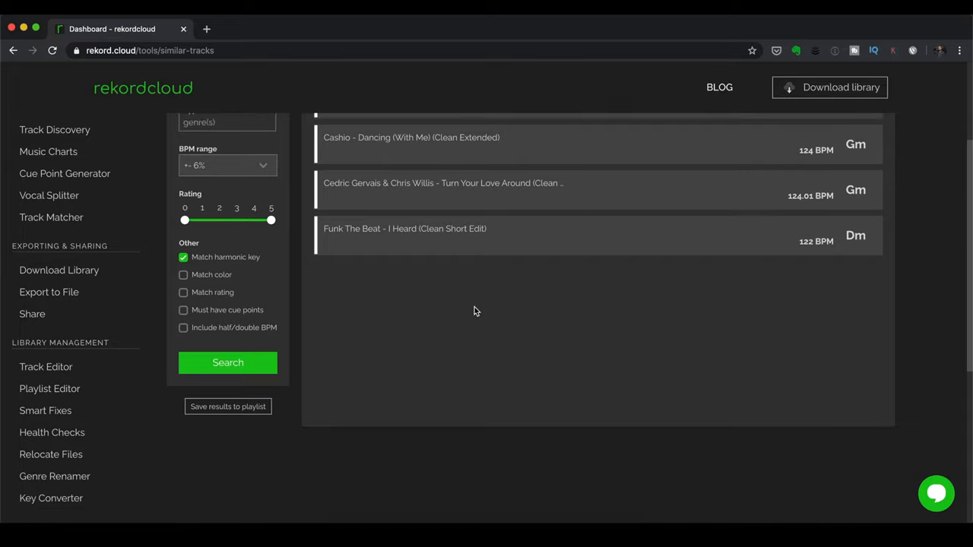
scroll(up, 3)
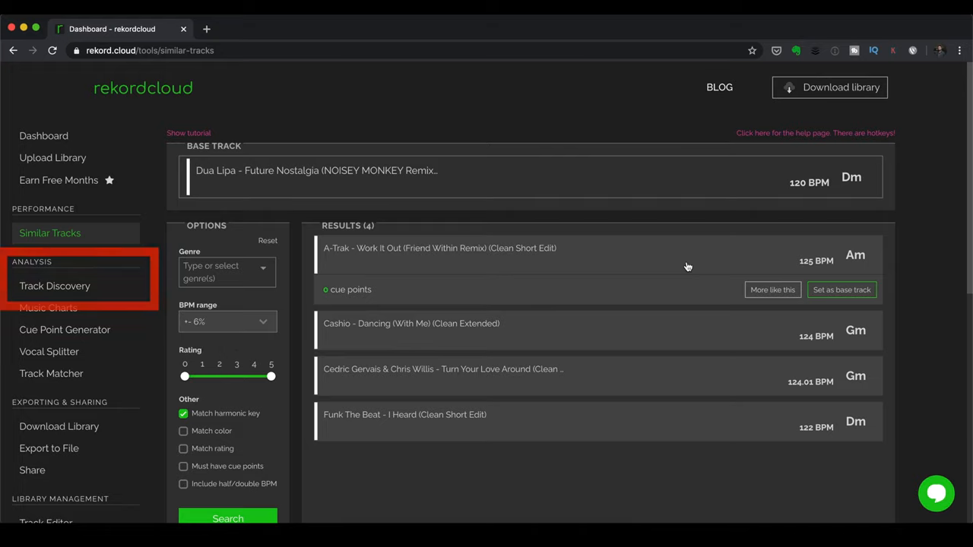
mouse_move(54, 286)
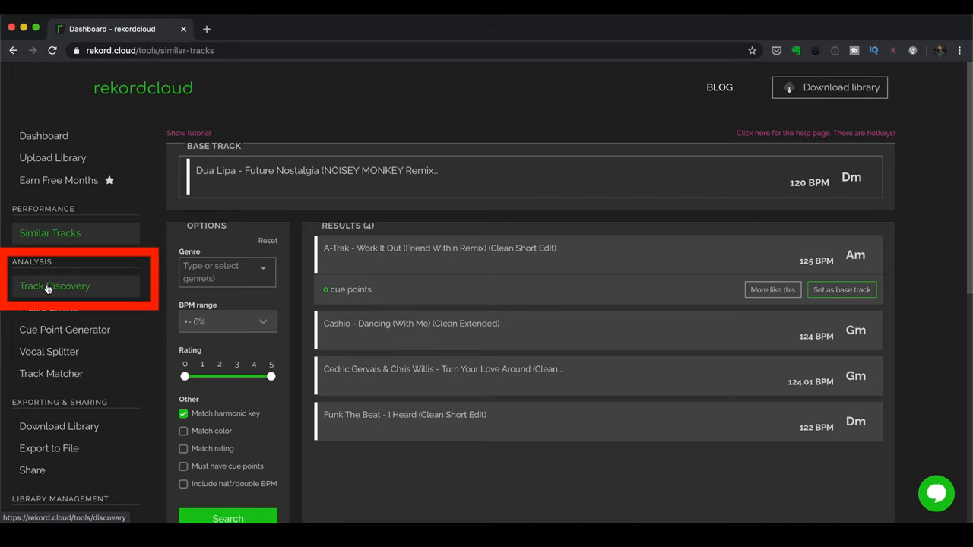
In Track Discovery's Music Charts, load the Philippines Dance chart
click(54, 285)
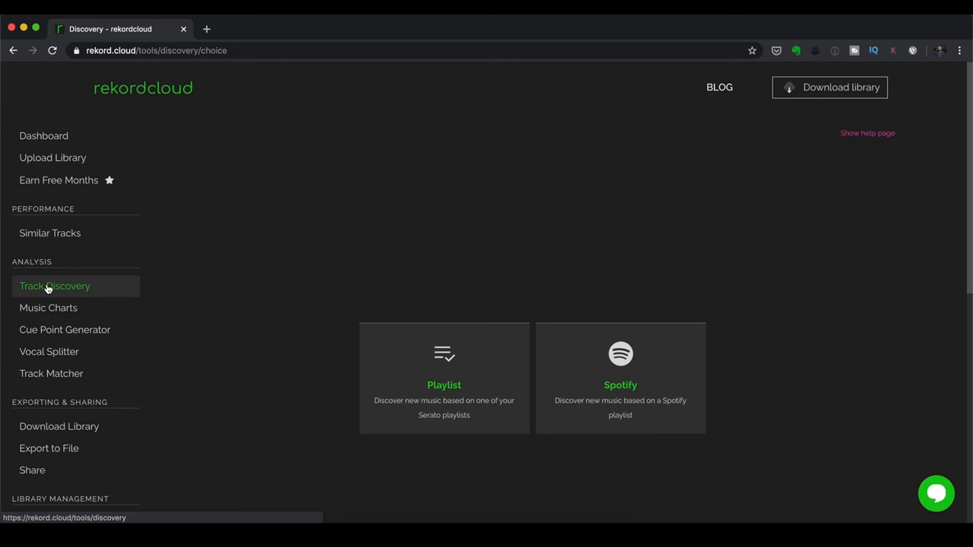
mouse_move(48, 308)
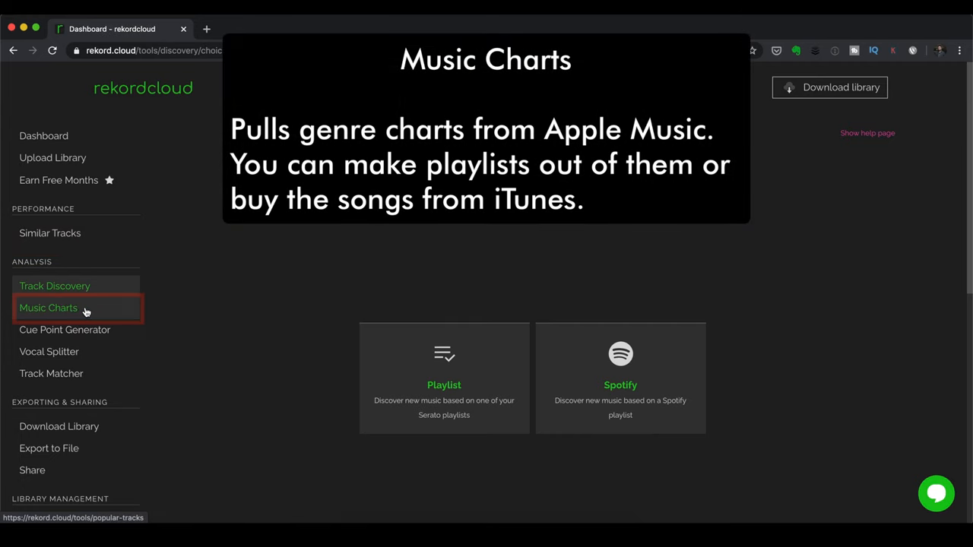
click(49, 308)
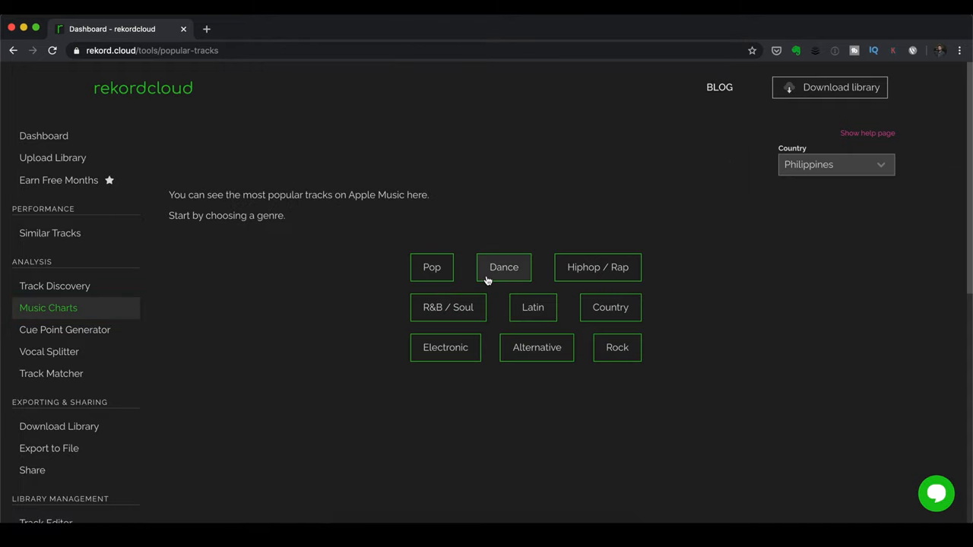
click(503, 267)
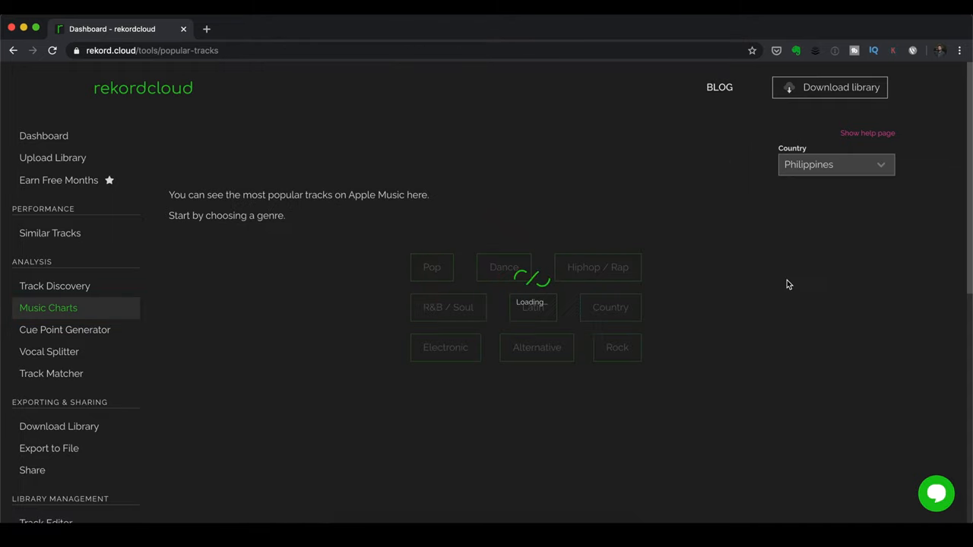
click(503, 267)
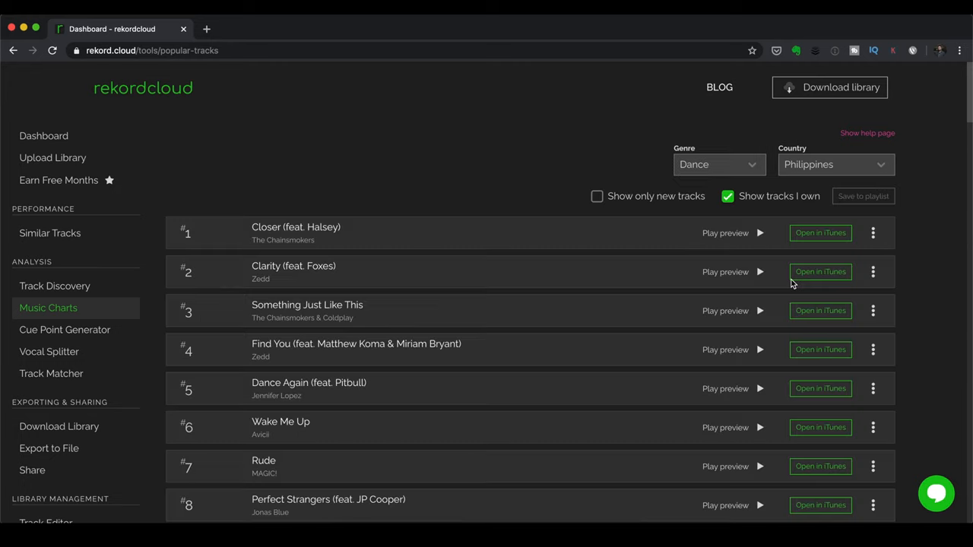
mouse_move(726, 271)
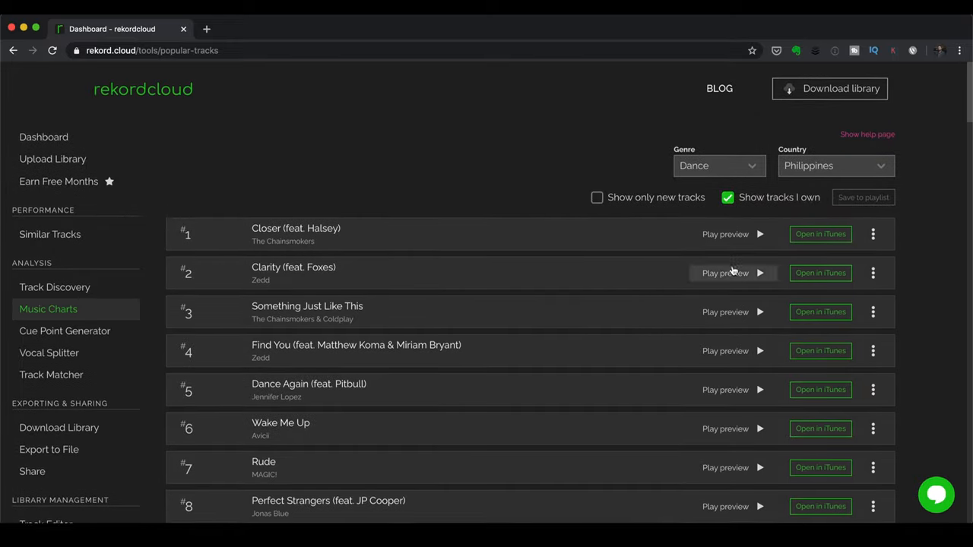
Preview Closer (feat. Halsey) and show it flagged as a track already owned
click(760, 233)
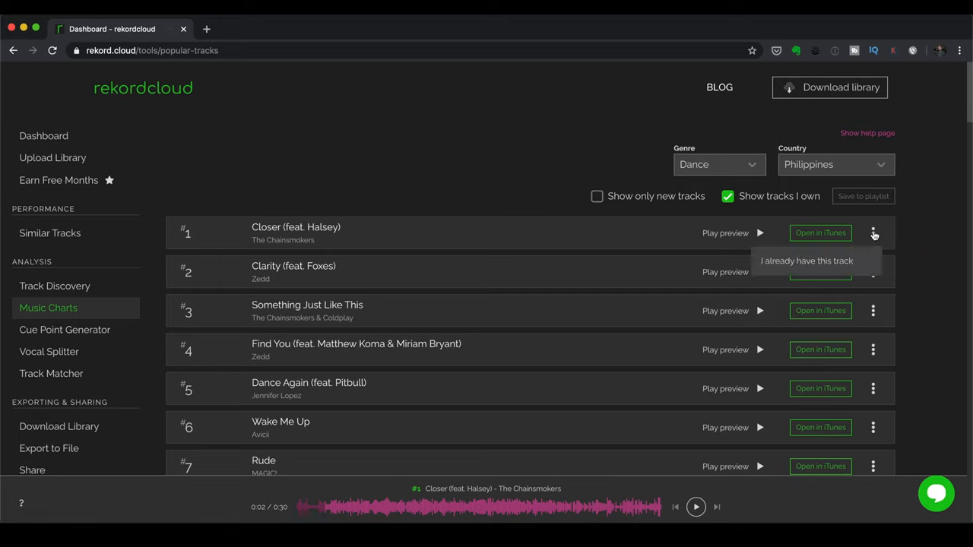
mouse_move(850, 277)
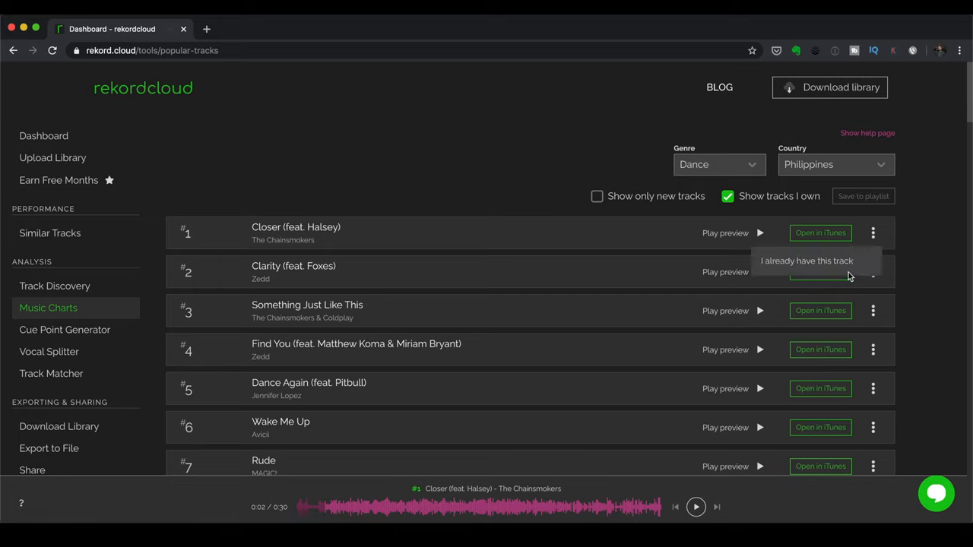
mouse_move(589, 283)
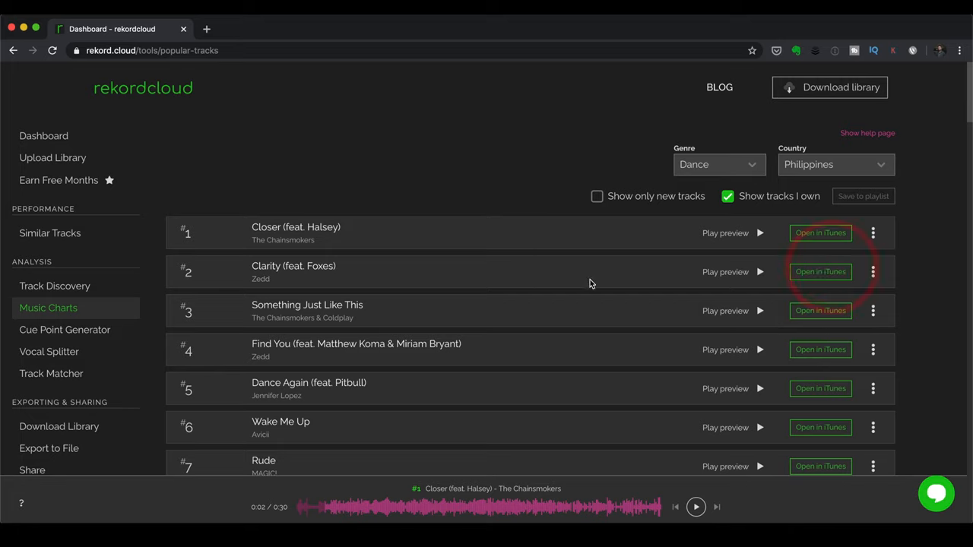
click(727, 196)
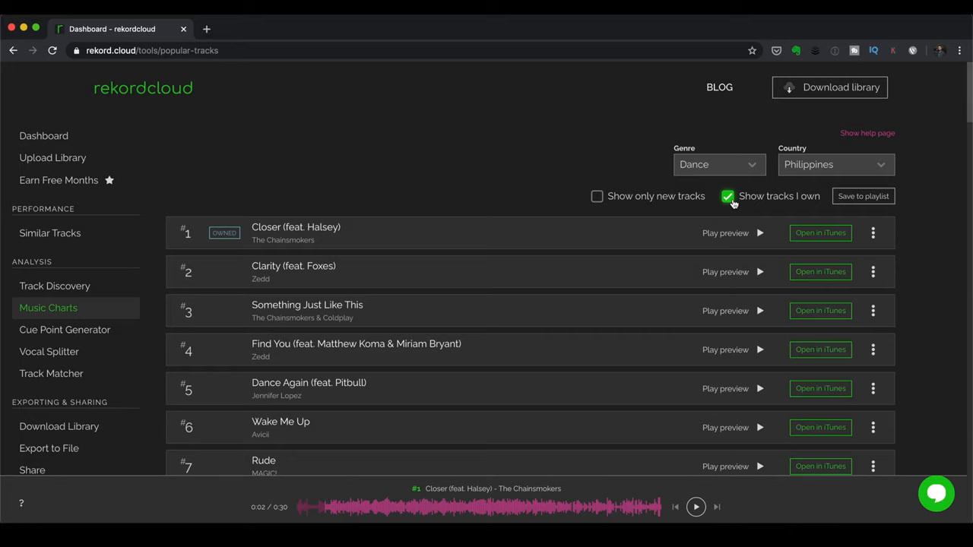
mouse_move(863, 196)
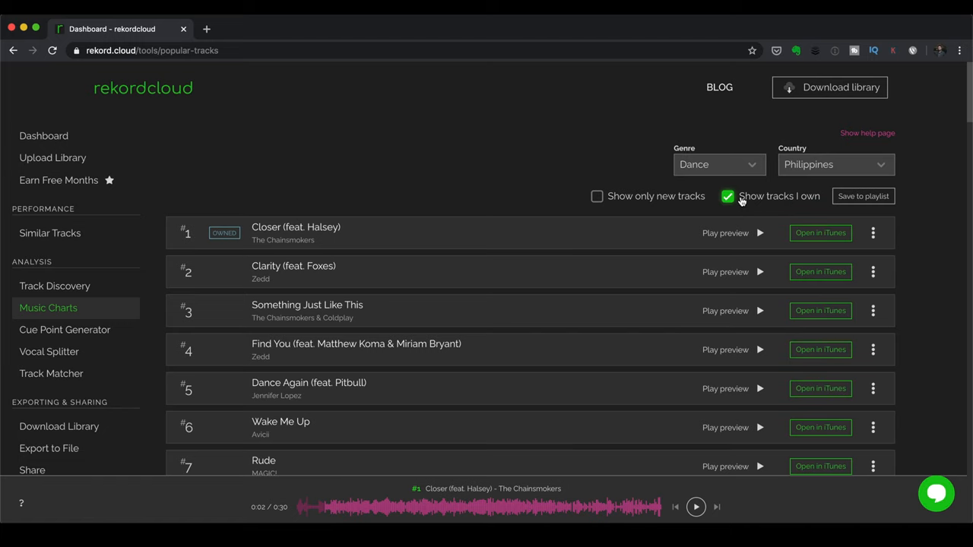
Leave the charts and bring up the vocal splitter tool in the Companion App
click(727, 196)
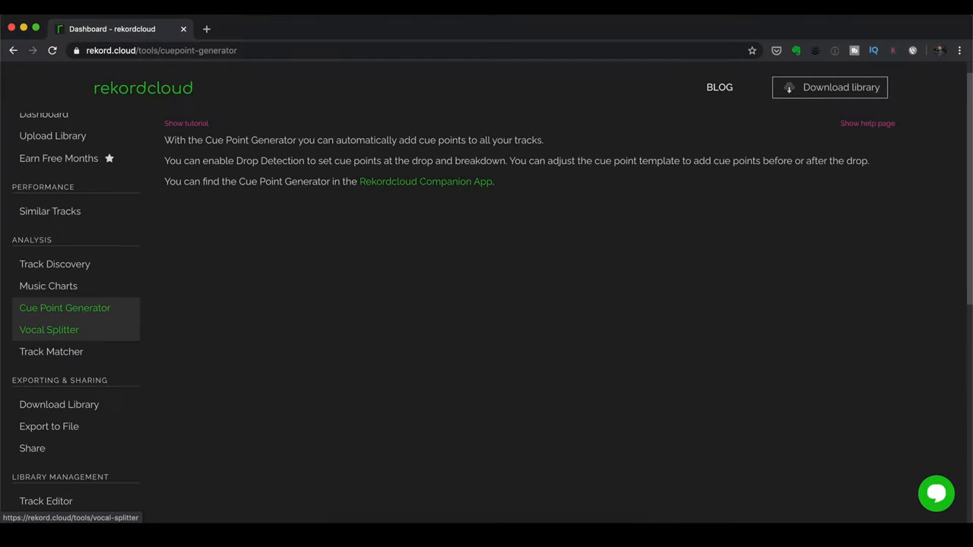
click(49, 329)
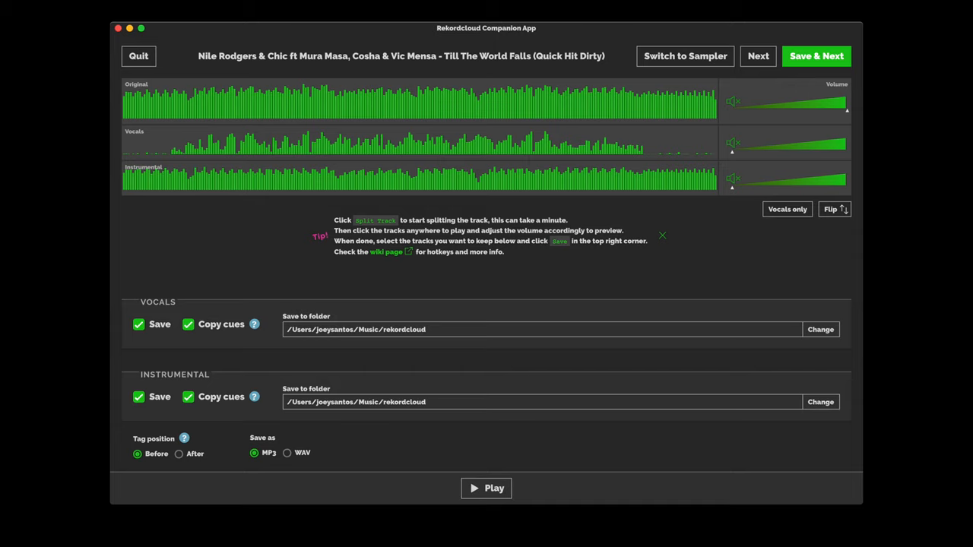
Preview the separated vocal and instrumental parts of Till The World Falls
click(51, 373)
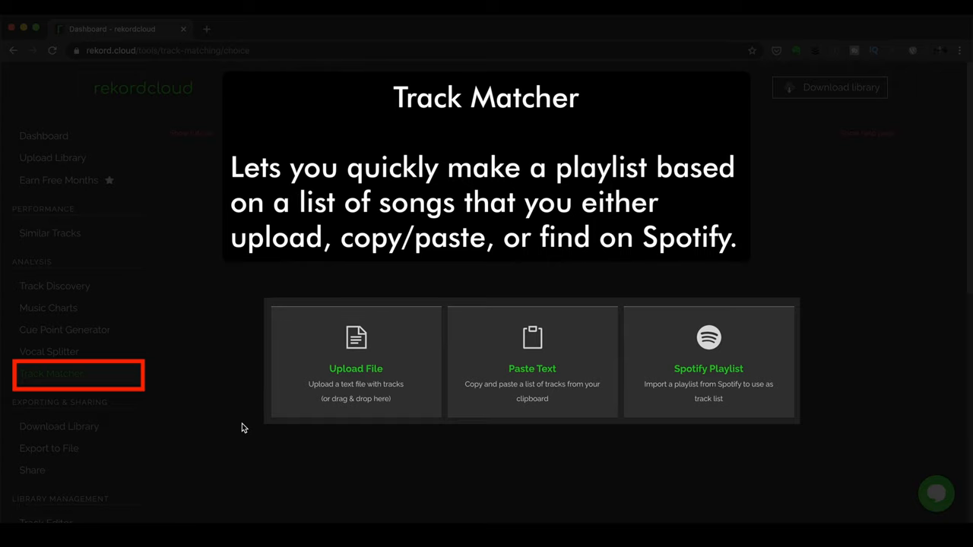
mouse_move(758, 467)
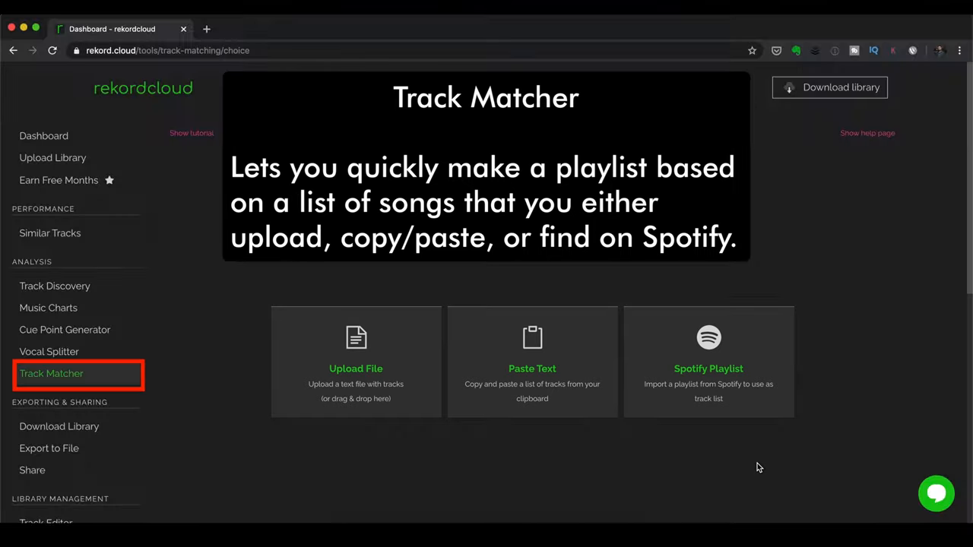
mouse_move(755, 467)
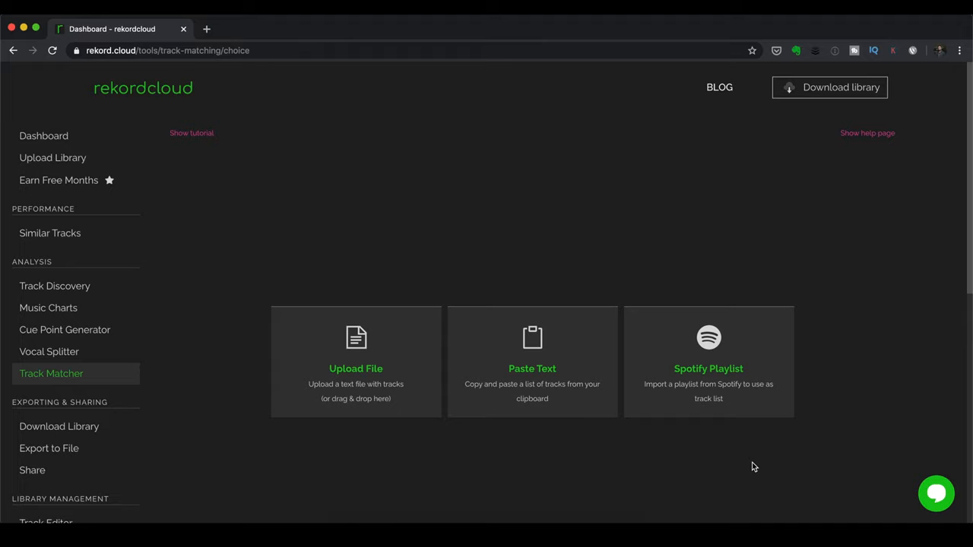
scroll(down, 3)
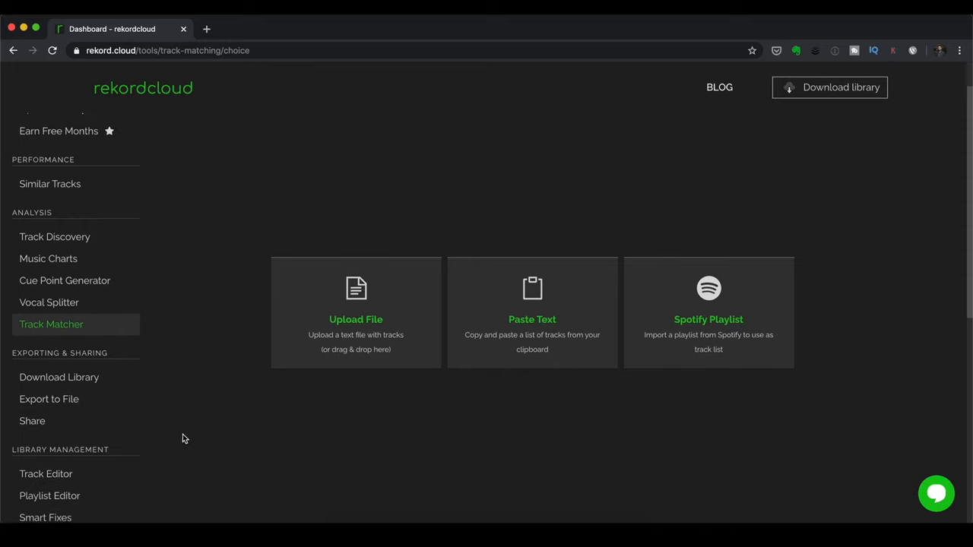
scroll(down, 3)
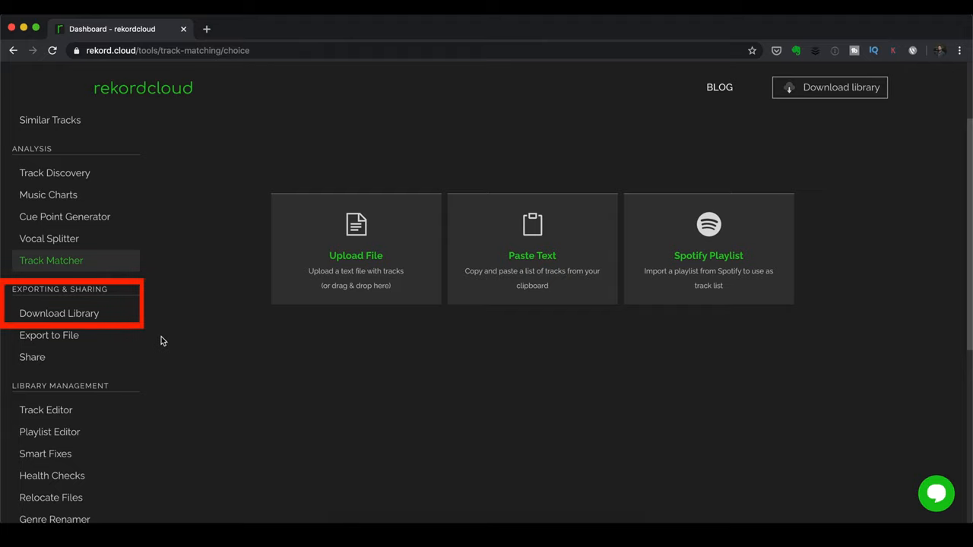
mouse_move(87, 317)
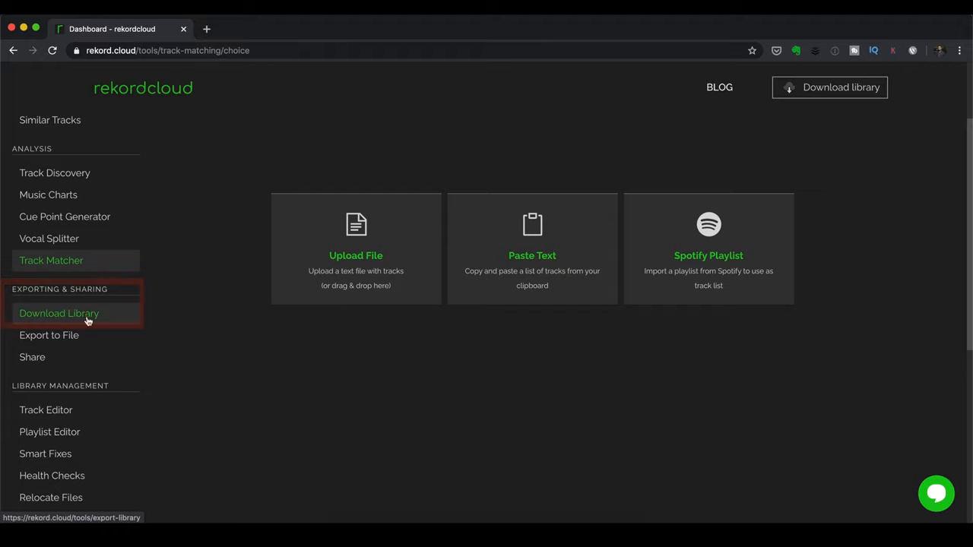
Start a full-library download, offering Rekordbox, Traktor, VirtualDJ or Serato export
click(59, 313)
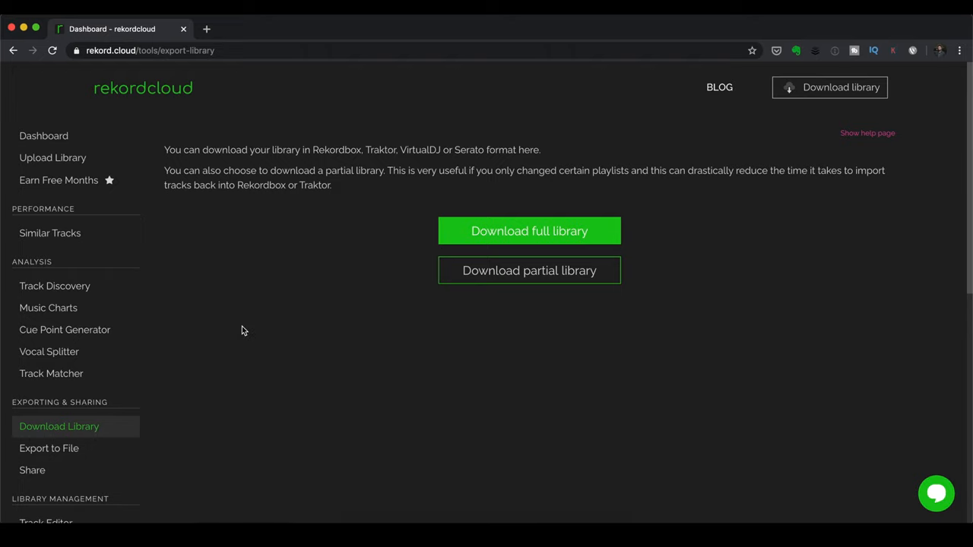
click(529, 231)
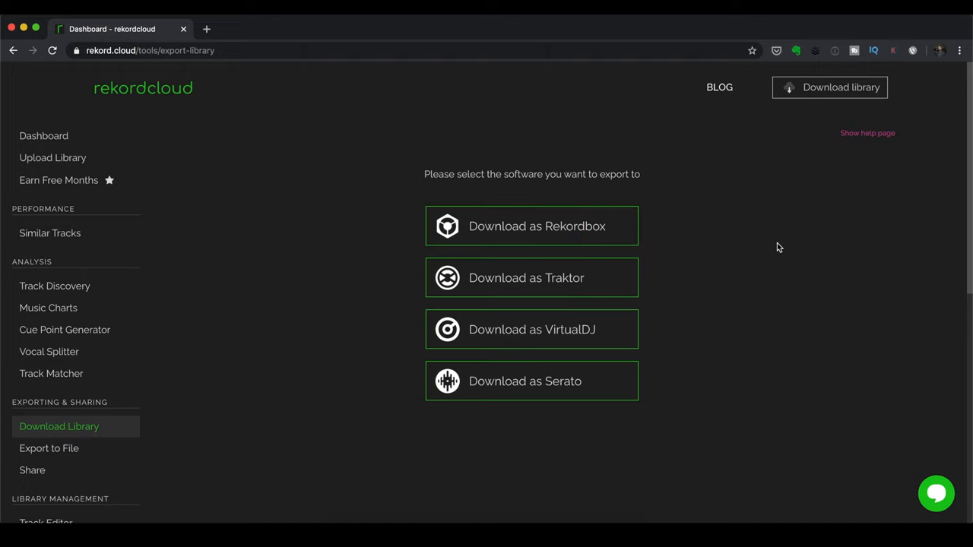
mouse_move(745, 324)
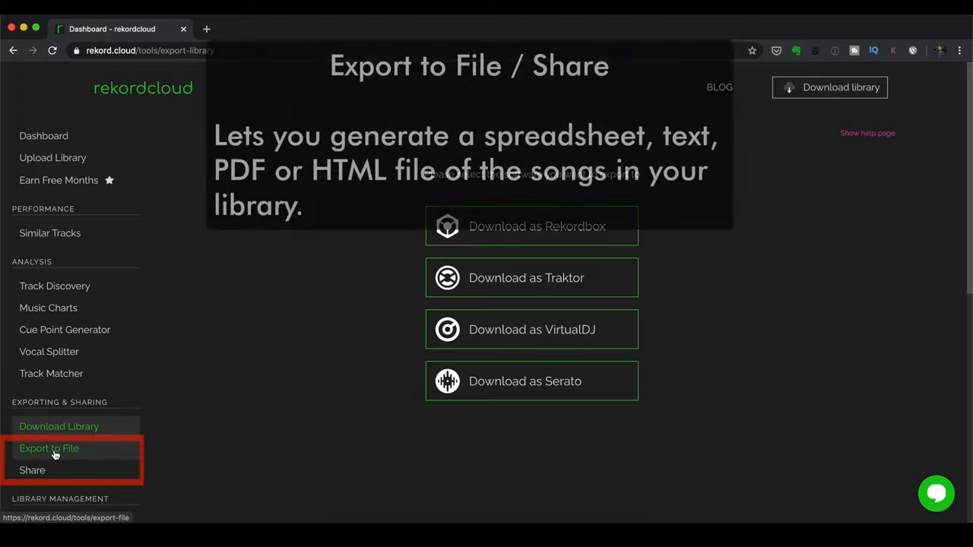
Bring up Export to File and then the Share page for a share-ready track list
click(49, 448)
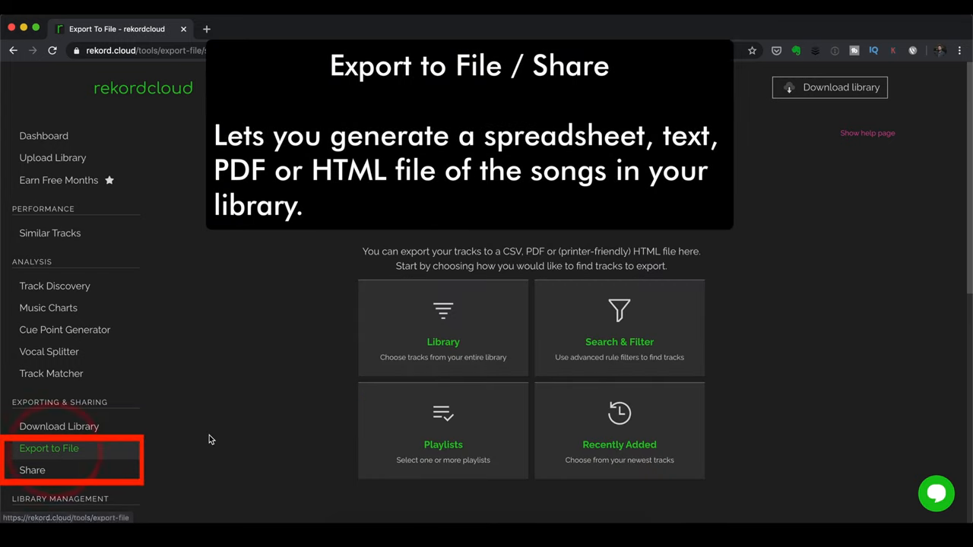
mouse_move(124, 464)
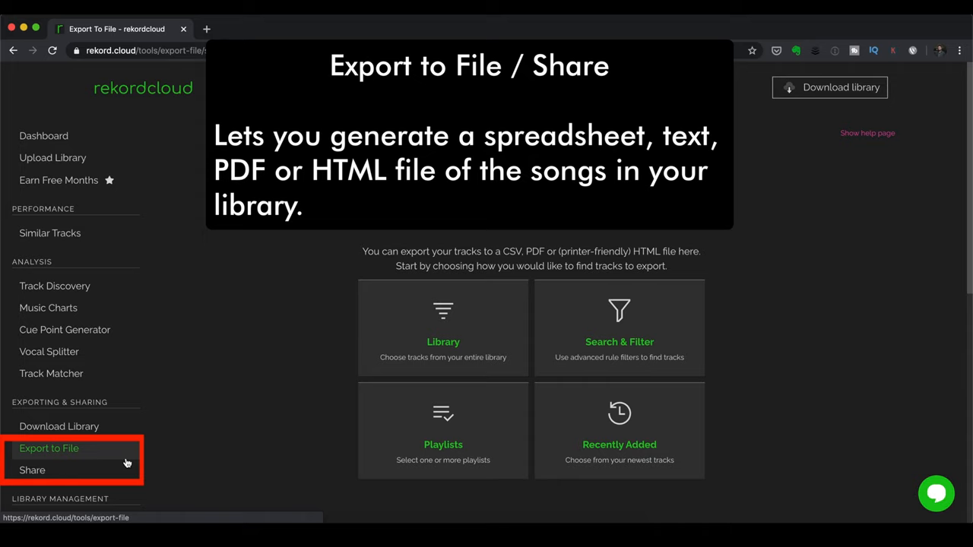
click(32, 470)
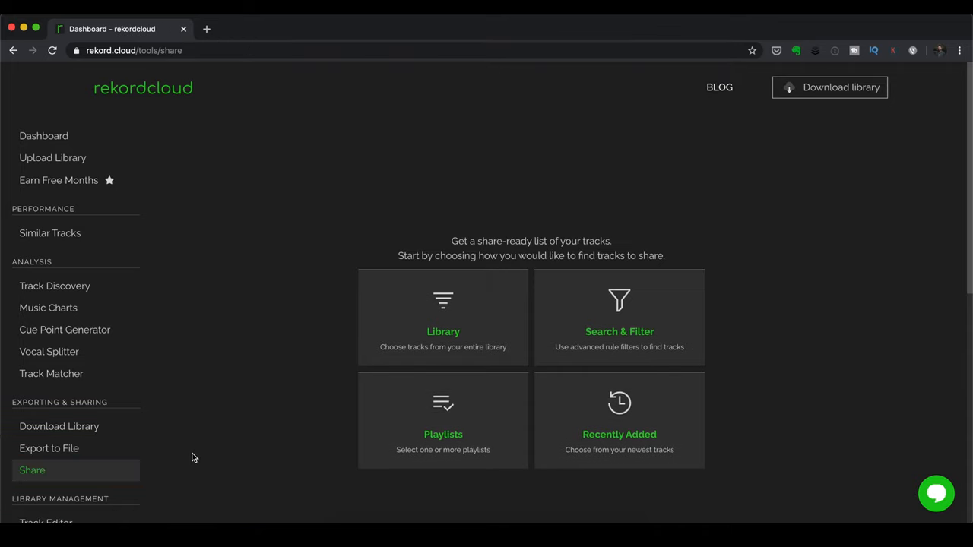
In Track Editor, select Edge Of Seventeen from the whole library and view its tags
scroll(down, 3)
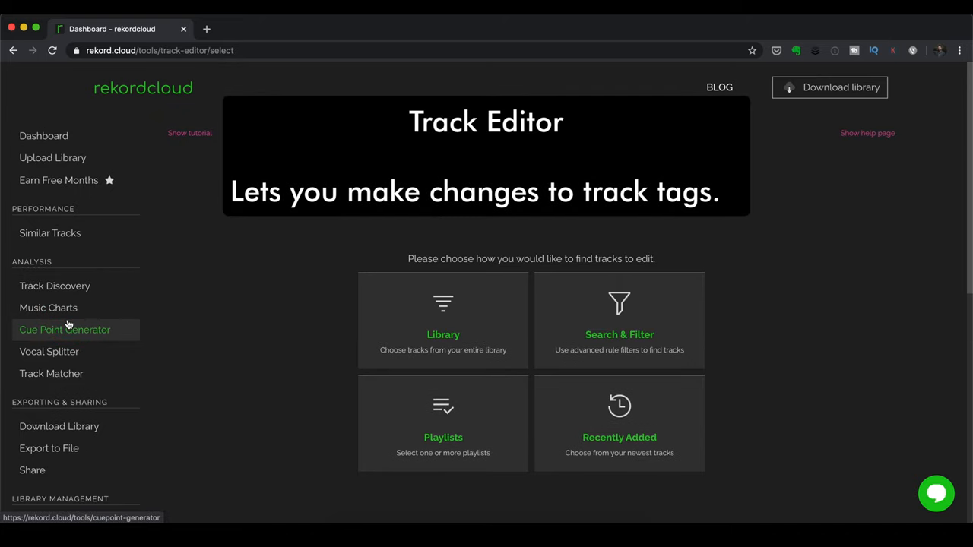
mouse_move(490, 330)
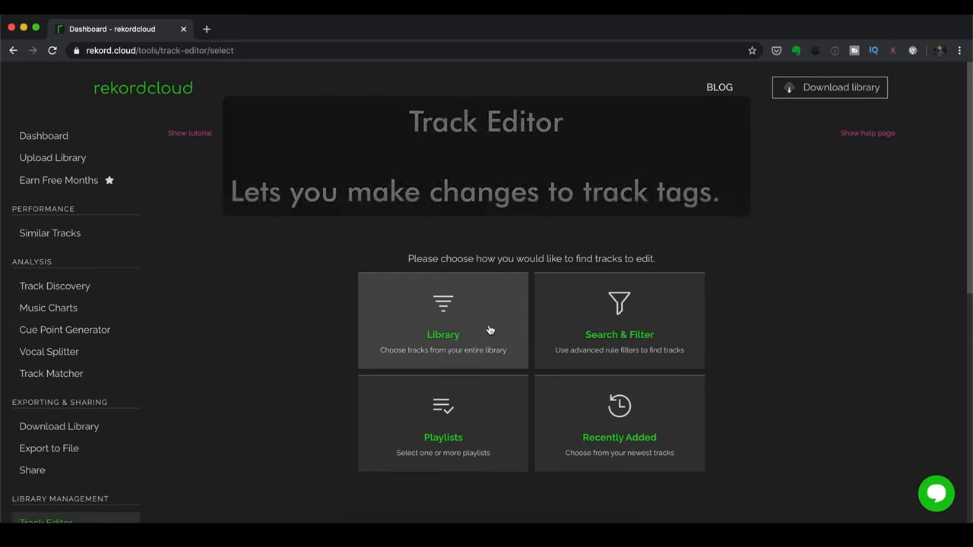
click(443, 319)
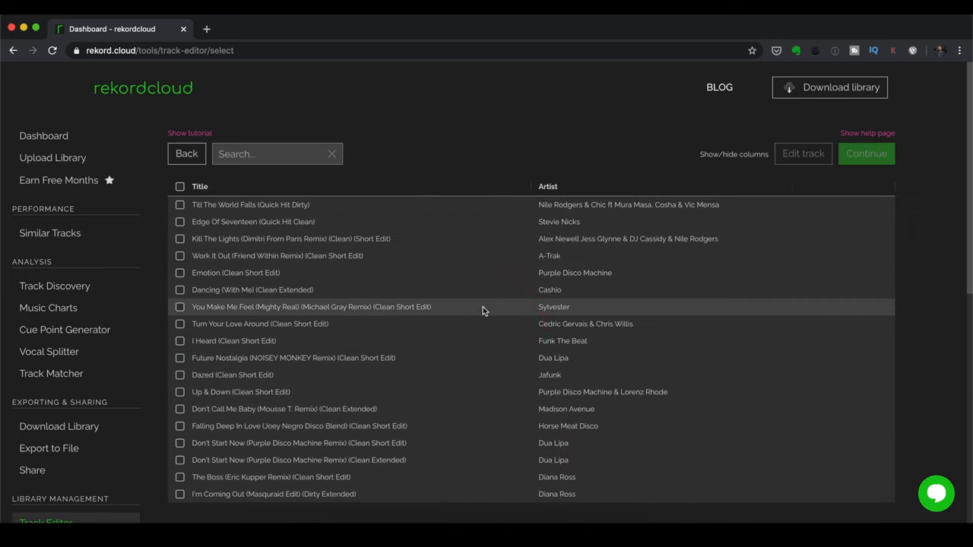
click(180, 221)
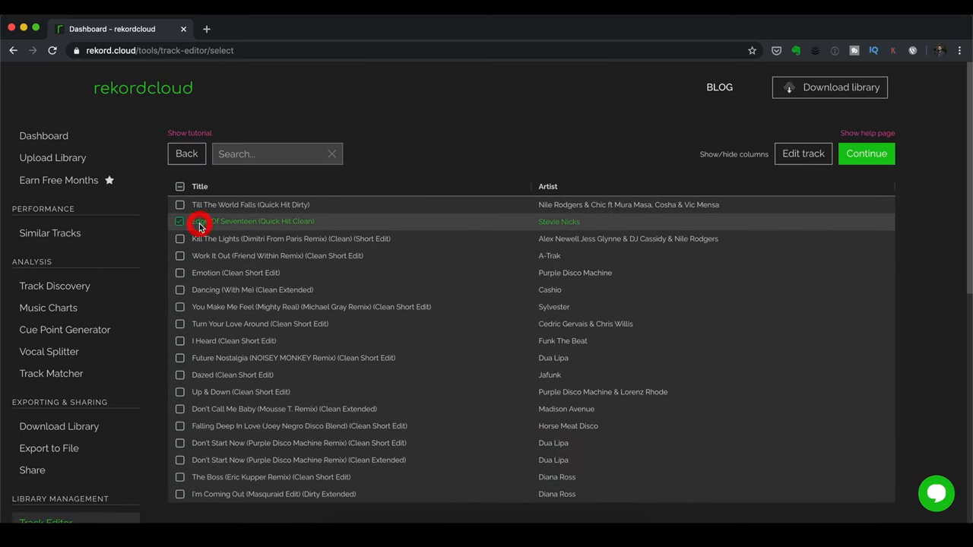
mouse_move(803, 153)
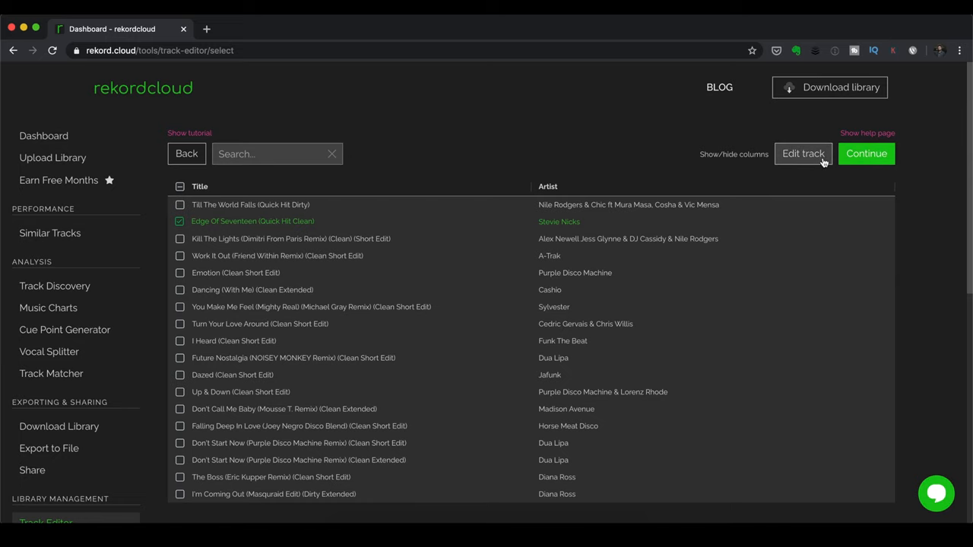
click(803, 154)
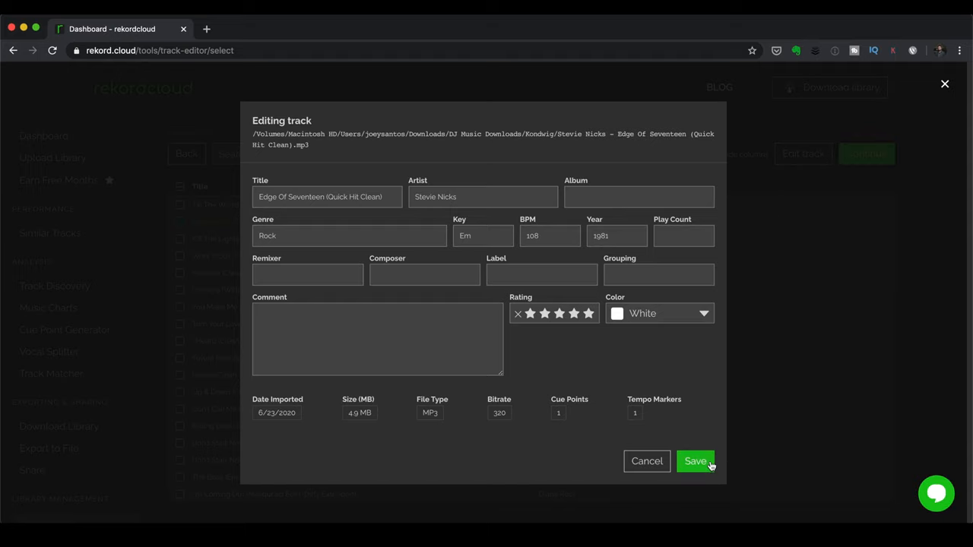
Save the track details and continue to the batch editing options for that one track
click(695, 462)
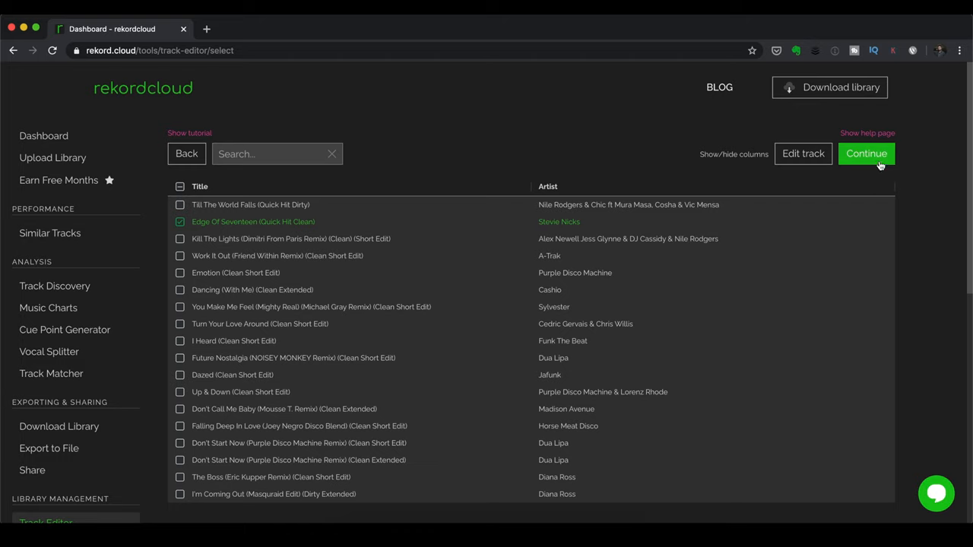
click(866, 154)
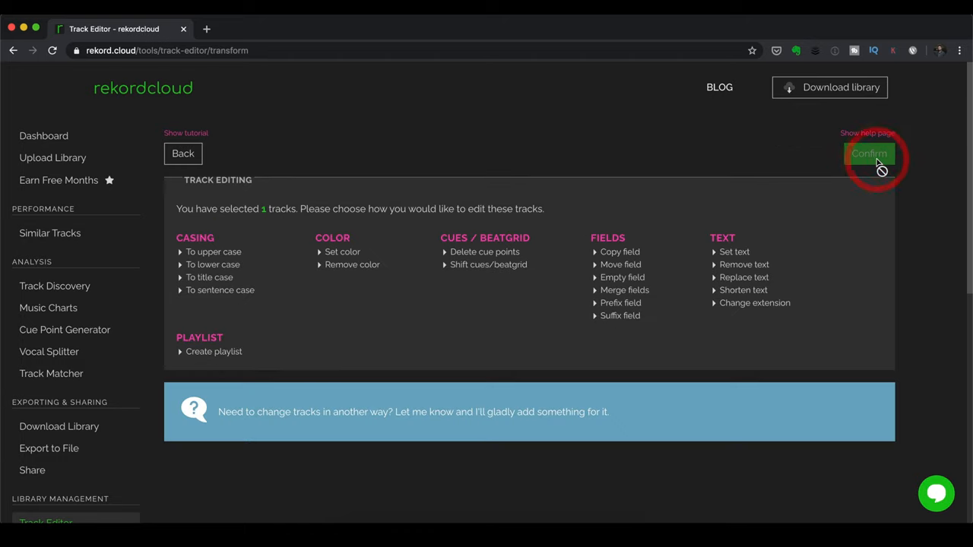
click(869, 152)
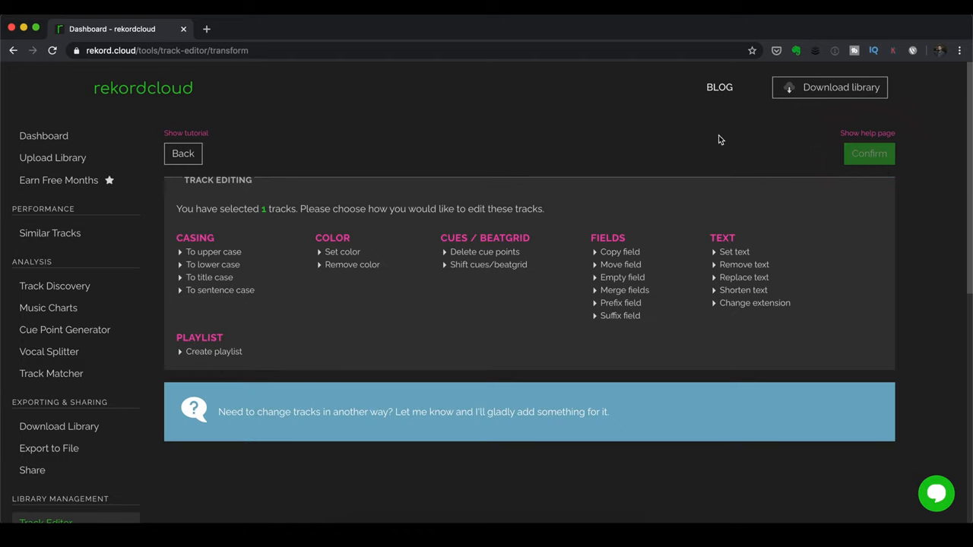
mouse_move(261, 253)
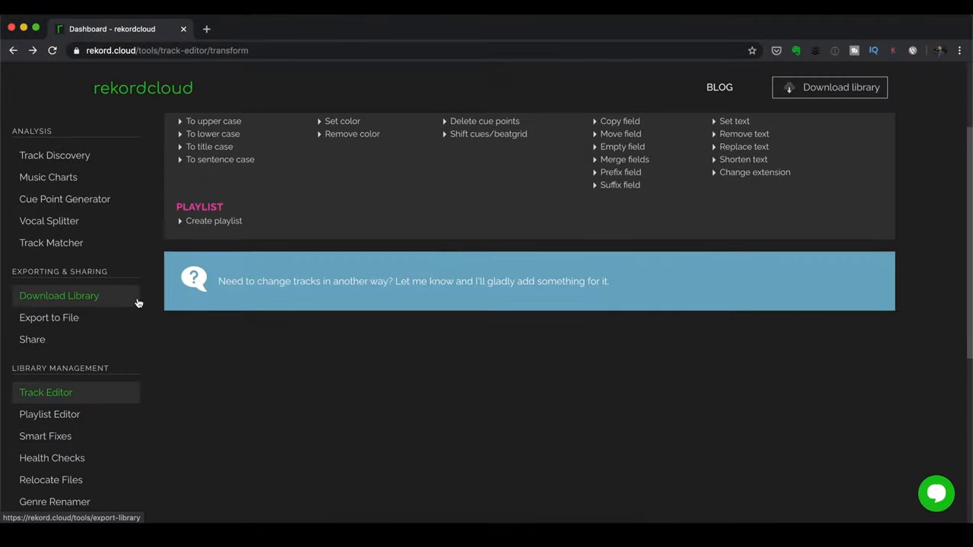
In Playlist Editor, select the Disco playlist and inspect its 18 tracks
click(49, 414)
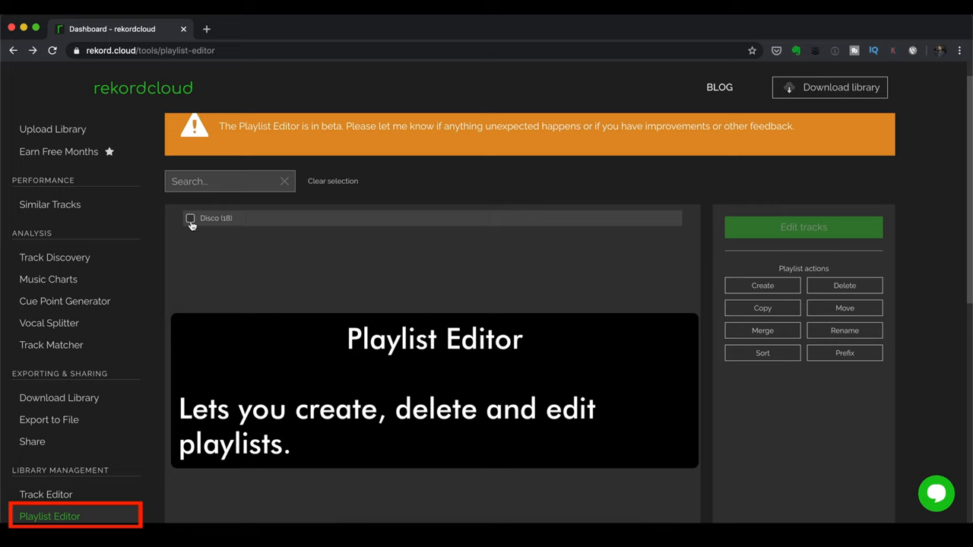
click(190, 218)
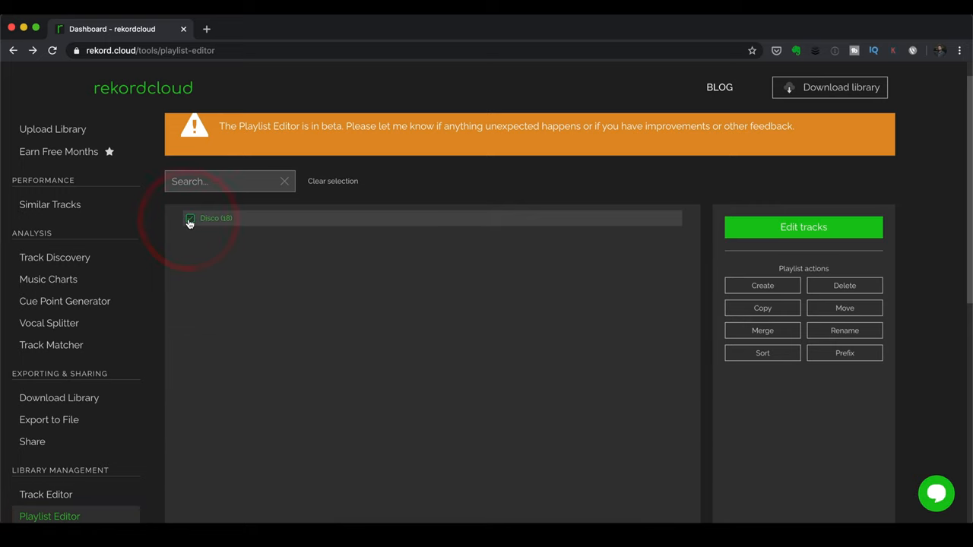
click(803, 226)
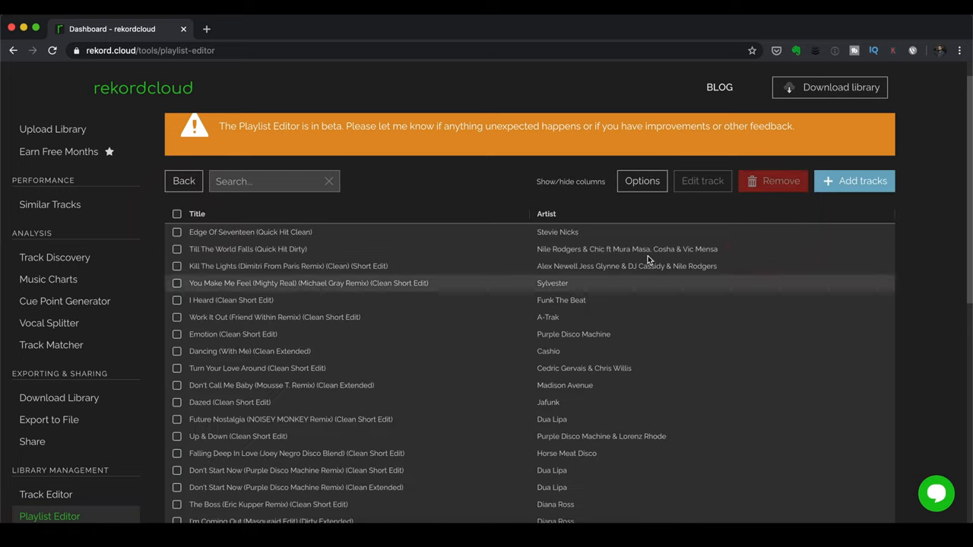
mouse_move(935, 206)
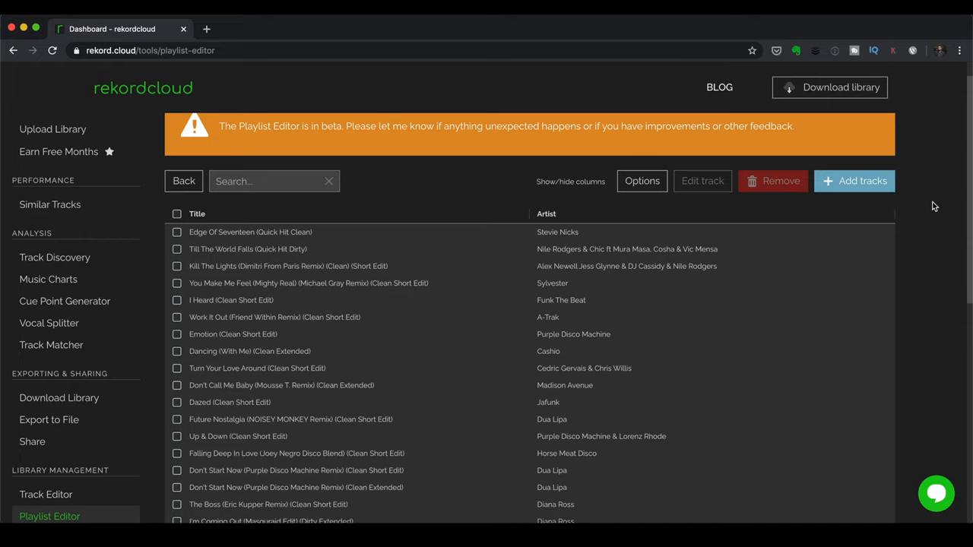
click(184, 181)
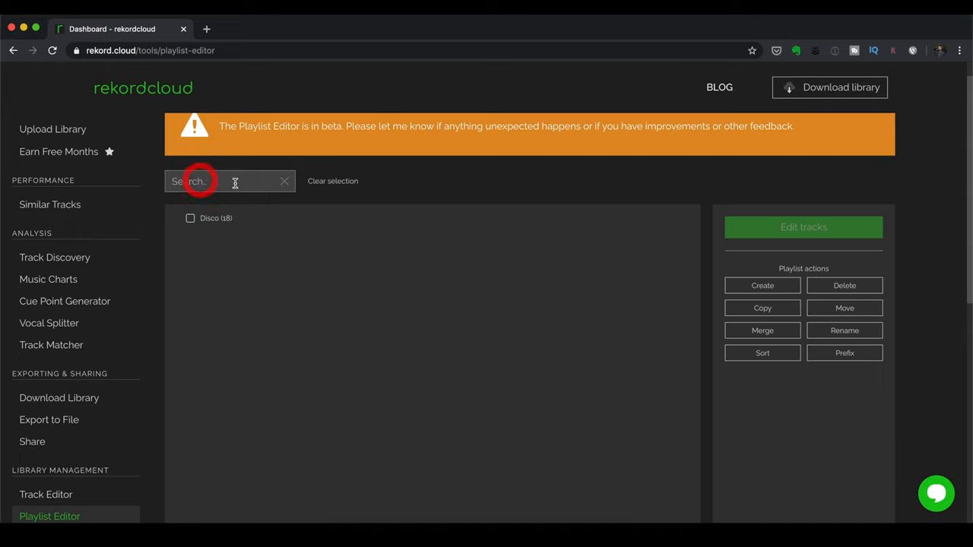
click(190, 218)
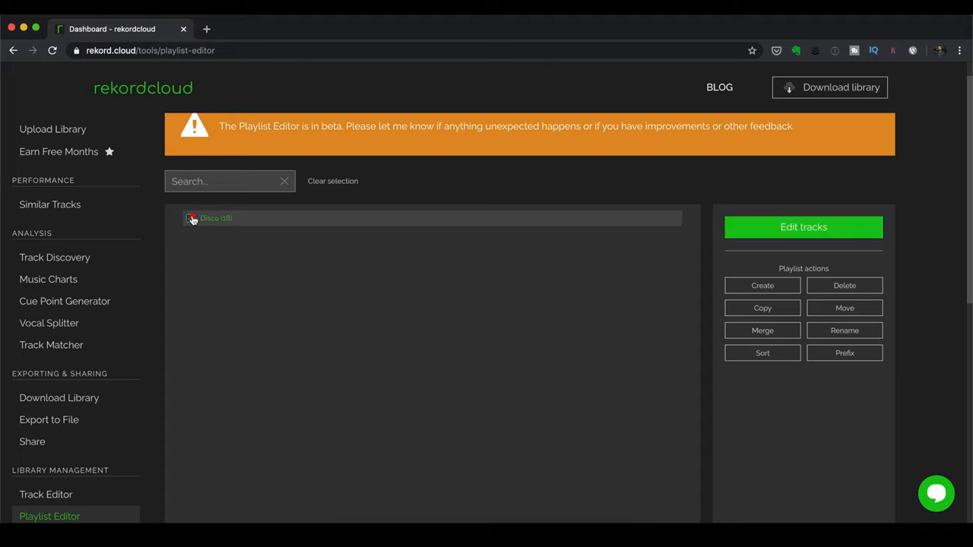
click(190, 218)
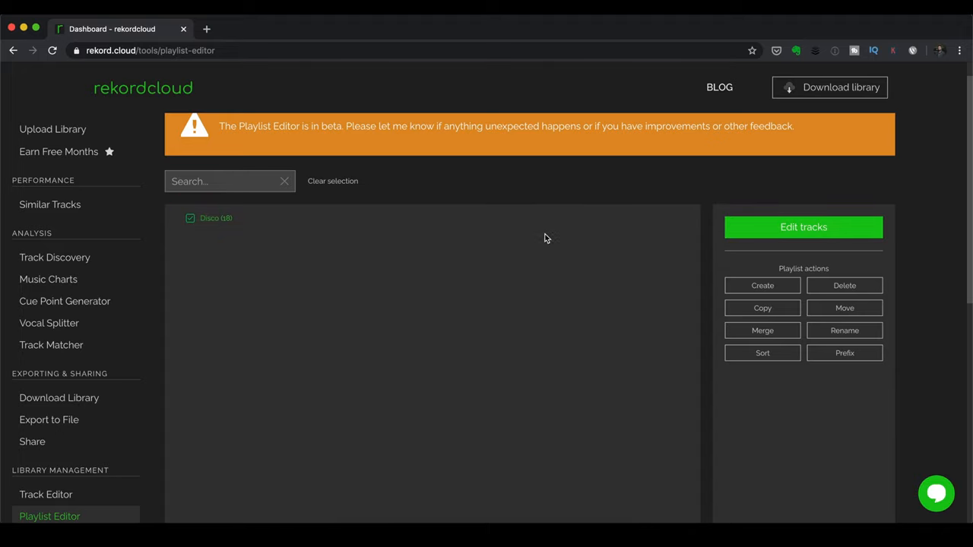
mouse_move(762, 308)
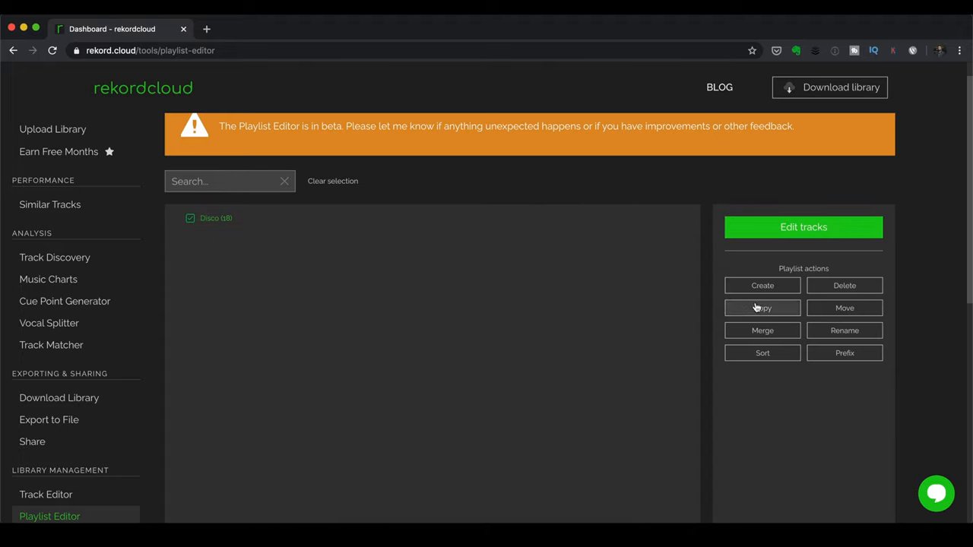
Copy Disco into a new playlist, Disco Copy 1, also holding 18 tracks
click(762, 307)
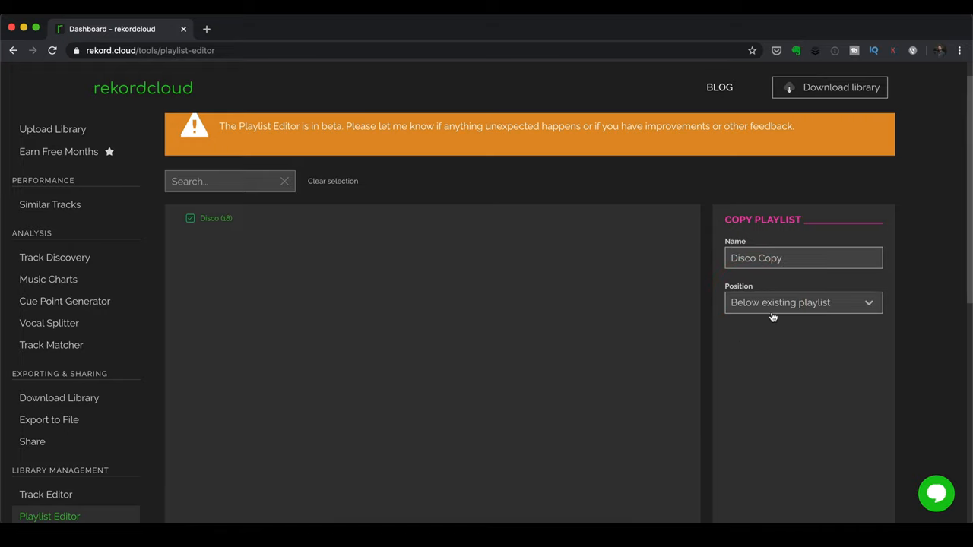
text(1)
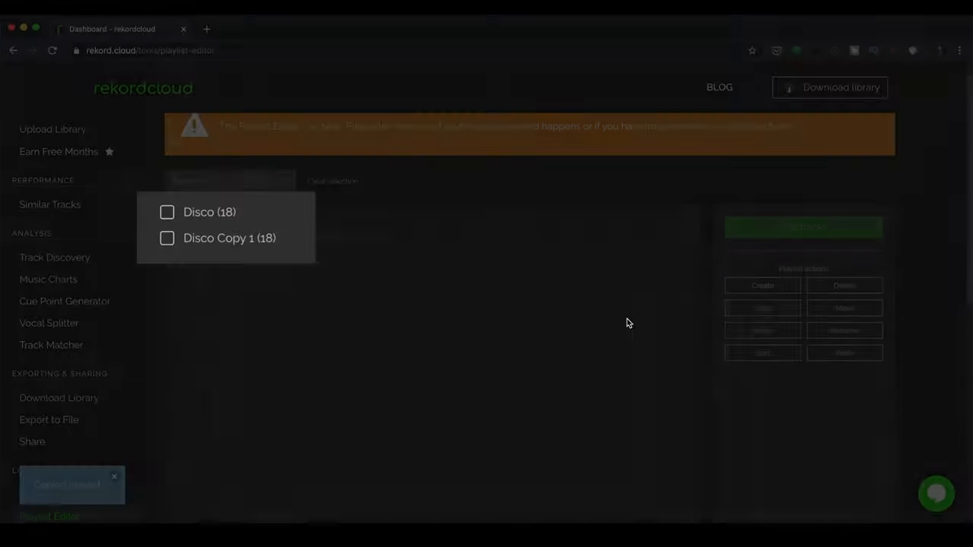
click(164, 239)
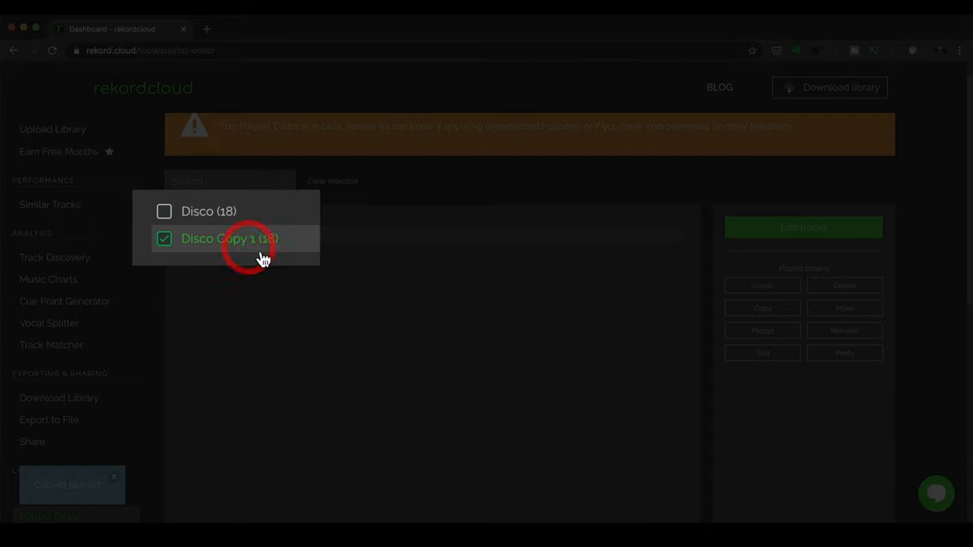
click(228, 238)
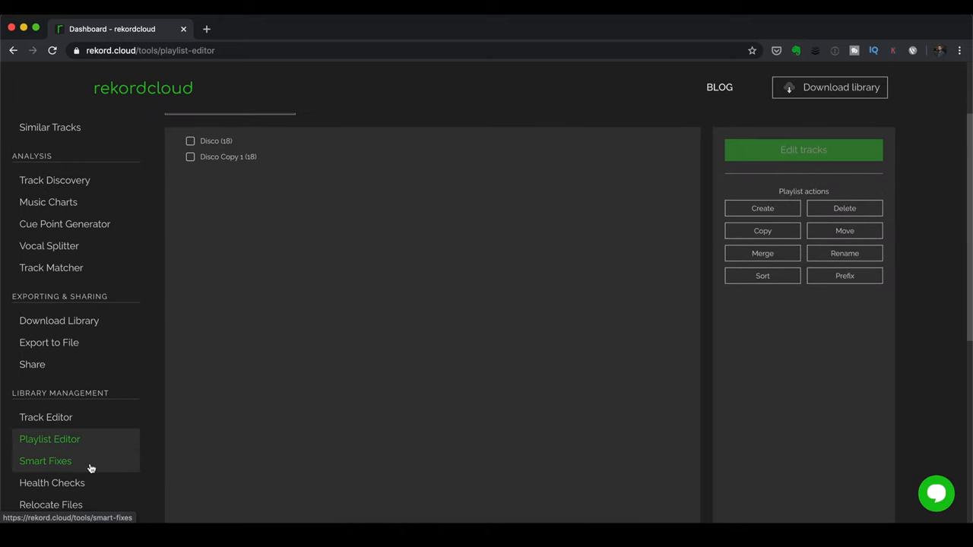
Show the Smart Fixes scans for casing, number prefixes, URLs and remixer extraction in titles
click(44, 461)
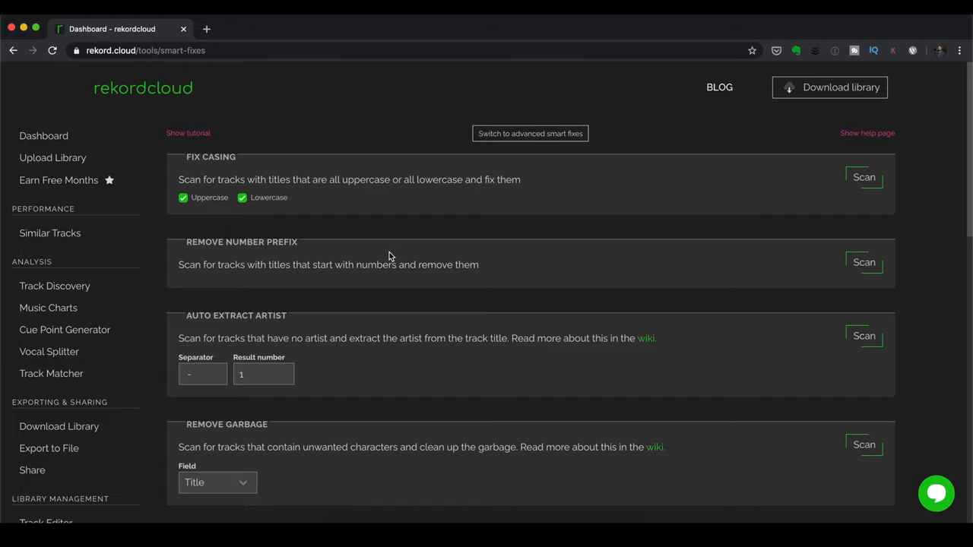
scroll(down, 3)
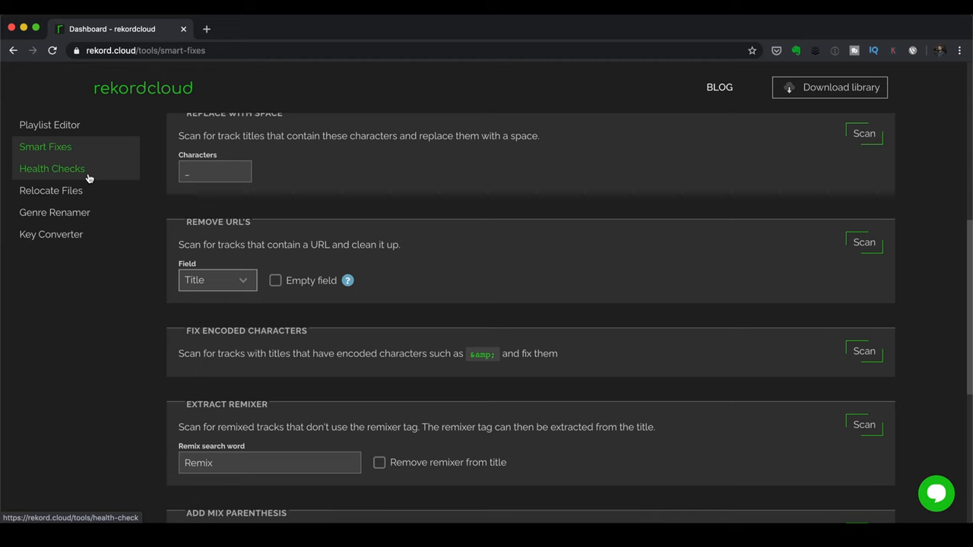
Browse the Health Checks scans, then switch to Relocate Files for moving music to new folders
click(52, 168)
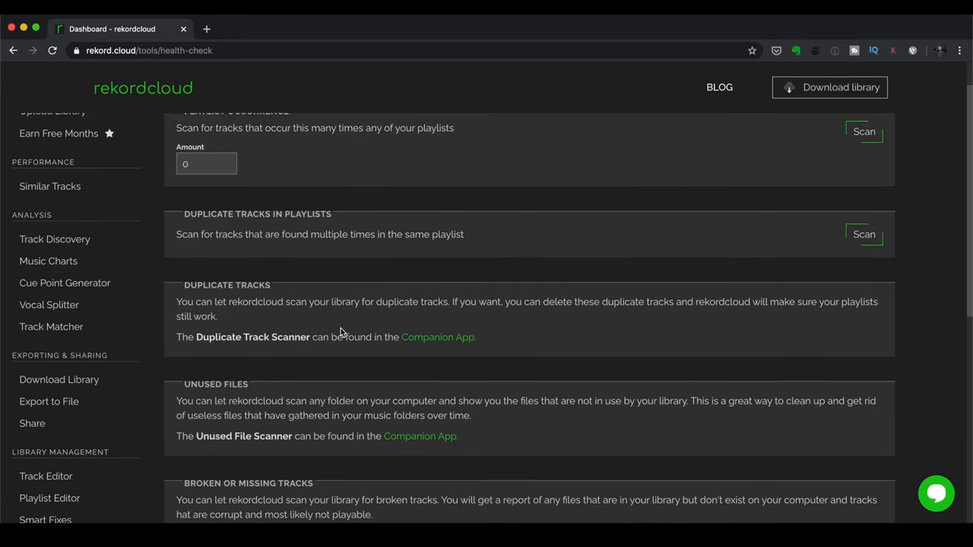
scroll(down, 3)
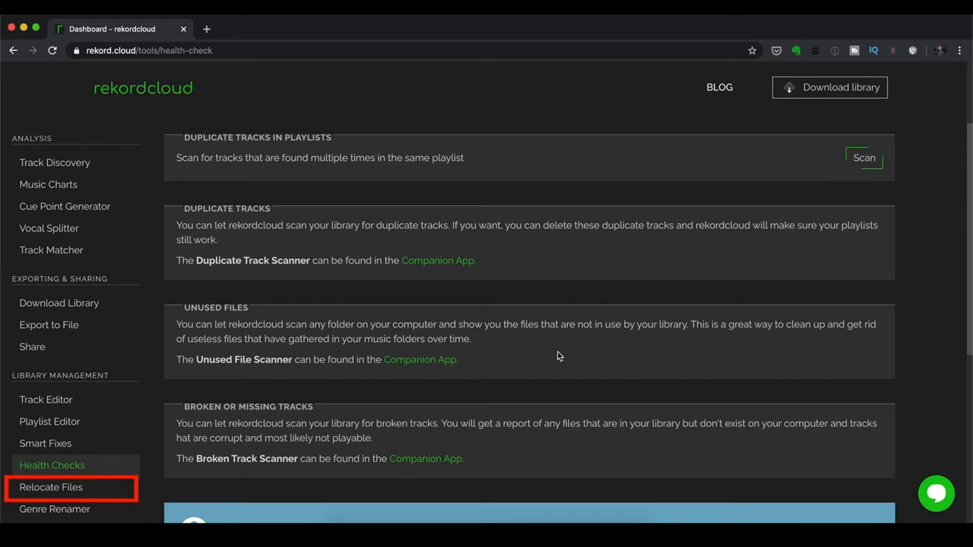
click(50, 488)
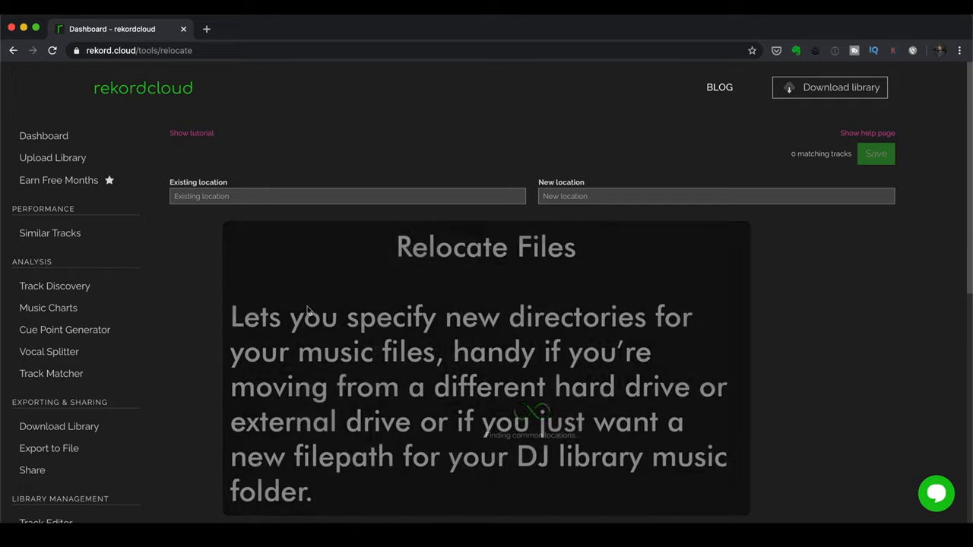
Show the Genre Renamer with the library's six genres, House through Tech House
scroll(down, 3)
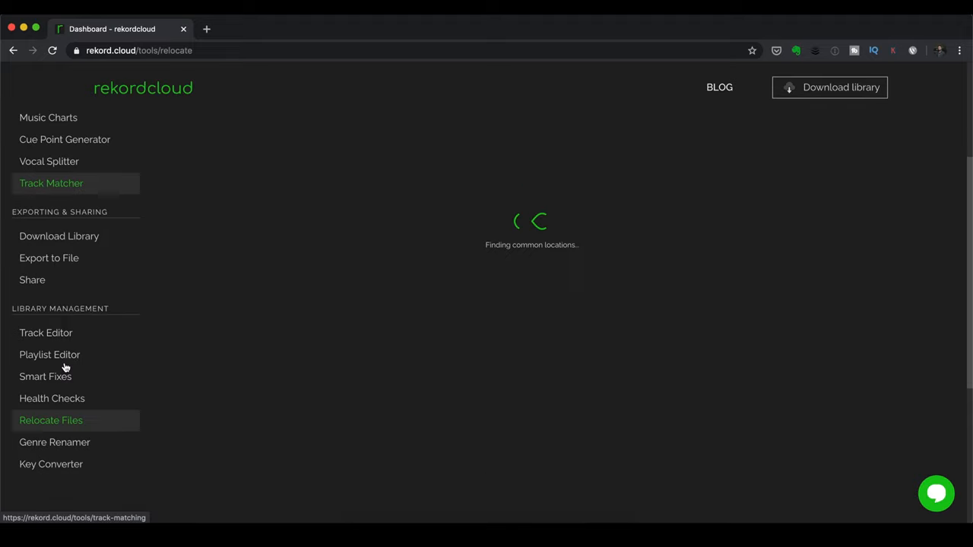
click(54, 443)
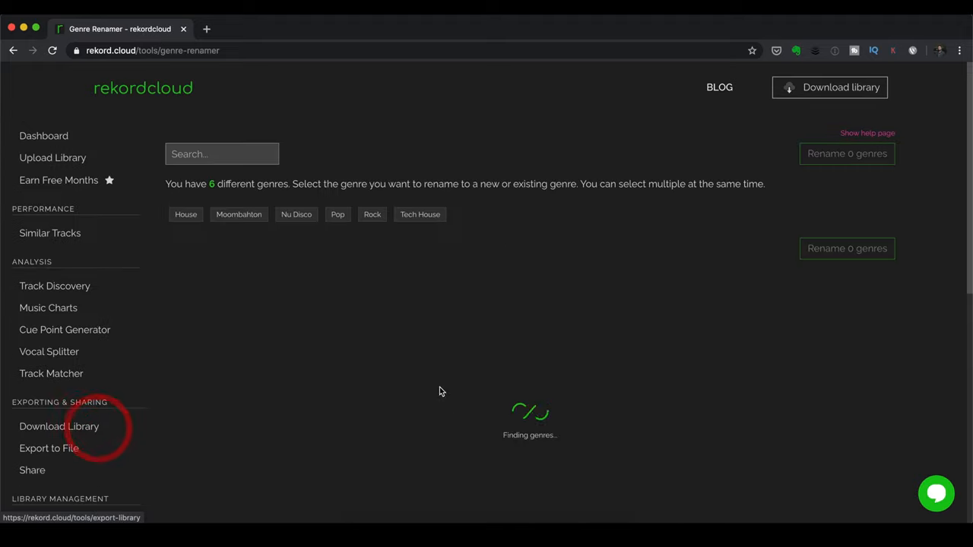
click(867, 133)
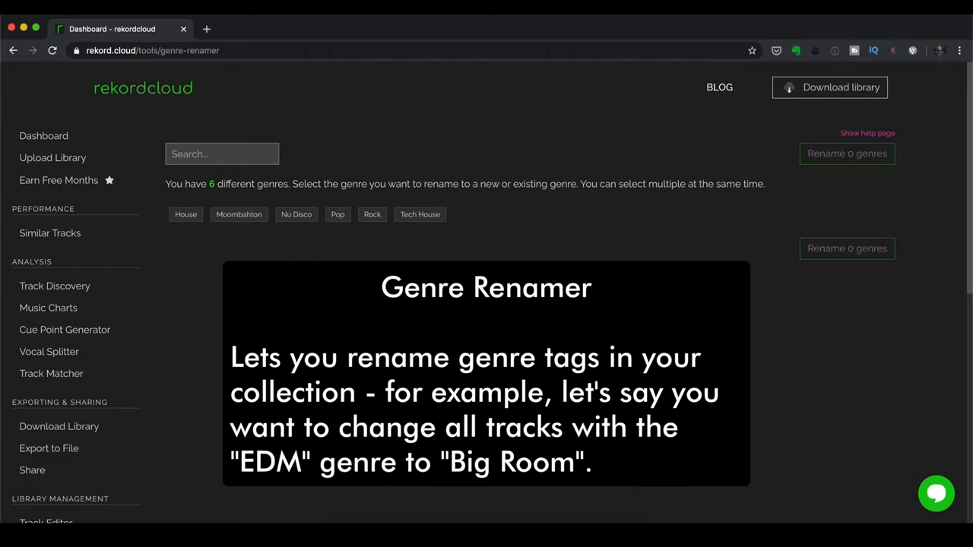
scroll(down, 3)
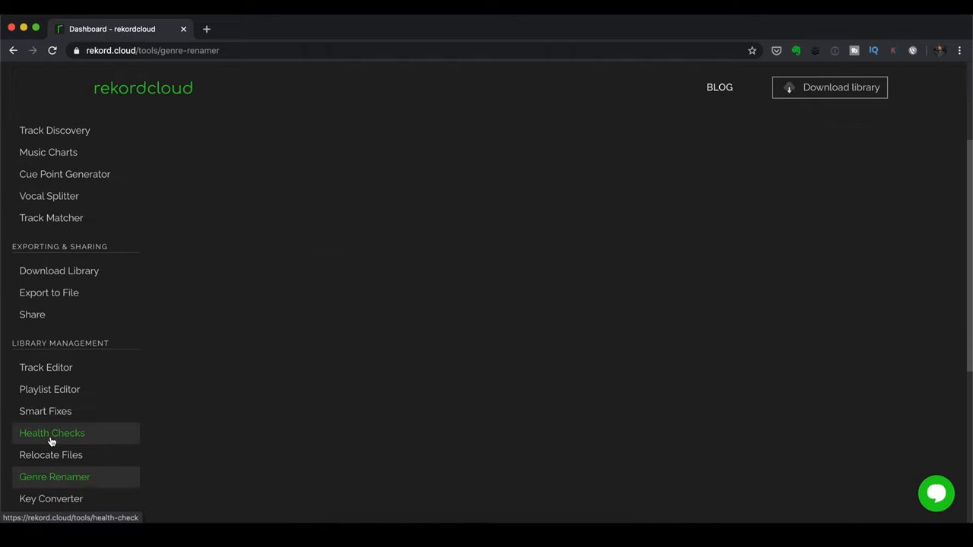
Show the Key Converter reporting 18 Musical-notation keys and none in Camelot or Open Key
click(51, 499)
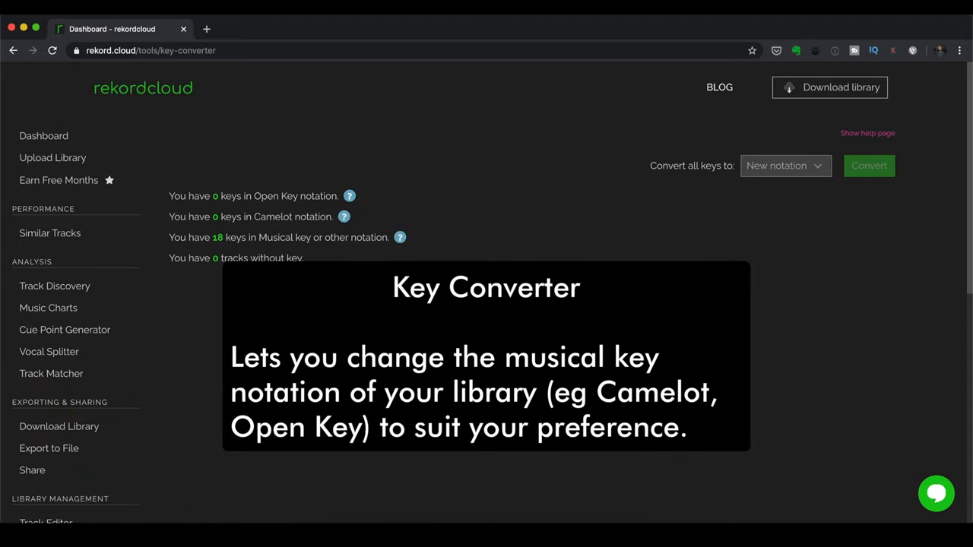
scroll(down, 3)
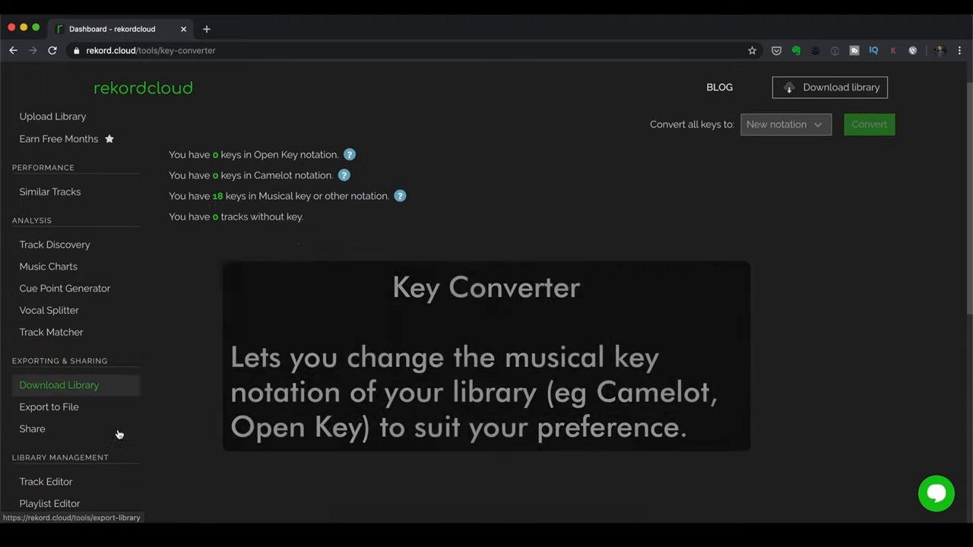
scroll(down, 3)
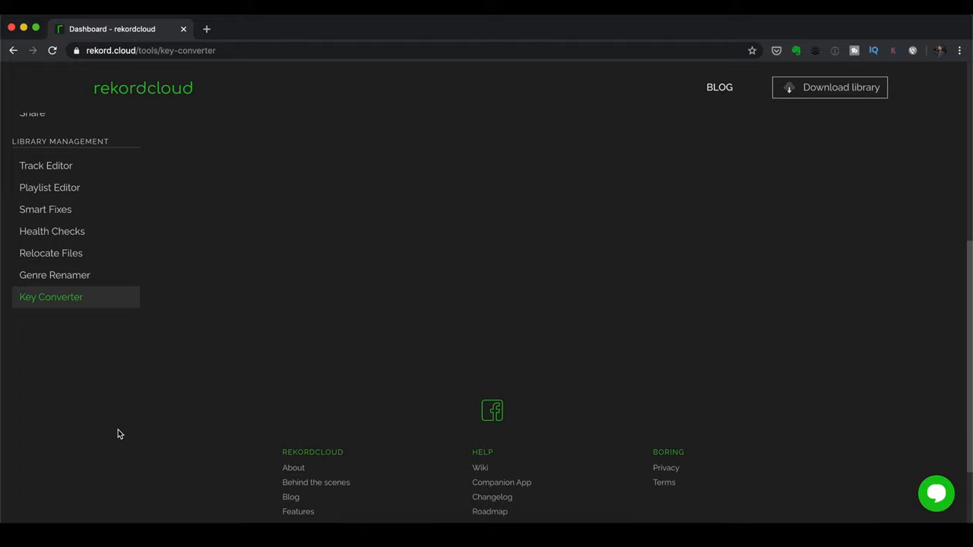
mouse_move(160, 456)
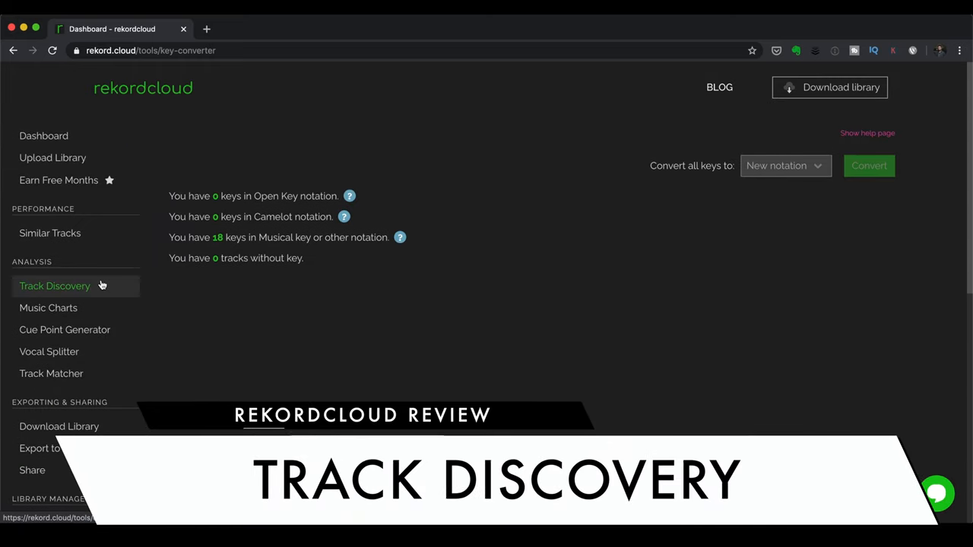
Start Track Discovery using the Disco playlist as the recommendation source
click(55, 286)
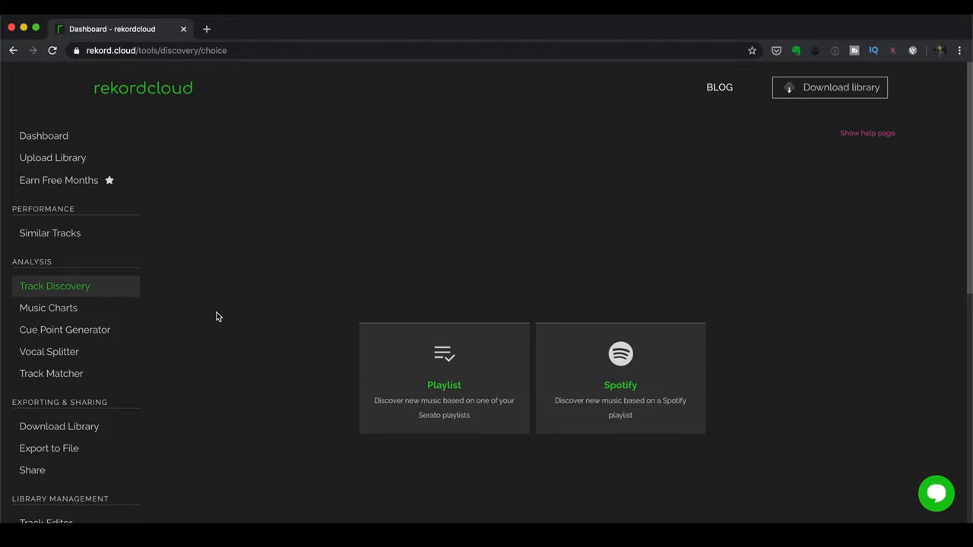
click(444, 378)
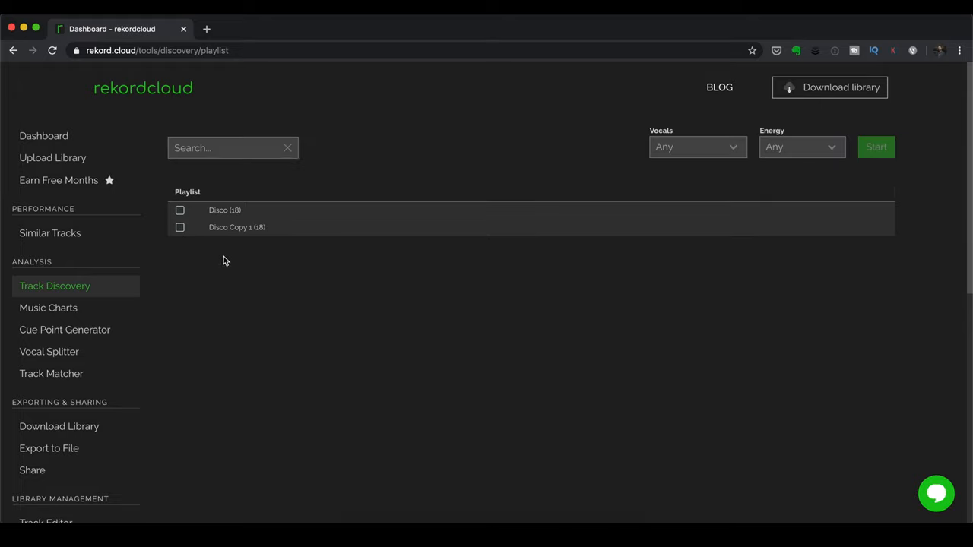
click(181, 210)
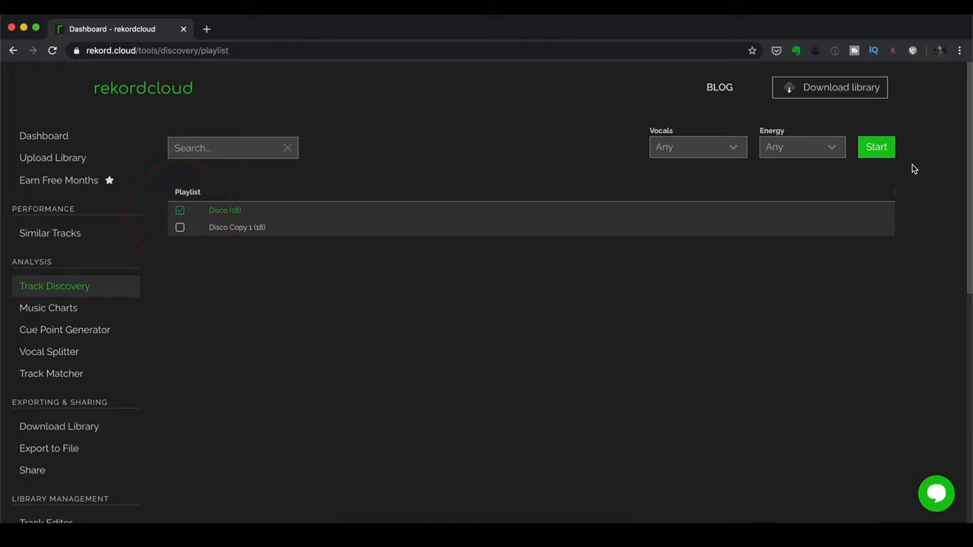
click(876, 146)
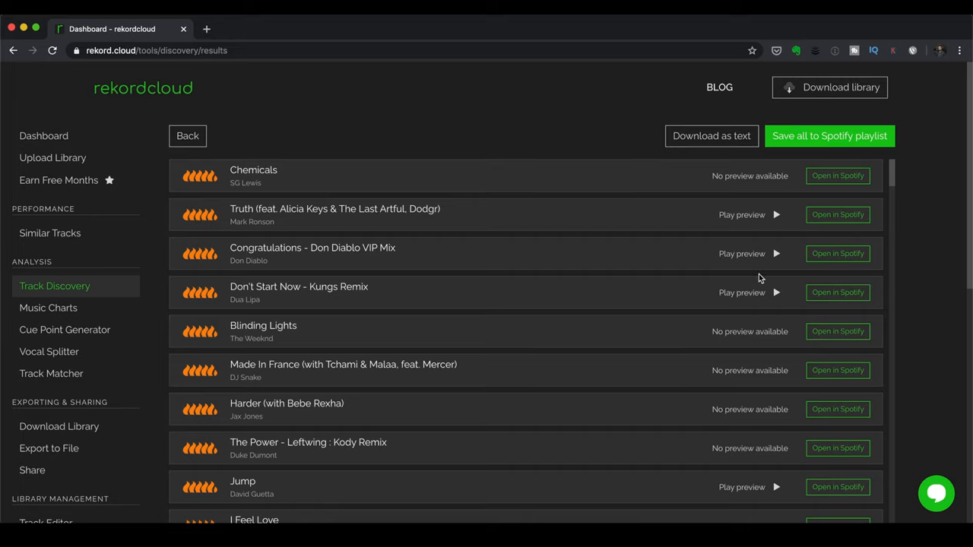
mouse_move(776, 215)
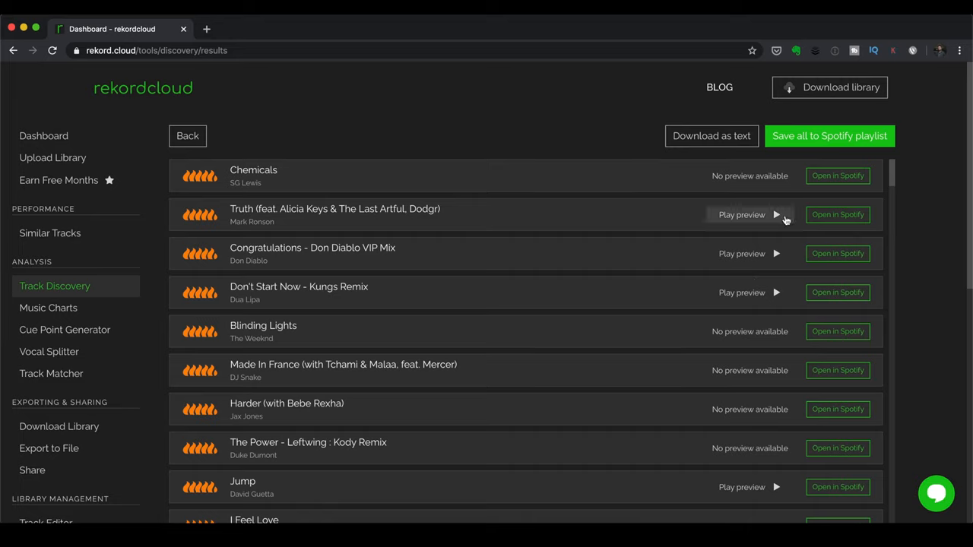
mouse_move(810, 192)
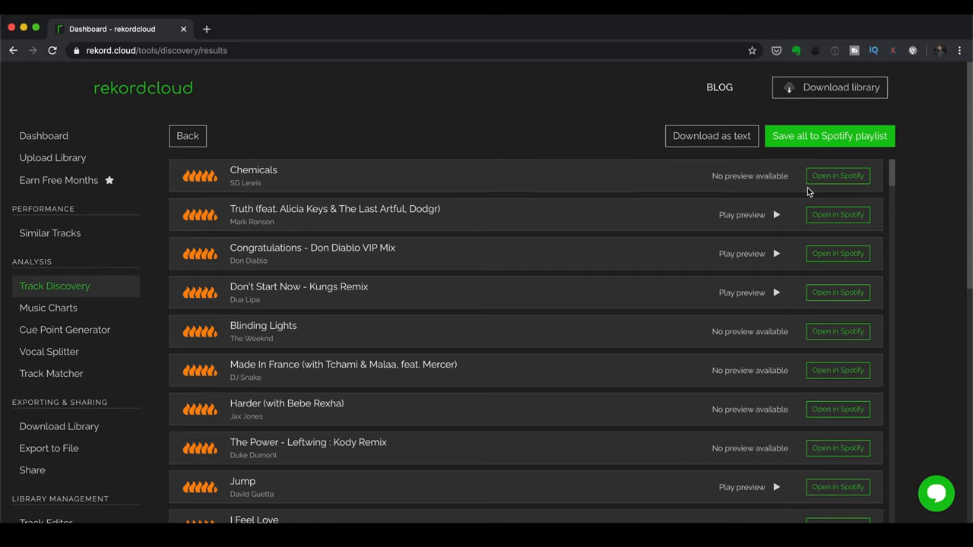
mouse_move(574, 204)
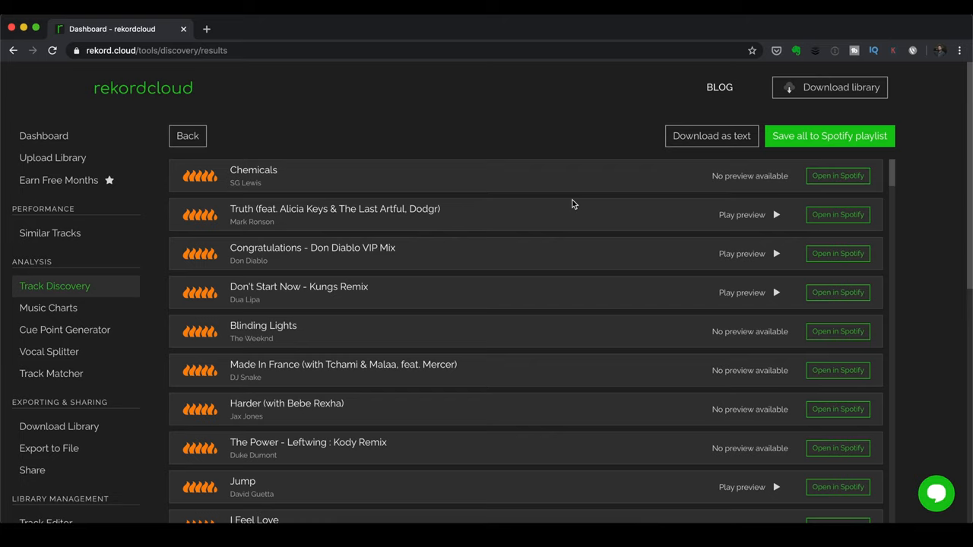
mouse_move(509, 316)
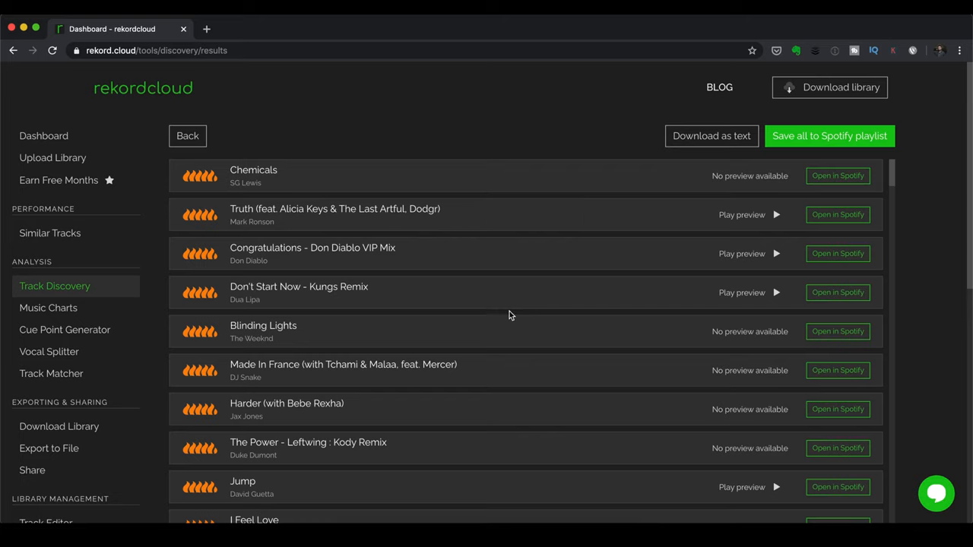
scroll(down, 3)
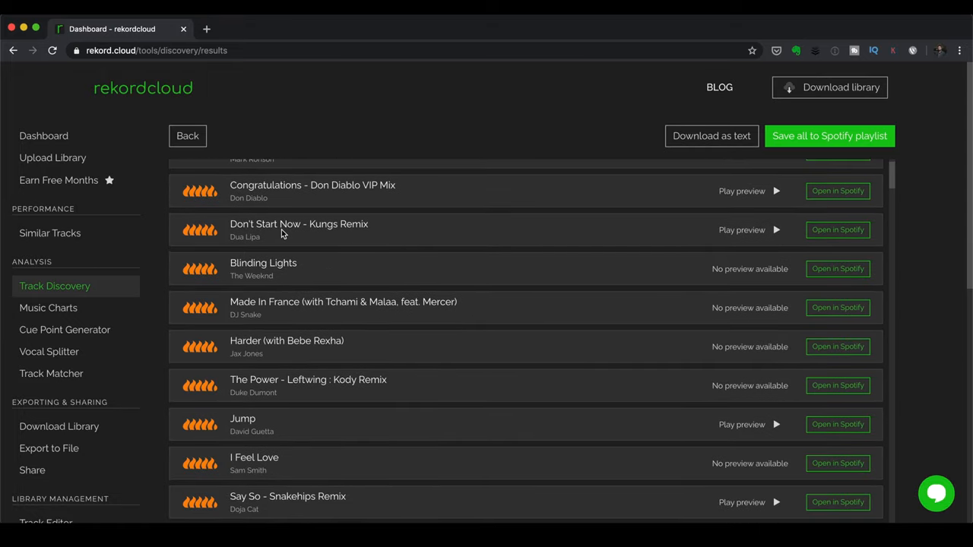
scroll(down, 3)
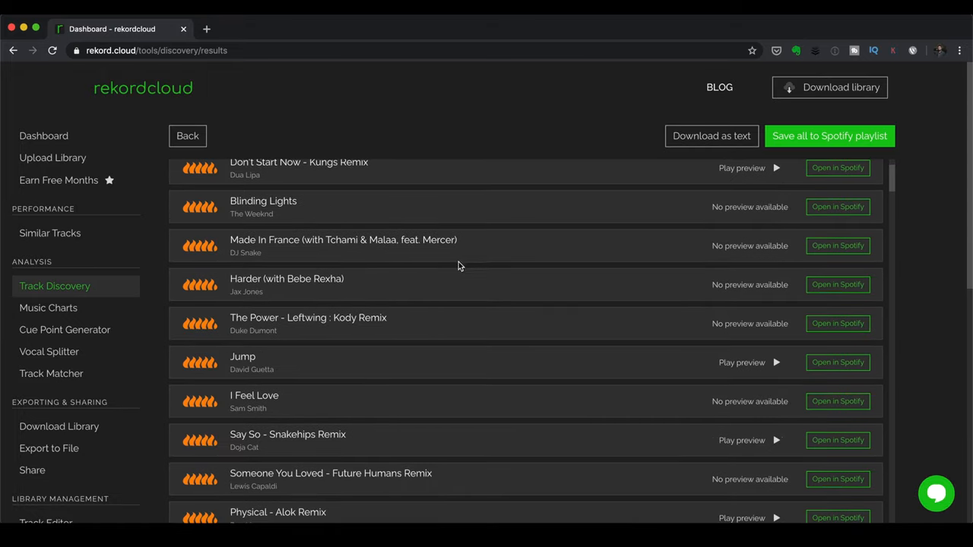
scroll(down, 3)
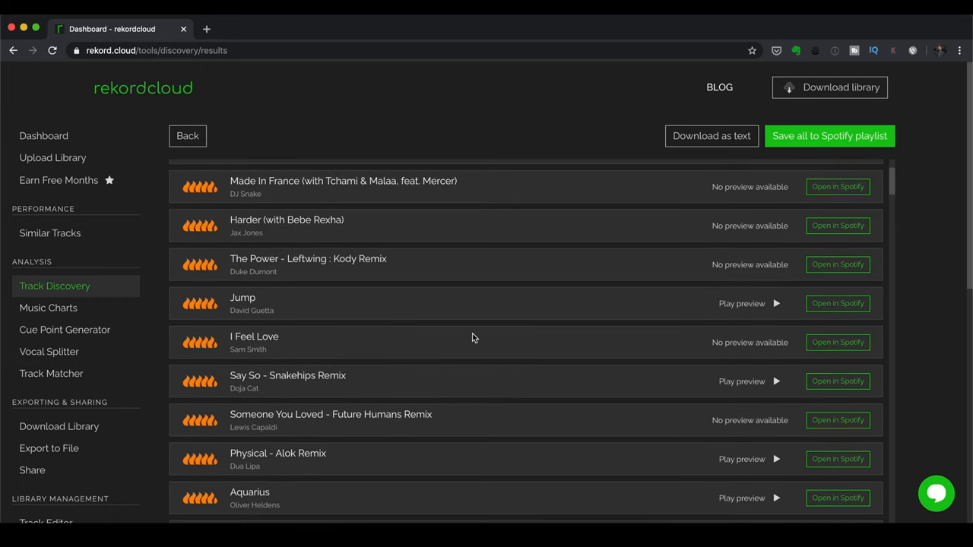
scroll(down, 3)
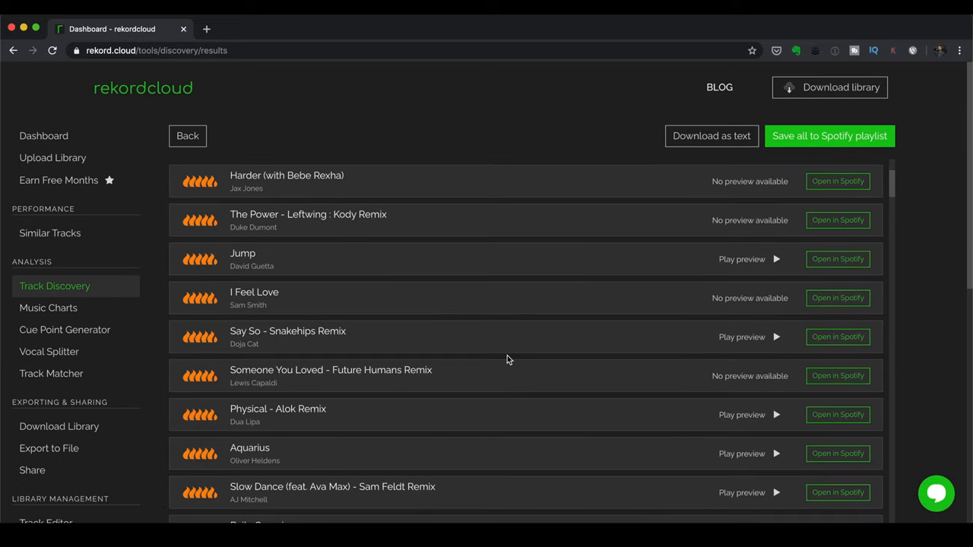
scroll(down, 3)
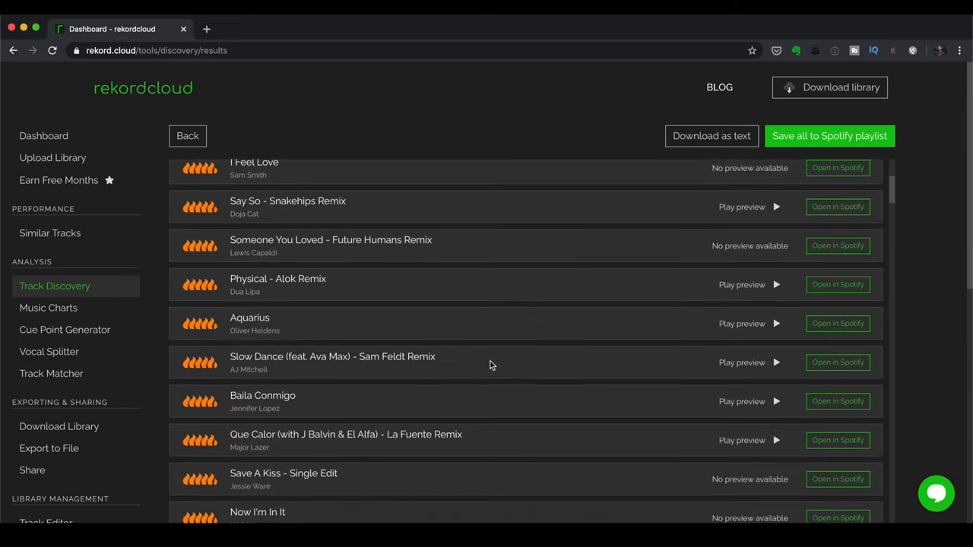
scroll(down, 3)
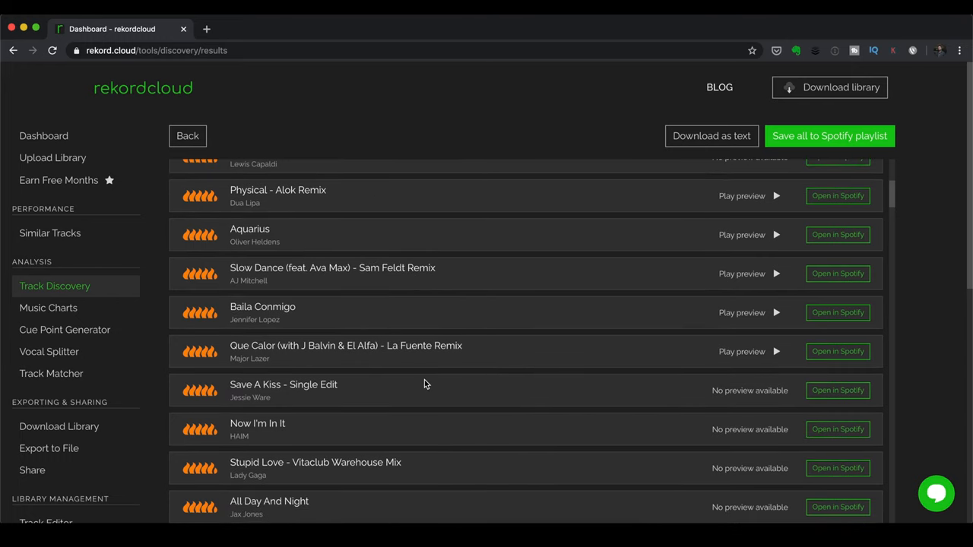
scroll(down, 3)
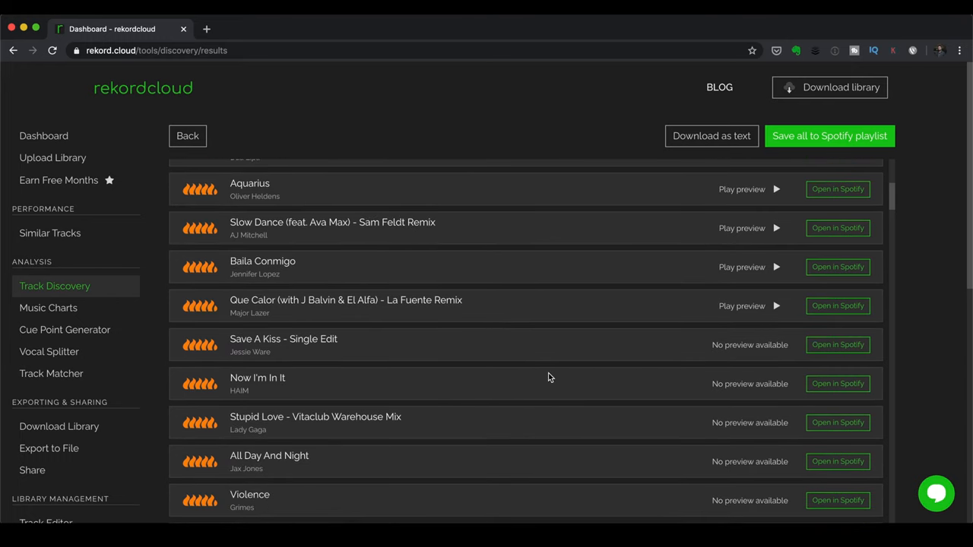
scroll(down, 3)
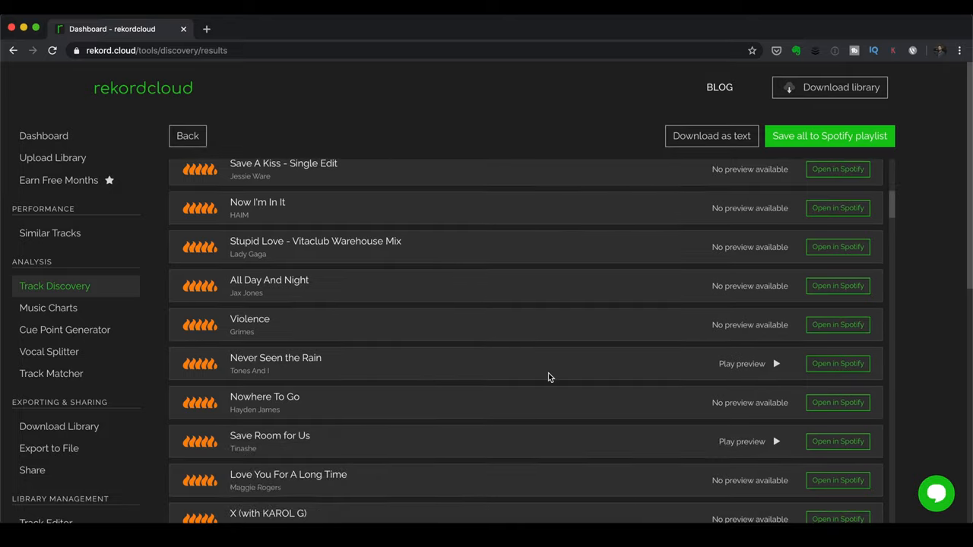
scroll(down, 3)
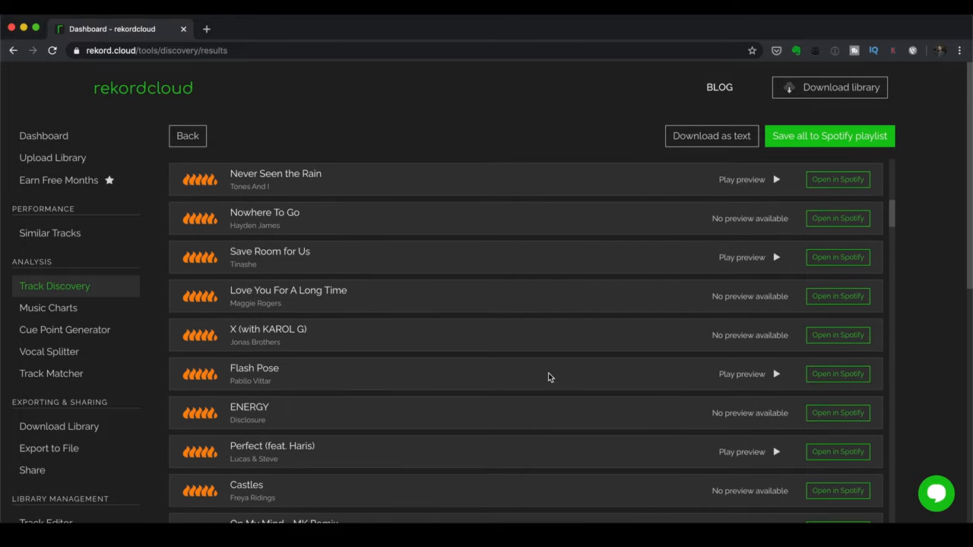
scroll(down, 3)
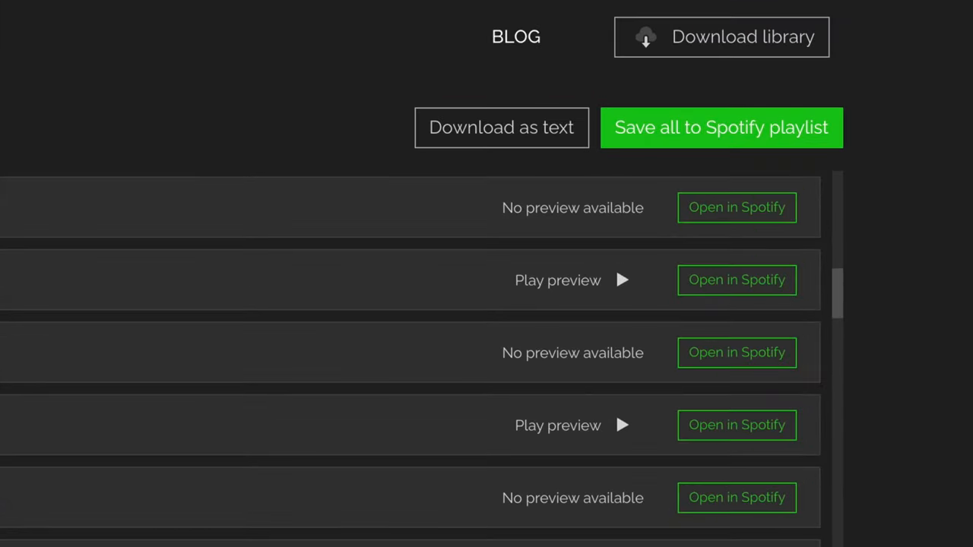
click(501, 127)
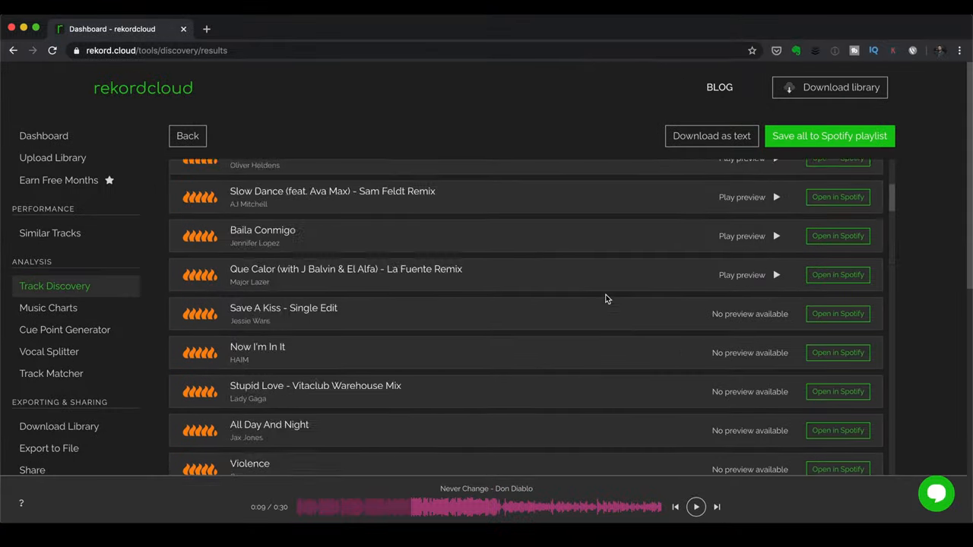
scroll(up, 3)
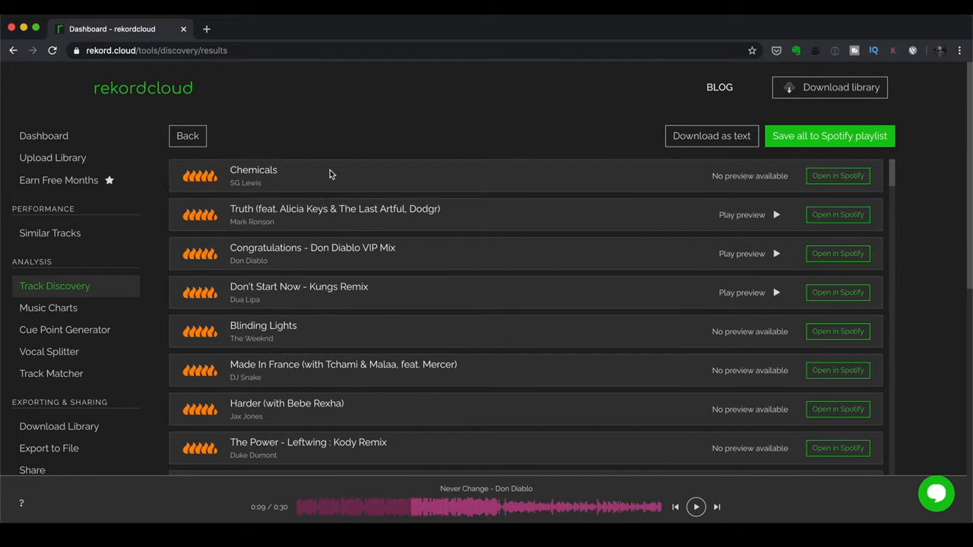
Go back from the results and choose a Spotify playlist as the discovery source
click(187, 136)
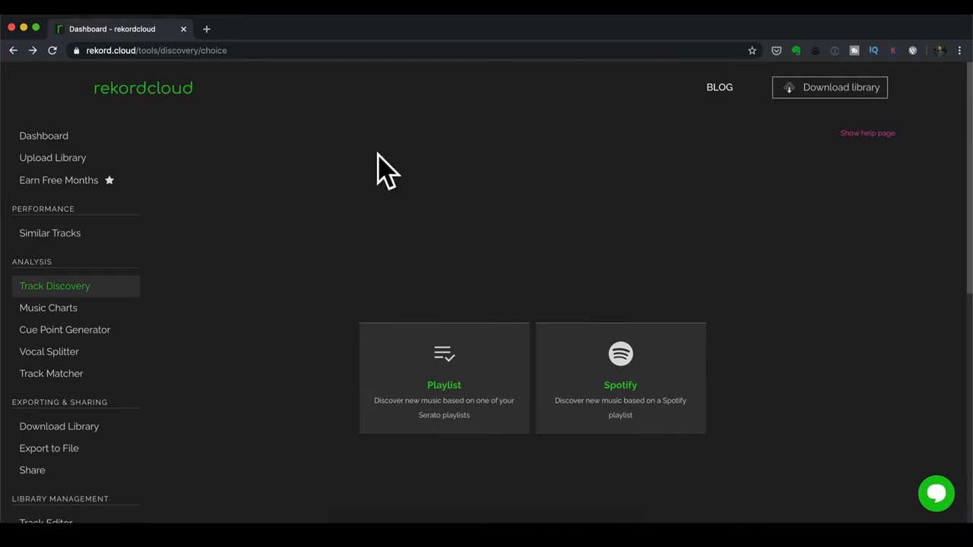
mouse_move(421, 425)
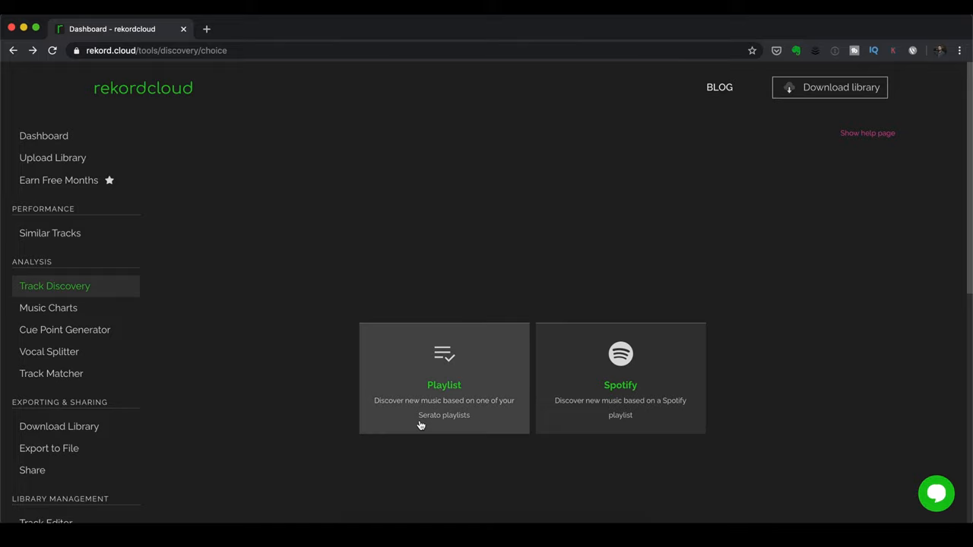
mouse_move(490, 443)
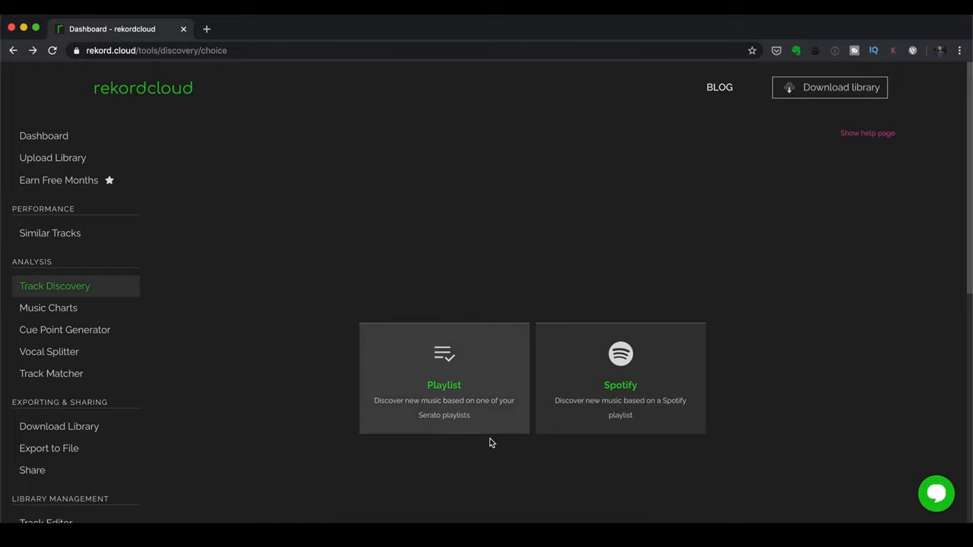
mouse_move(577, 429)
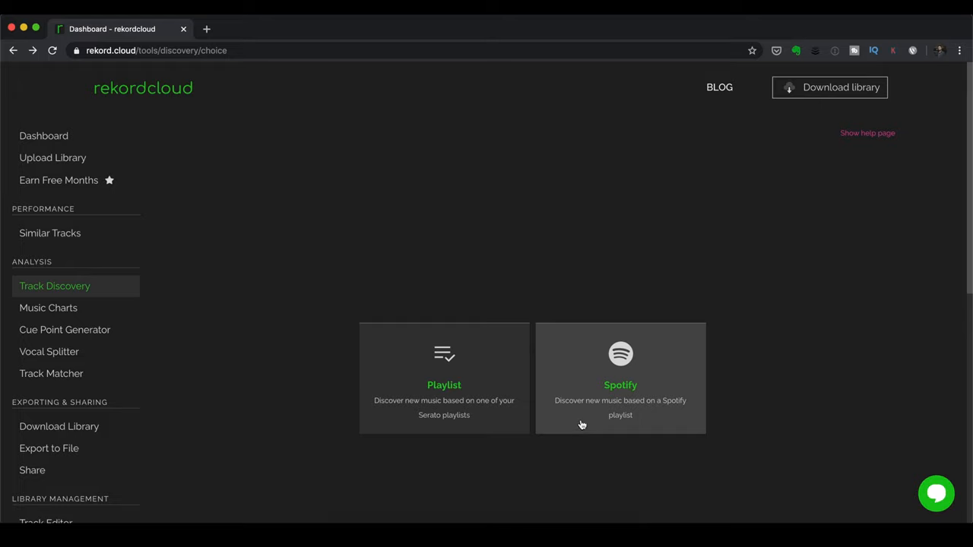
mouse_move(603, 459)
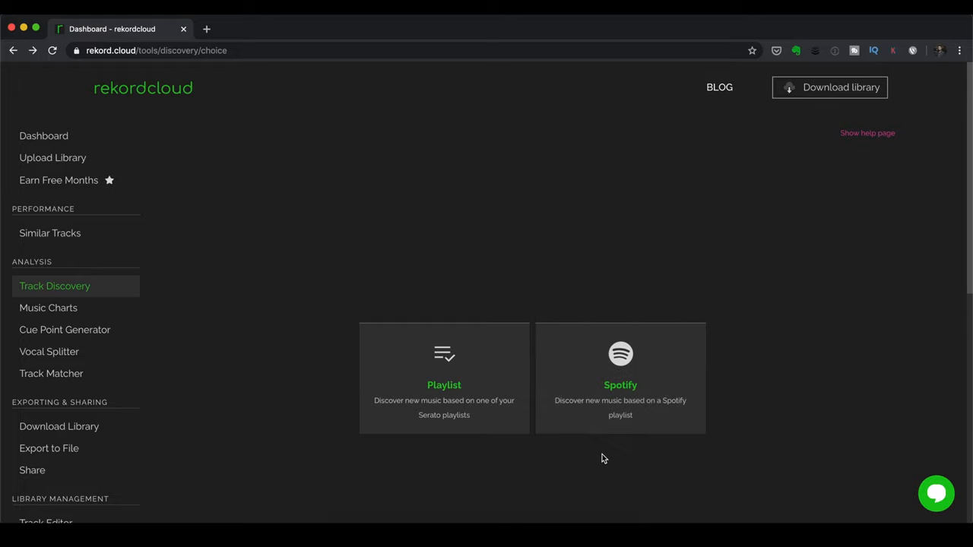
mouse_move(600, 415)
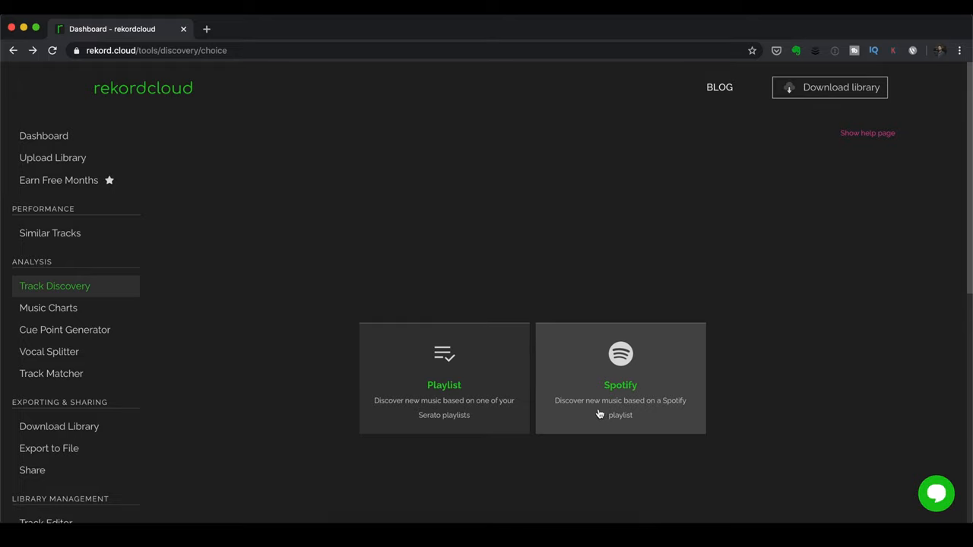
click(621, 378)
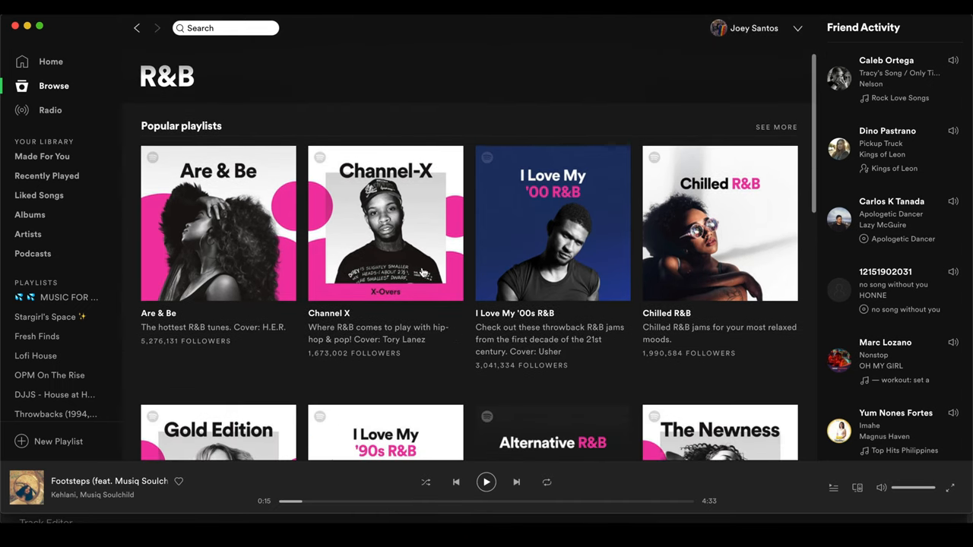
Copy the Channel X R&B playlist's share link in Spotify and browse its tracklist
click(385, 223)
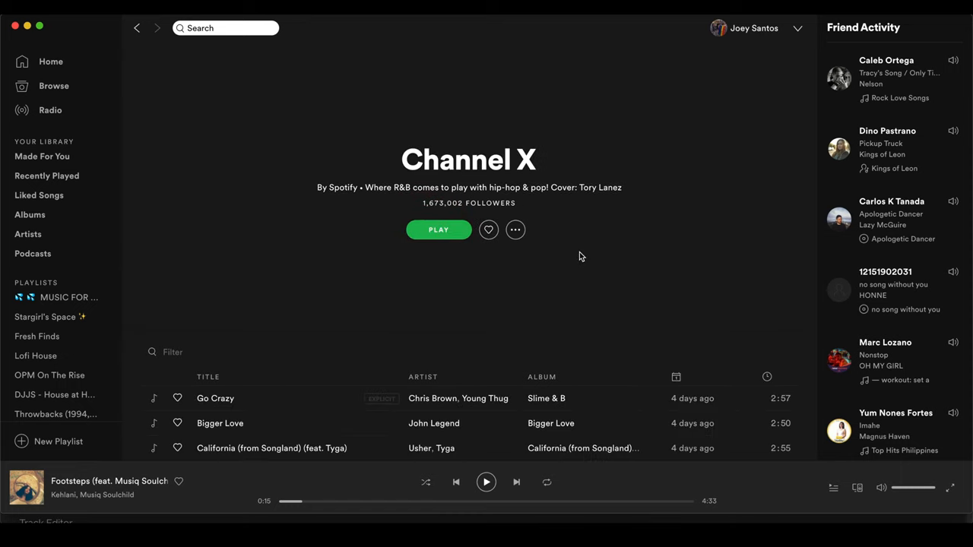
click(515, 230)
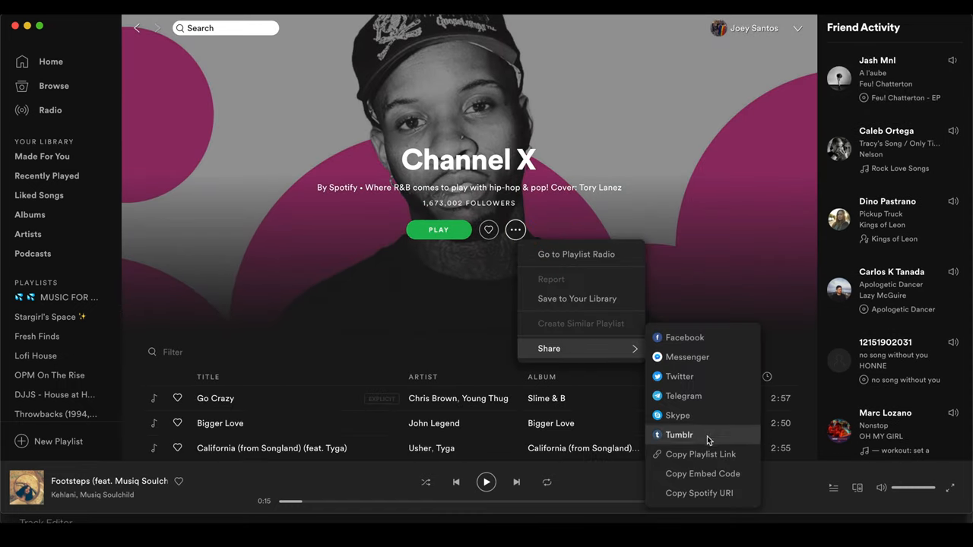
click(711, 208)
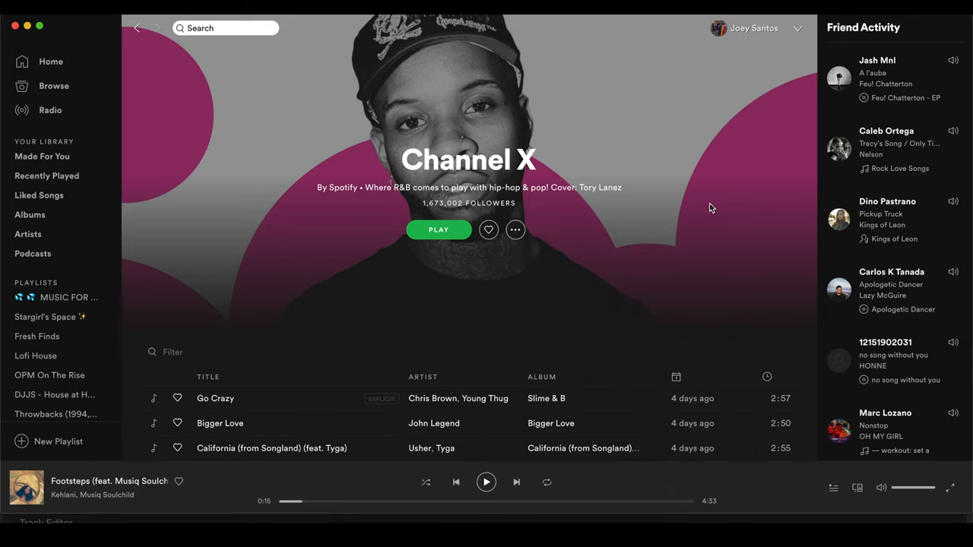
scroll(down, 3)
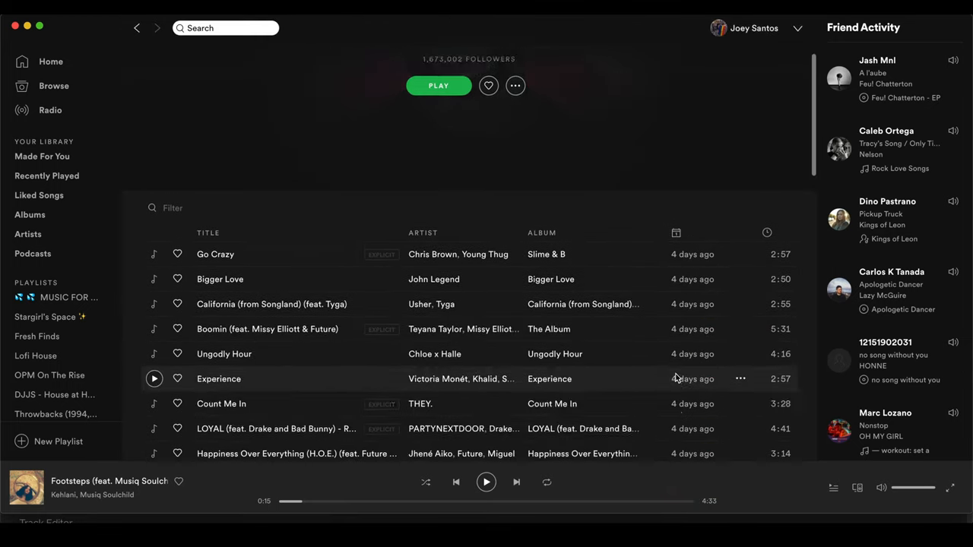
scroll(down, 3)
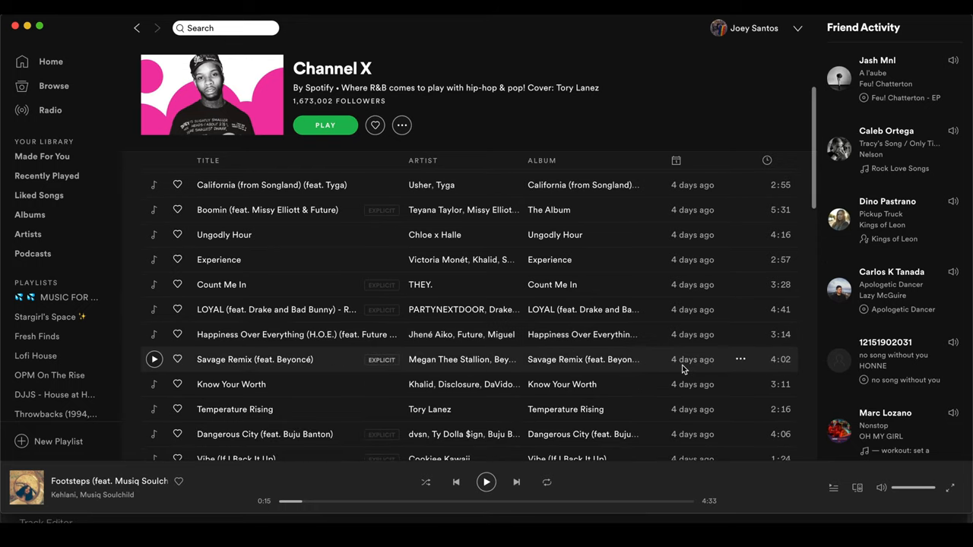
scroll(down, 3)
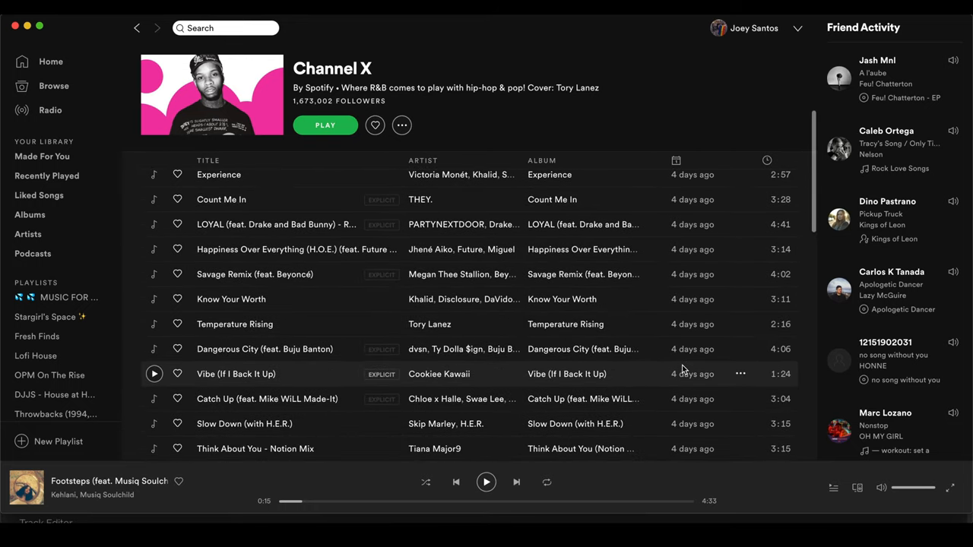
scroll(down, 3)
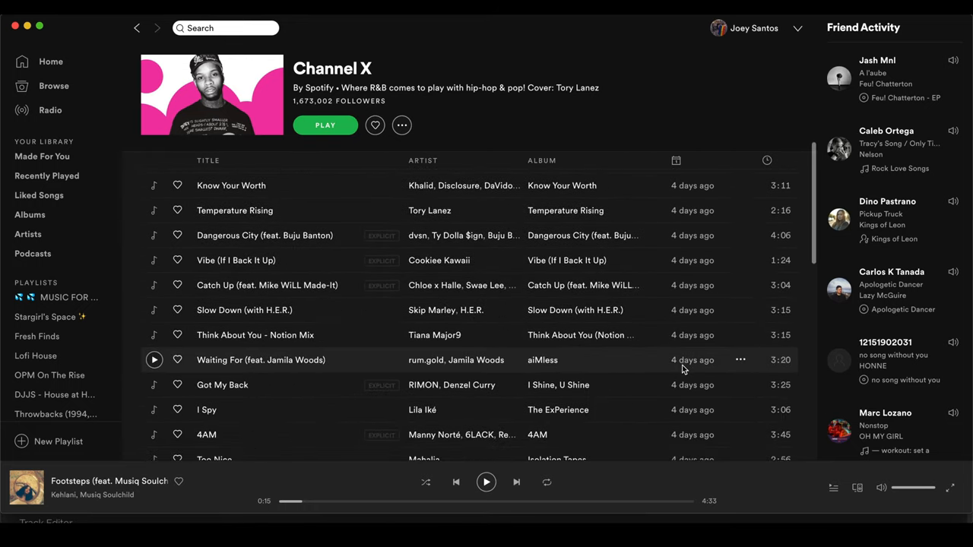
scroll(down, 3)
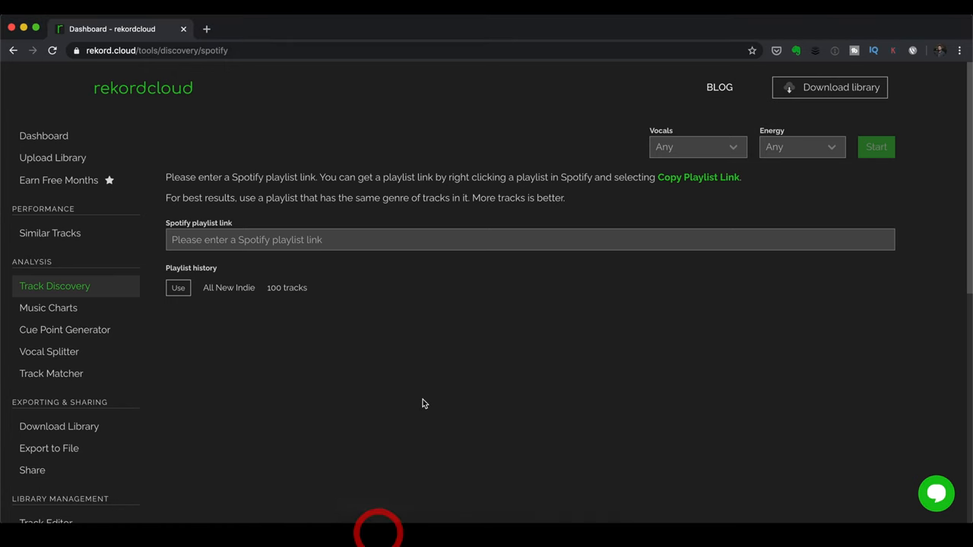
Paste the Channel X link into Spotify discovery and start the recommendation engine
click(285, 239)
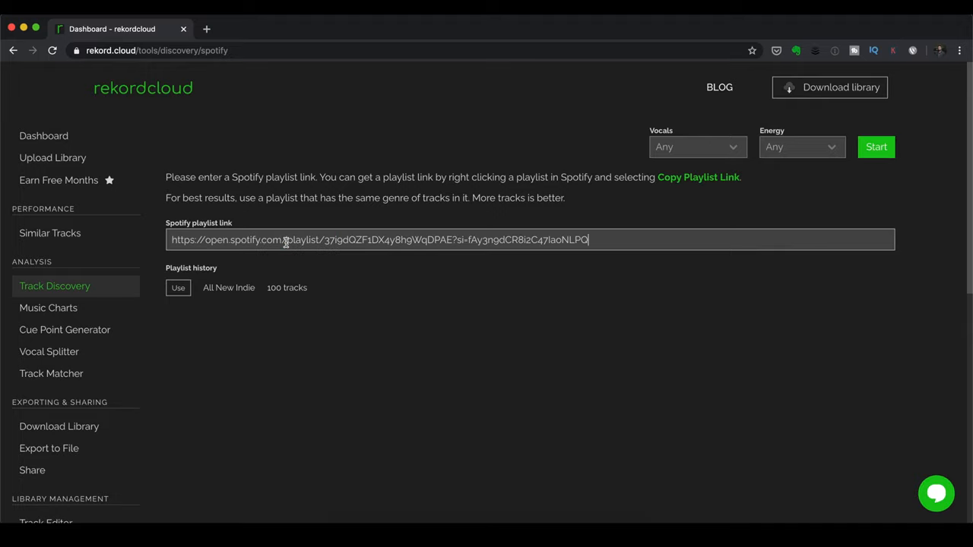
click(876, 147)
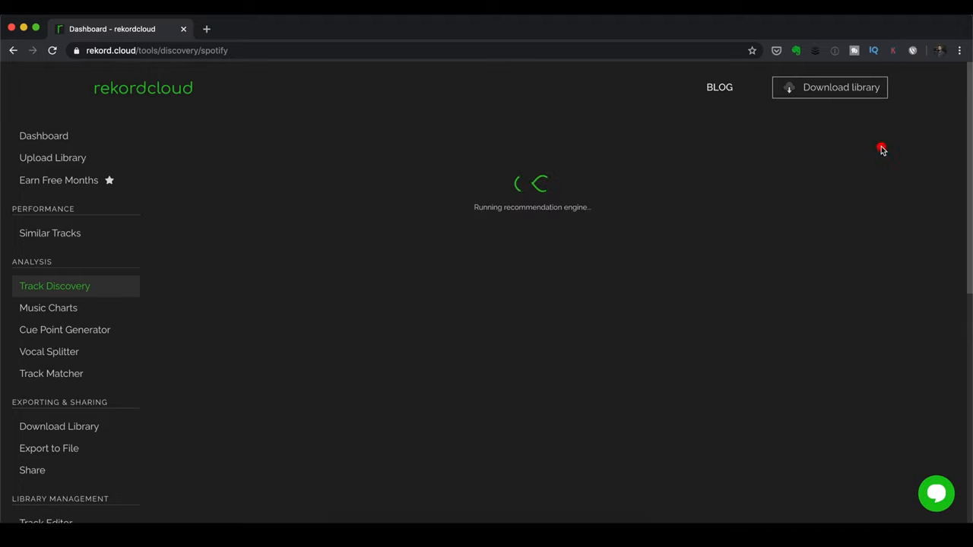
mouse_move(791, 308)
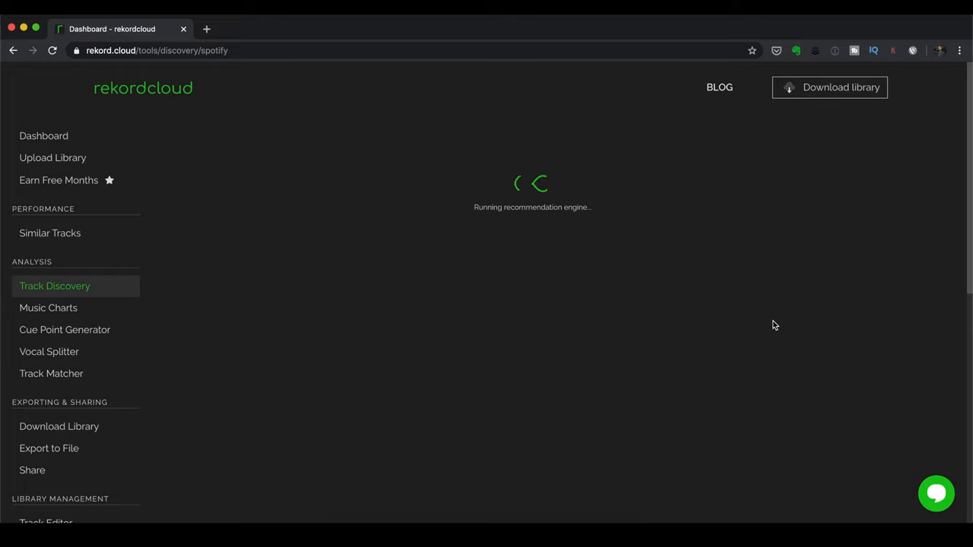
mouse_move(608, 297)
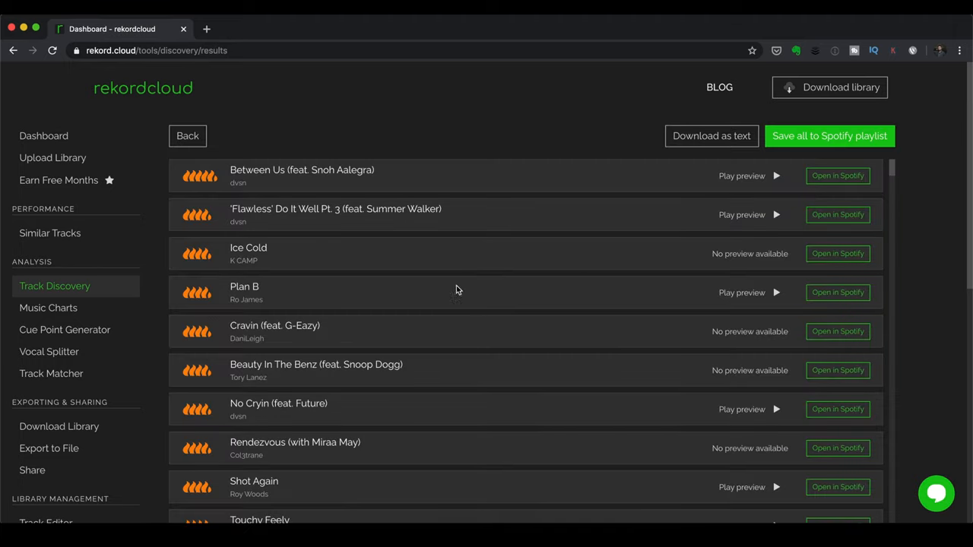
scroll(down, 3)
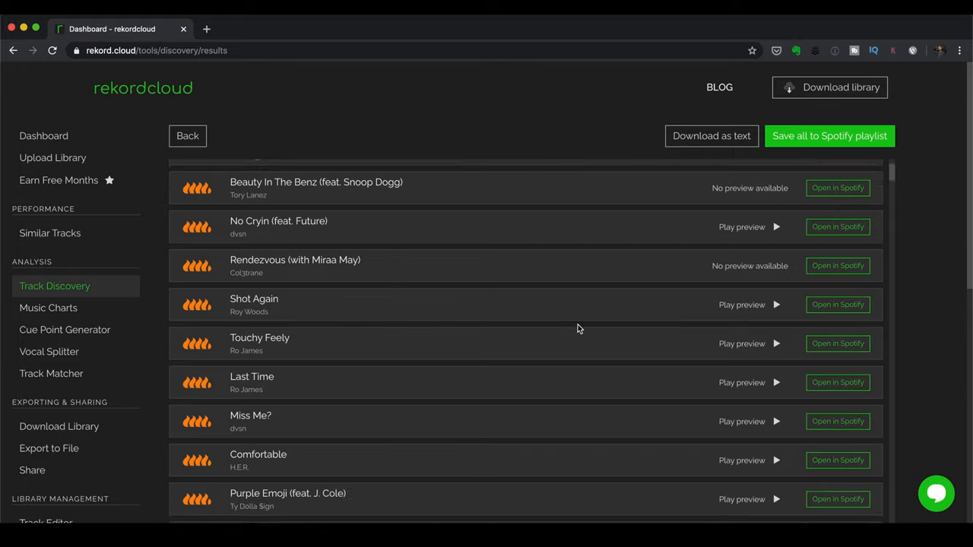
scroll(down, 3)
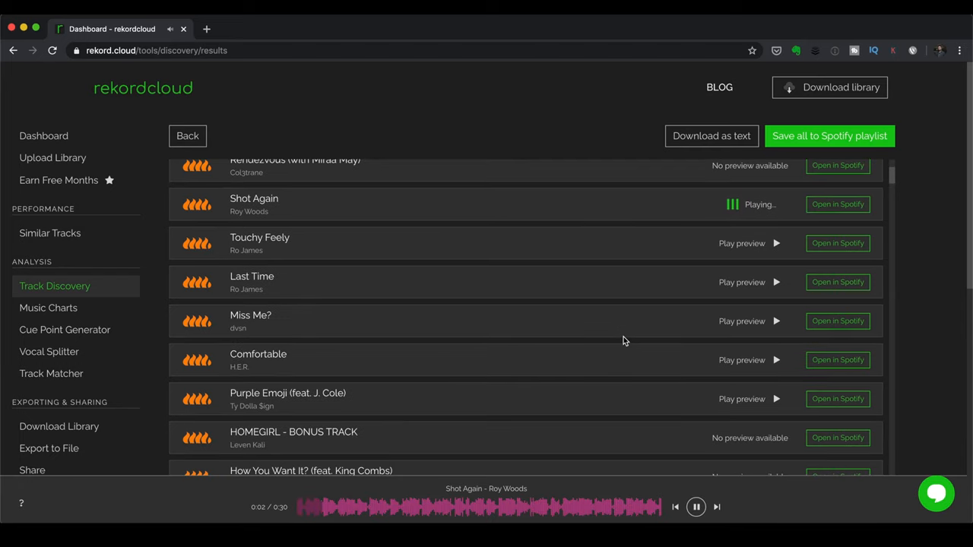
mouse_move(777, 360)
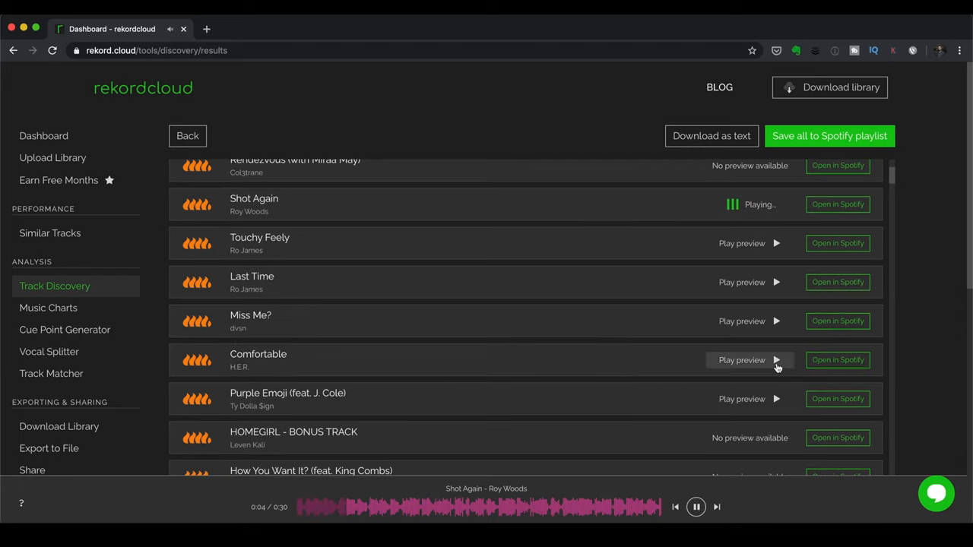
click(776, 360)
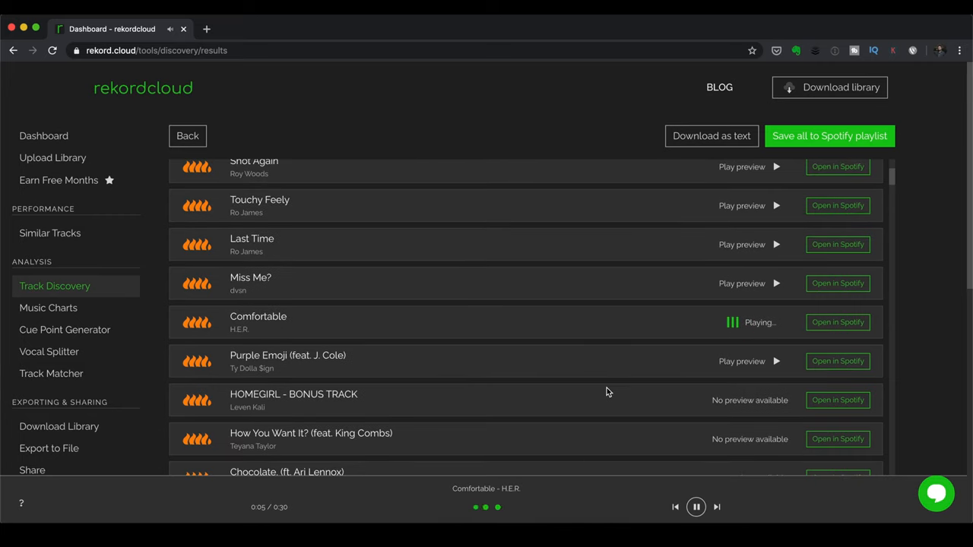
scroll(down, 3)
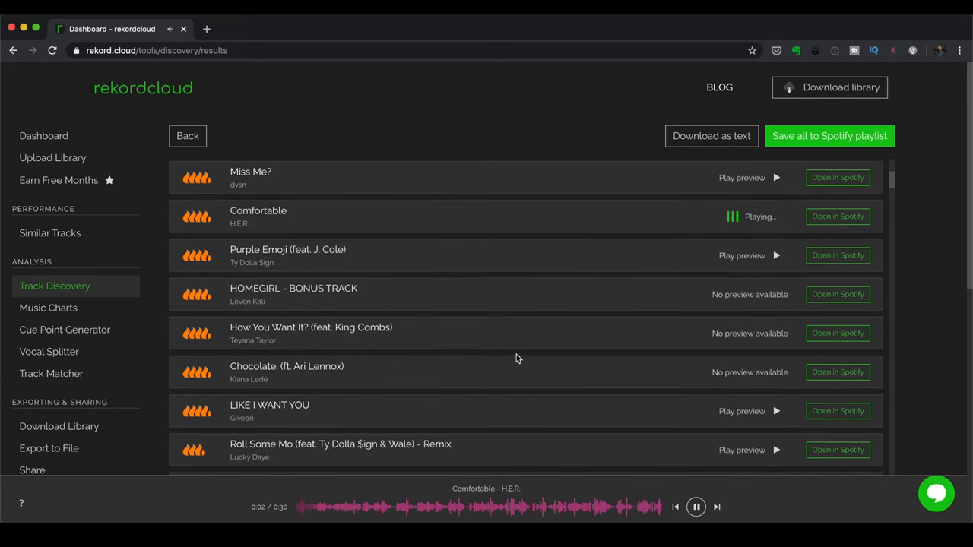
scroll(down, 3)
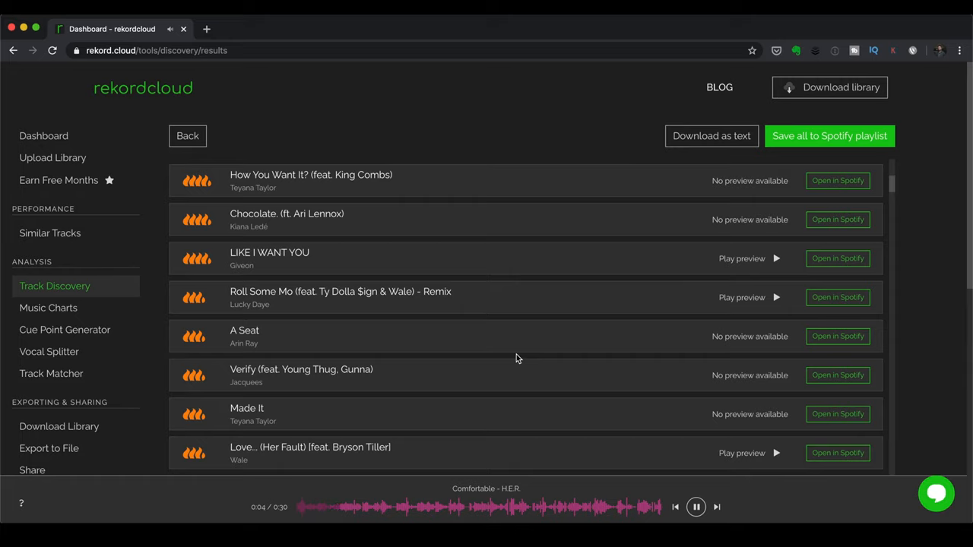
mouse_move(786, 312)
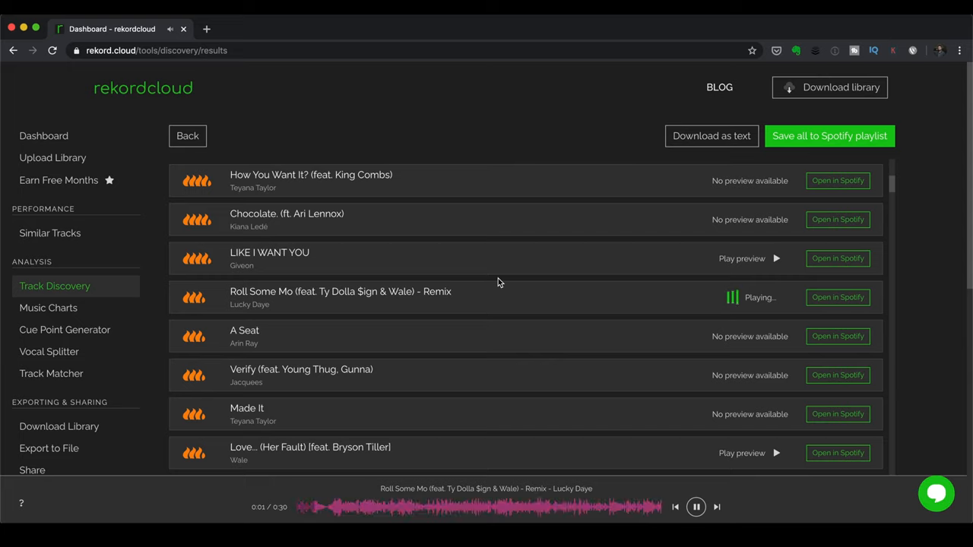
mouse_move(677, 477)
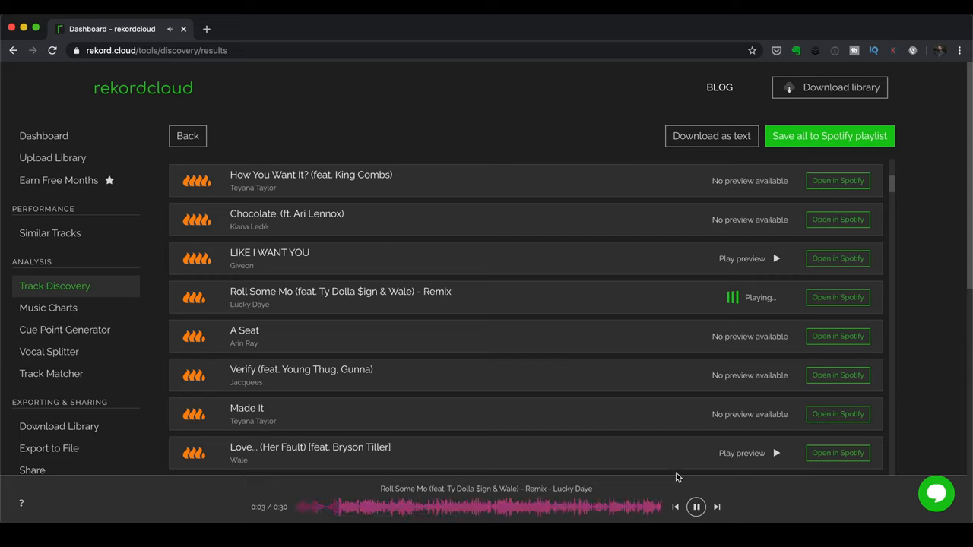
click(695, 507)
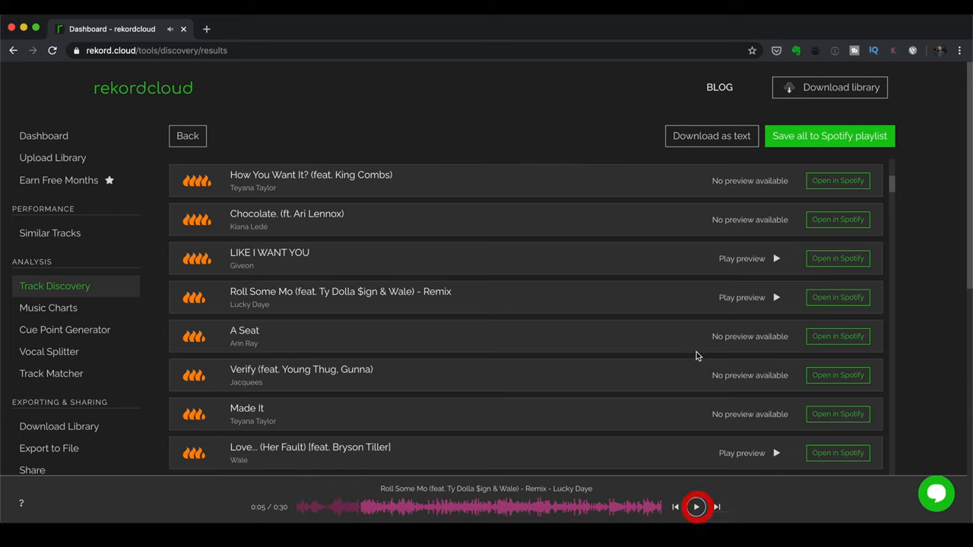
scroll(down, 3)
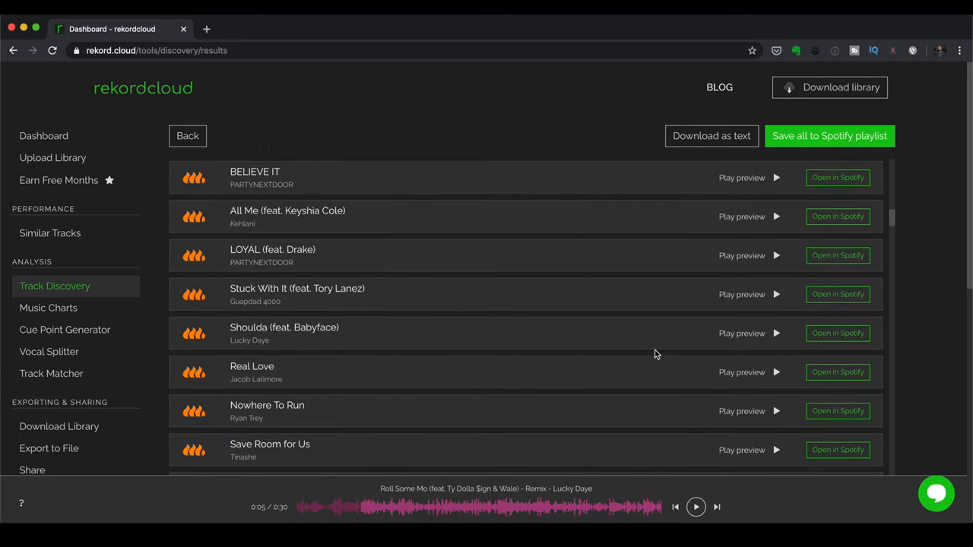
scroll(down, 3)
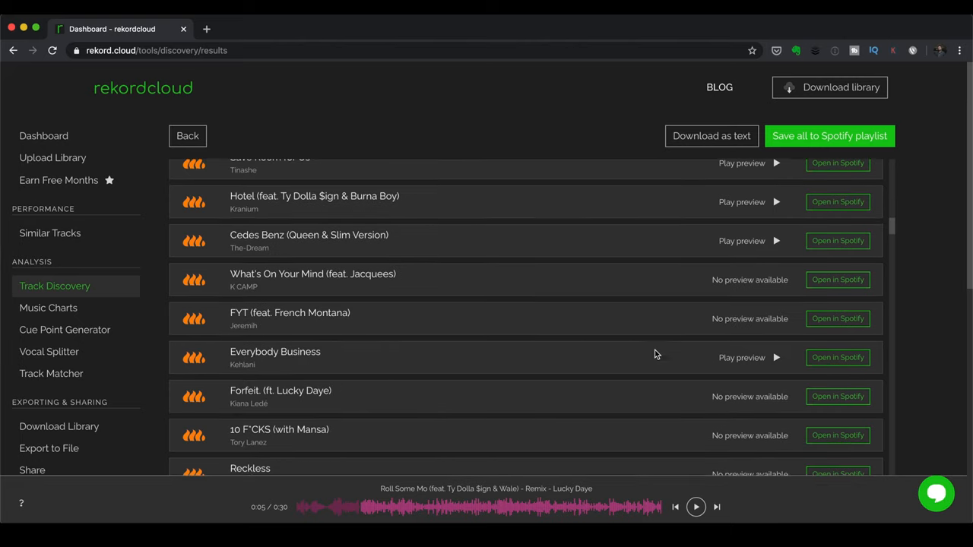
scroll(down, 3)
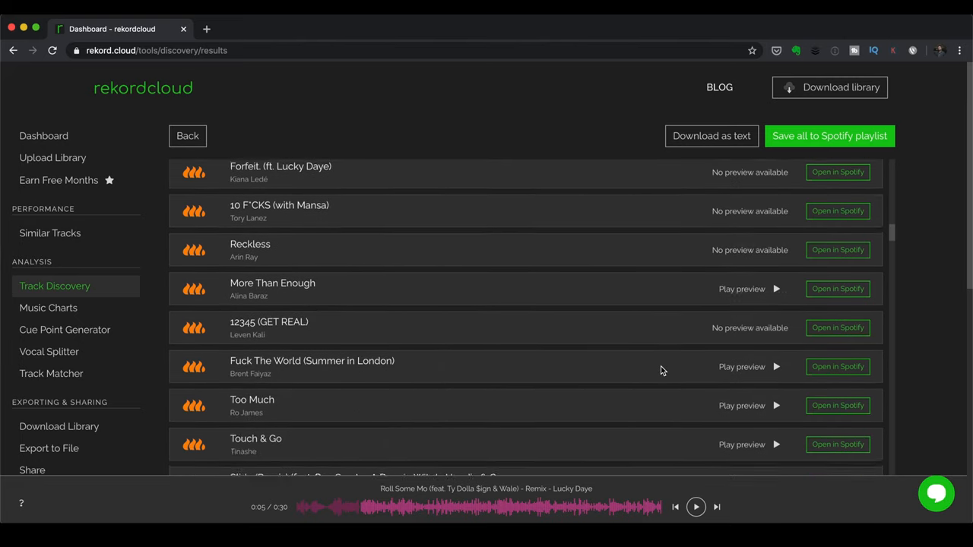
scroll(down, 3)
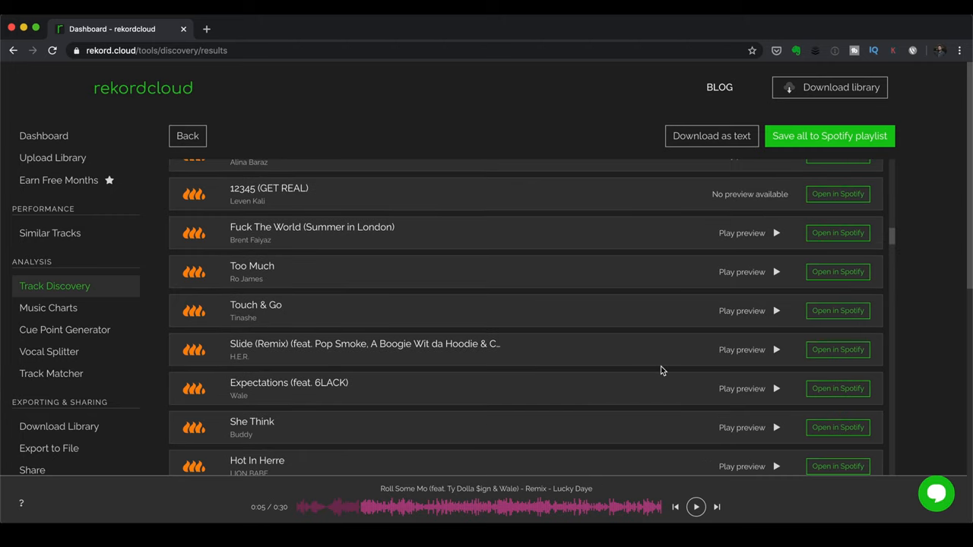
mouse_move(796, 150)
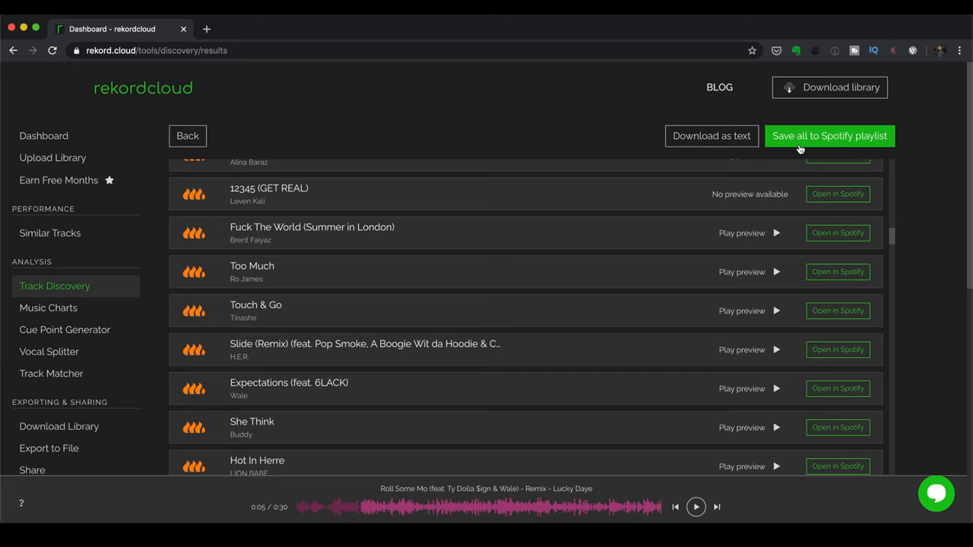
Choose to download the full library, reaching the Rekordbox/Traktor/VirtualDJ/Serato export choice
click(59, 427)
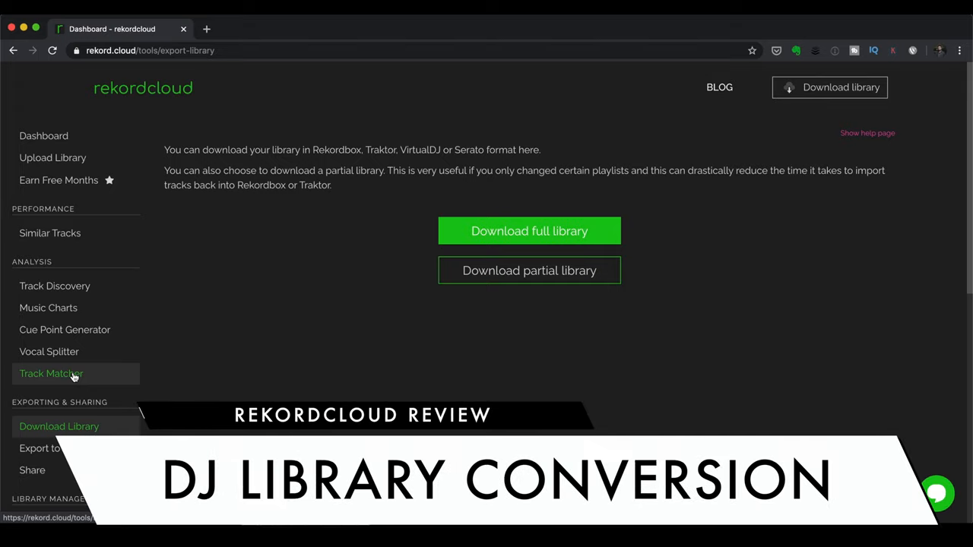
mouse_move(107, 426)
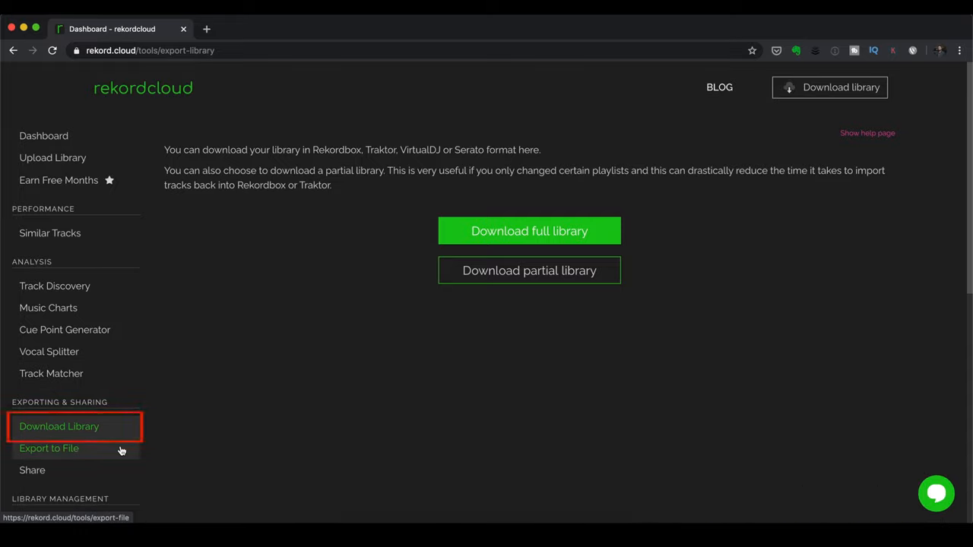
click(529, 231)
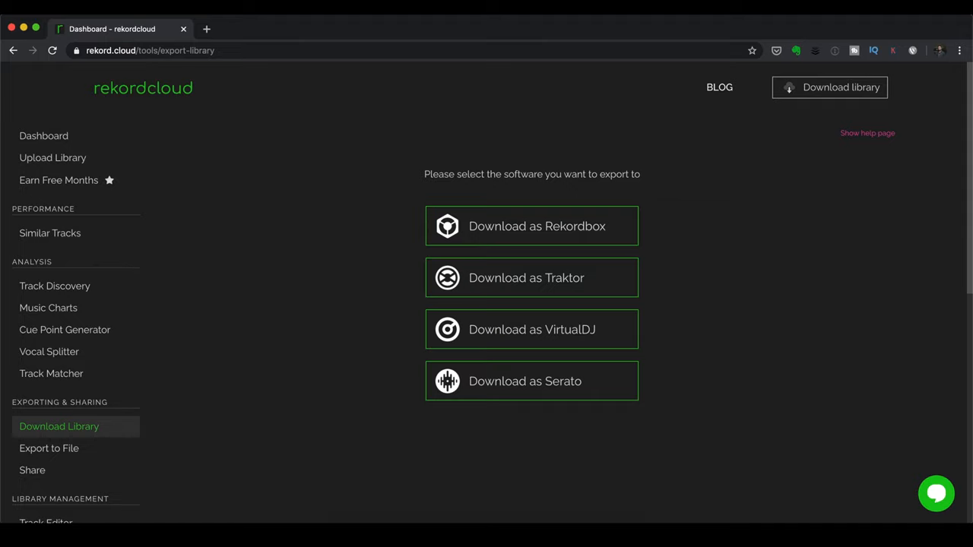
Download the library as a VirtualDJ ZIP with 'Change color to nearest' kept on
click(531, 330)
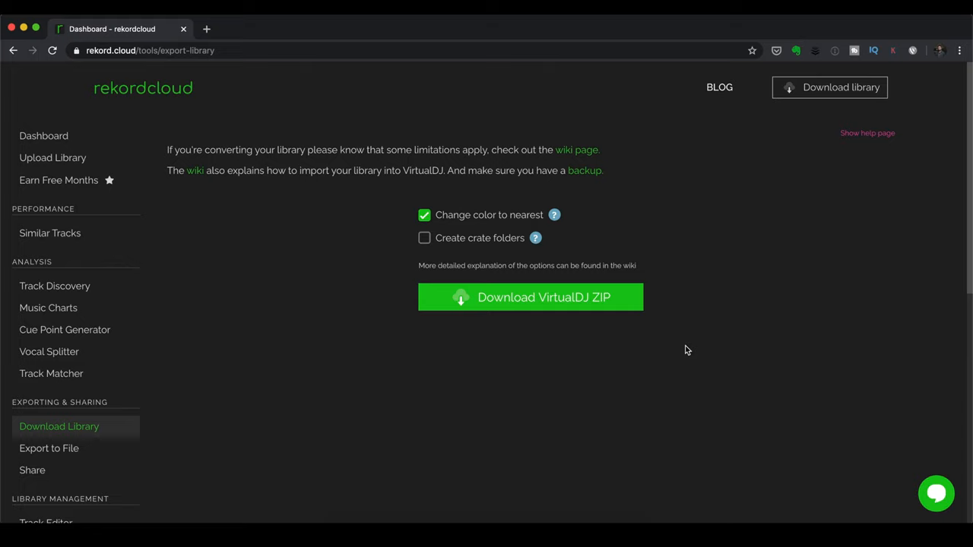
mouse_move(488, 234)
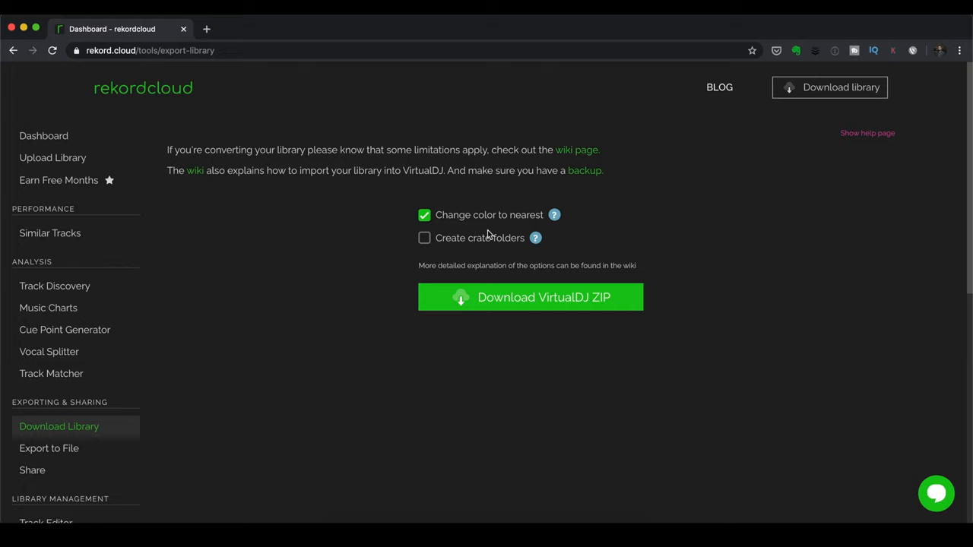
mouse_move(506, 229)
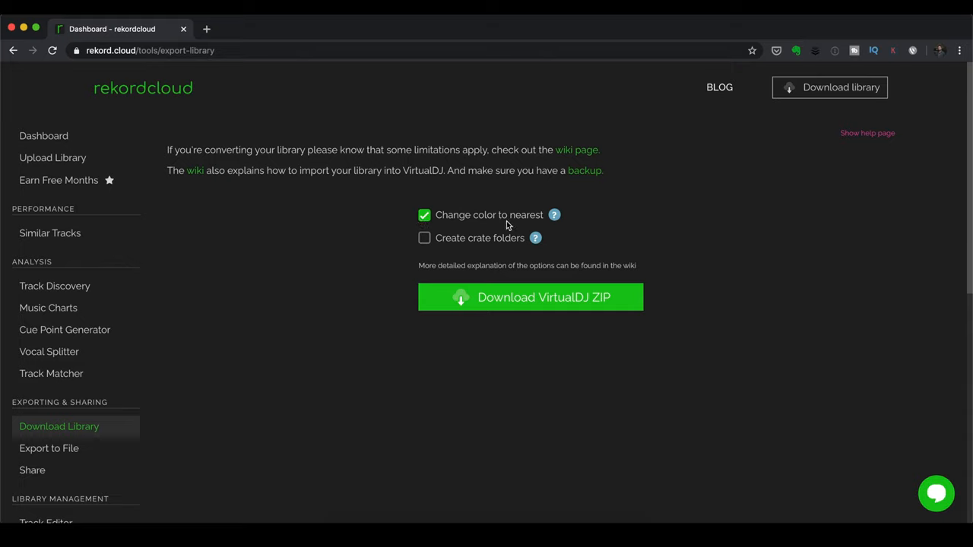
mouse_move(650, 244)
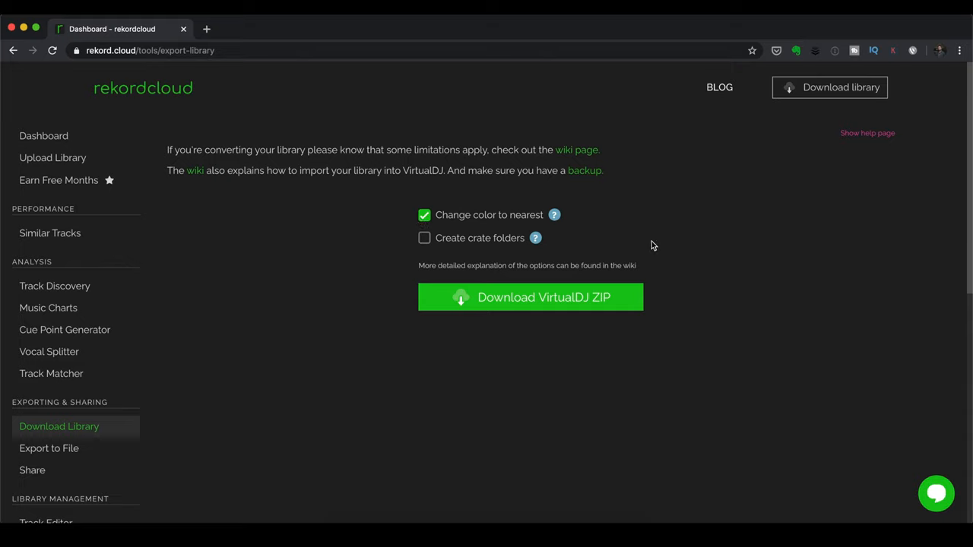
mouse_move(610, 238)
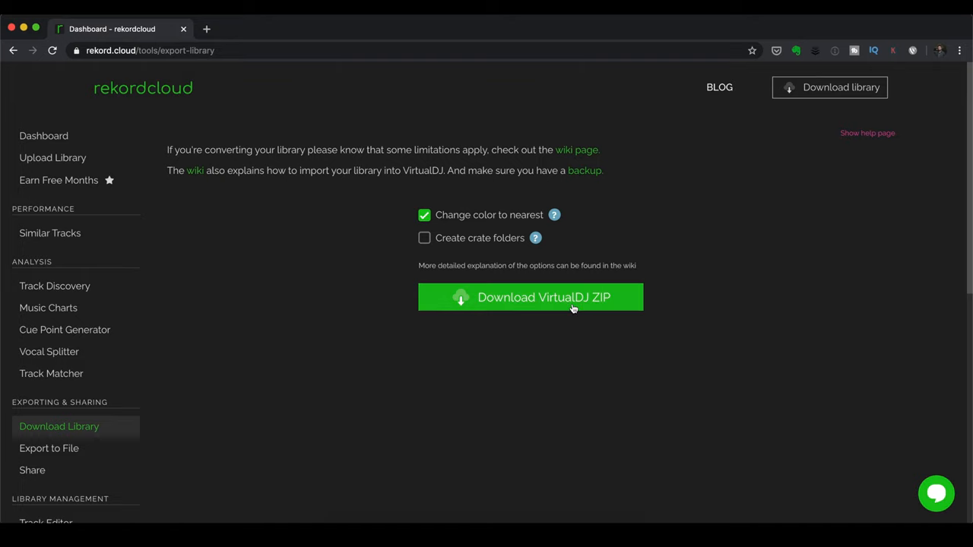
click(529, 298)
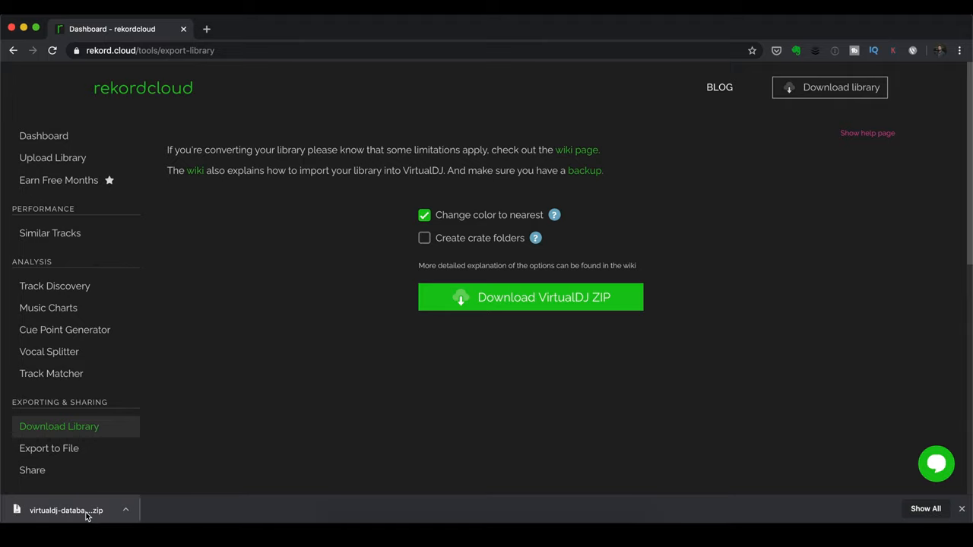
Reveal the downloaded virtualdj-database-2020-6-24 archive in Finder from Chrome's download bar
click(66, 510)
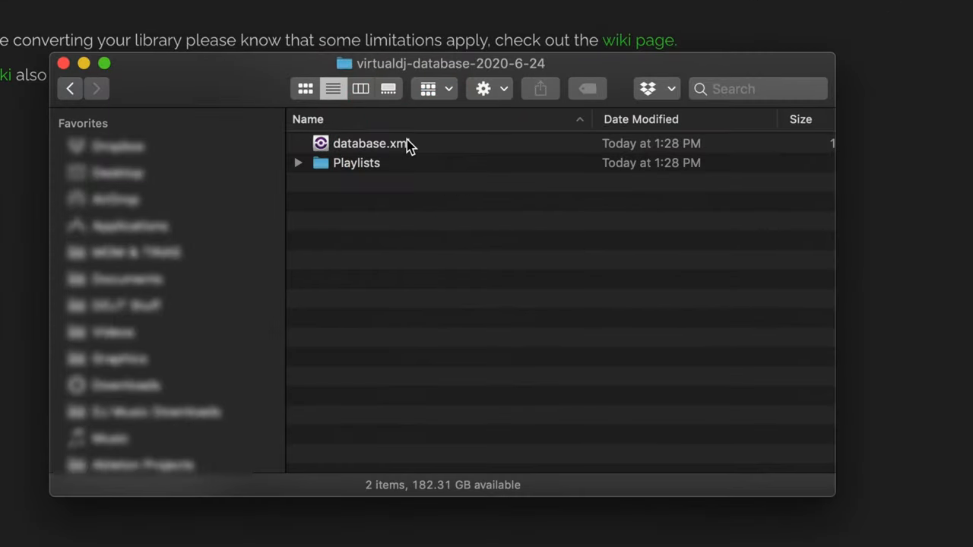
mouse_move(409, 178)
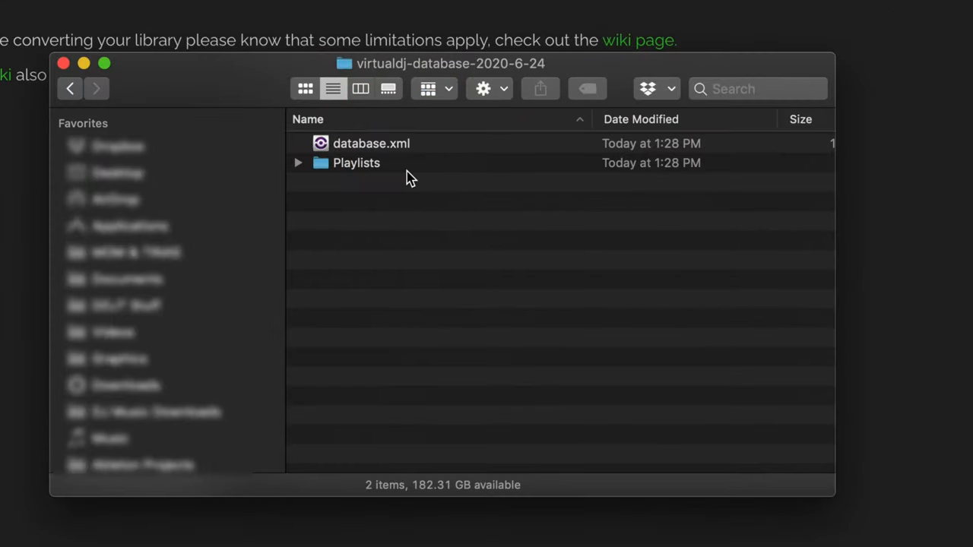
mouse_move(429, 177)
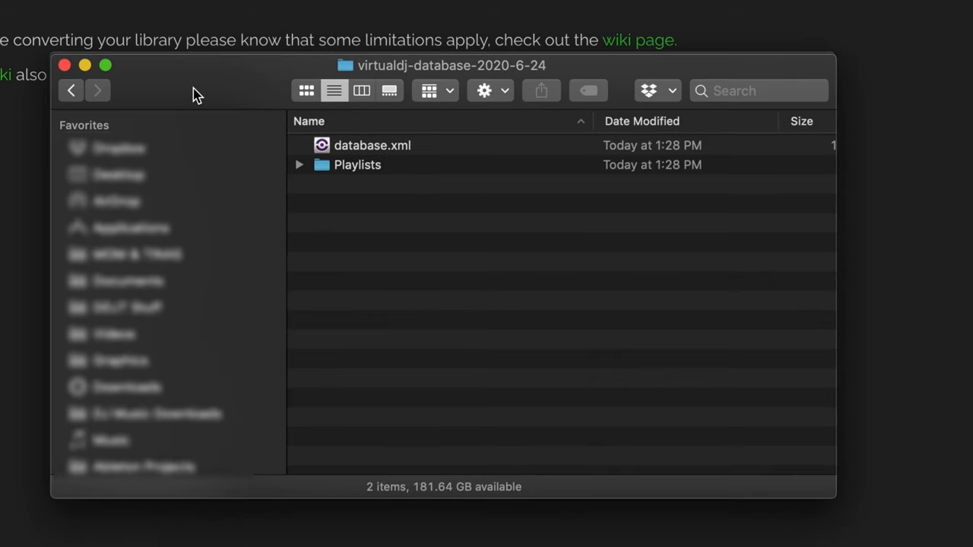
Place the converted database.xml and Playlists into Documents > VirtualDJ, then browse to Applications
click(71, 89)
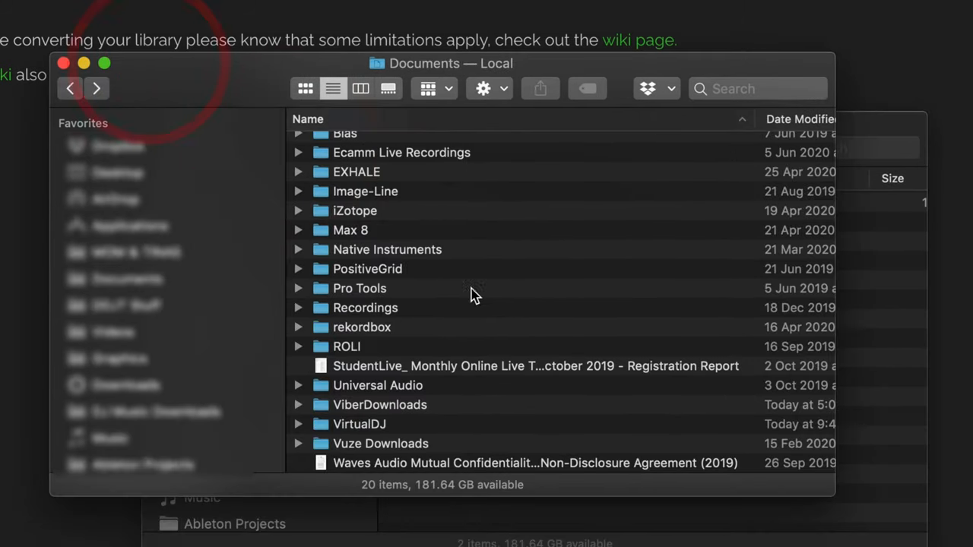
double_click(359, 425)
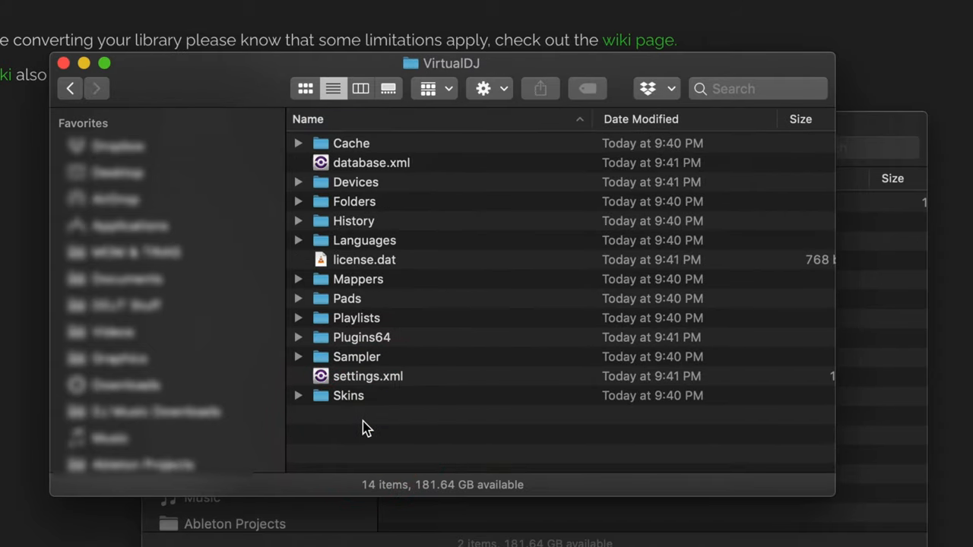
mouse_move(428, 369)
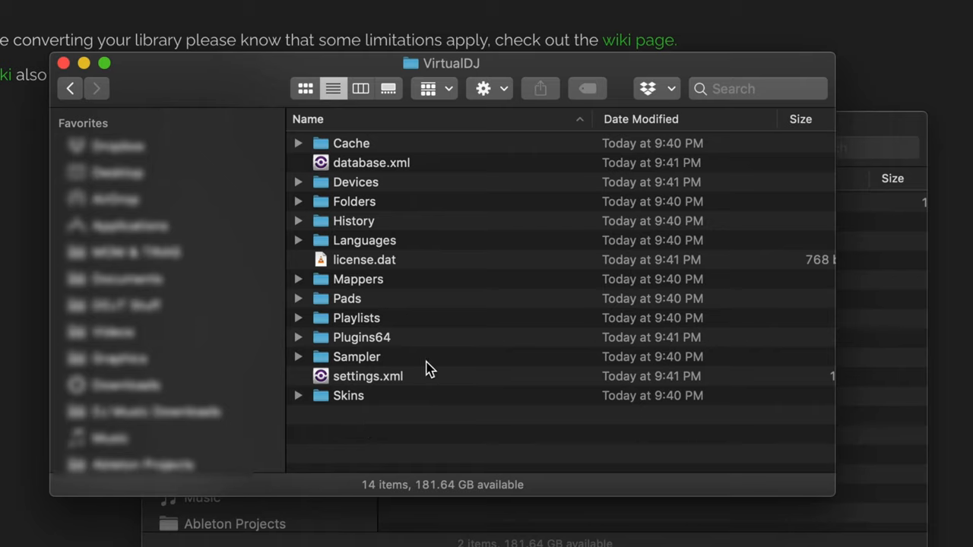
mouse_move(919, 420)
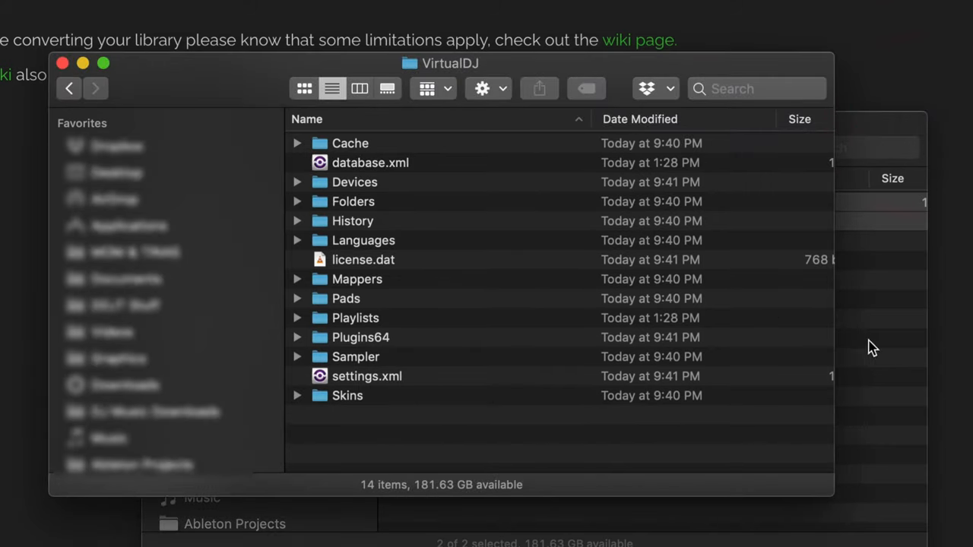
click(370, 163)
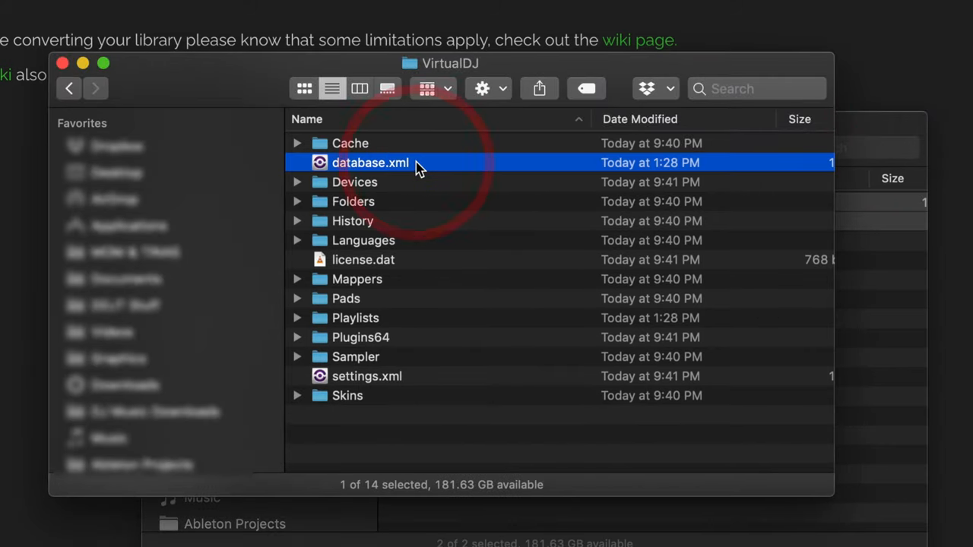
click(355, 318)
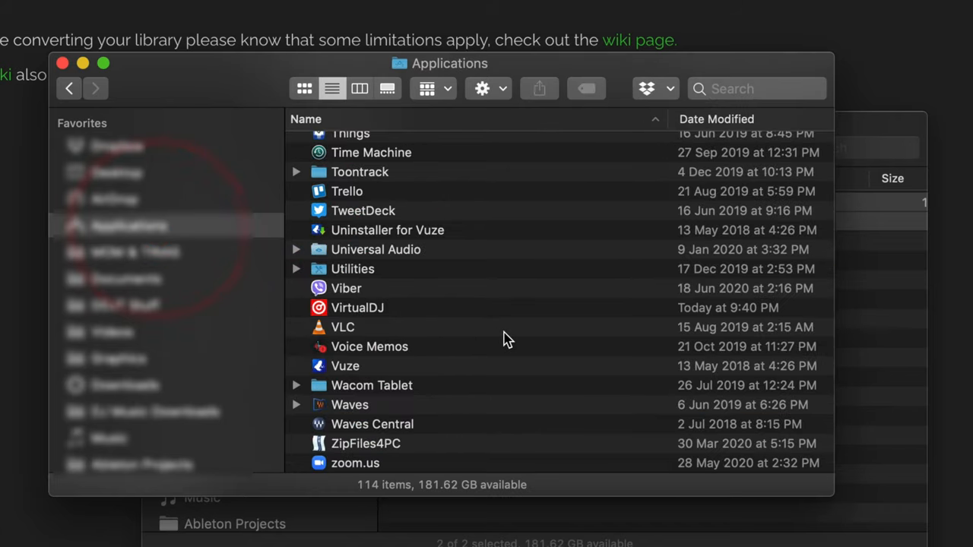
mouse_move(412, 314)
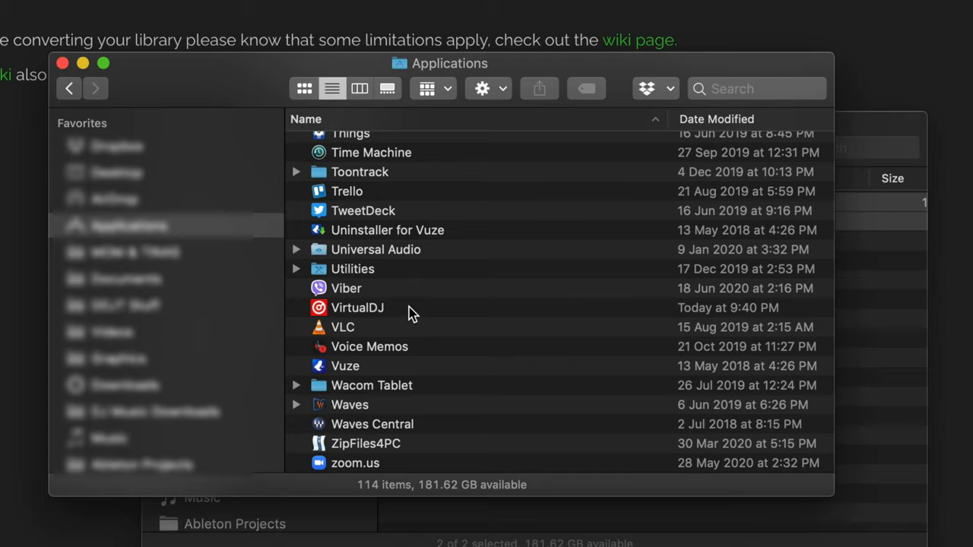
Launch VirtualDJ and expand Lists & Advice > Playlists to show _Collection, Disco and Disco Copy 1
double_click(357, 308)
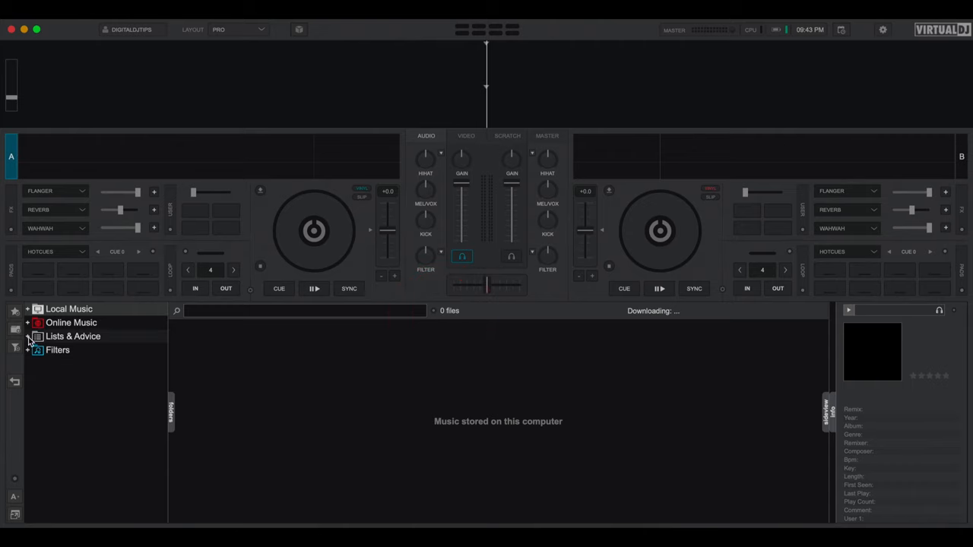
click(28, 336)
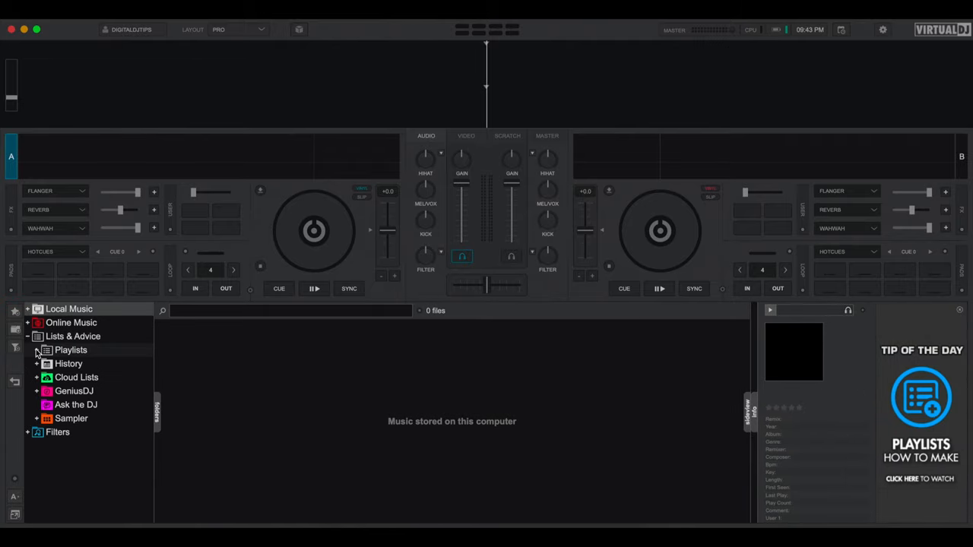
click(45, 350)
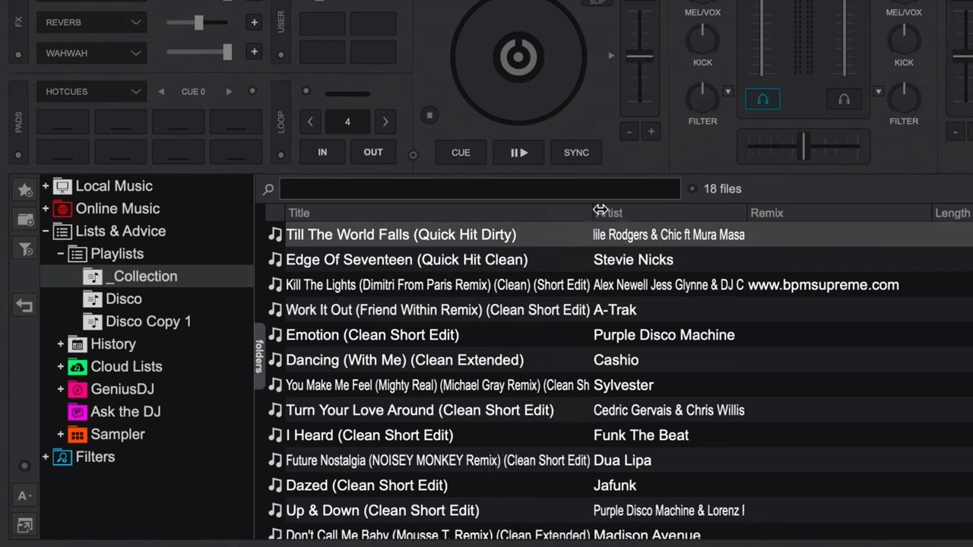
drag(596, 213, 540, 212)
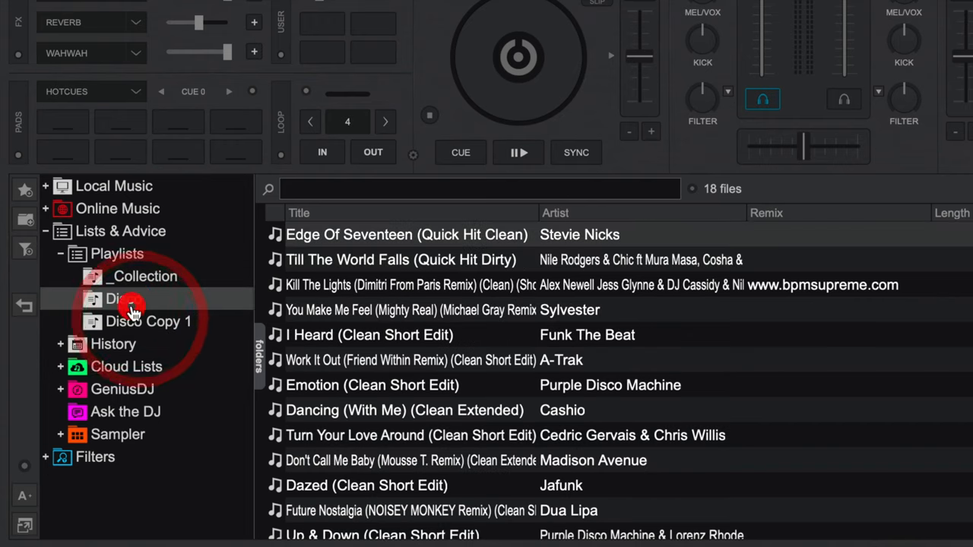
scroll(down, 3)
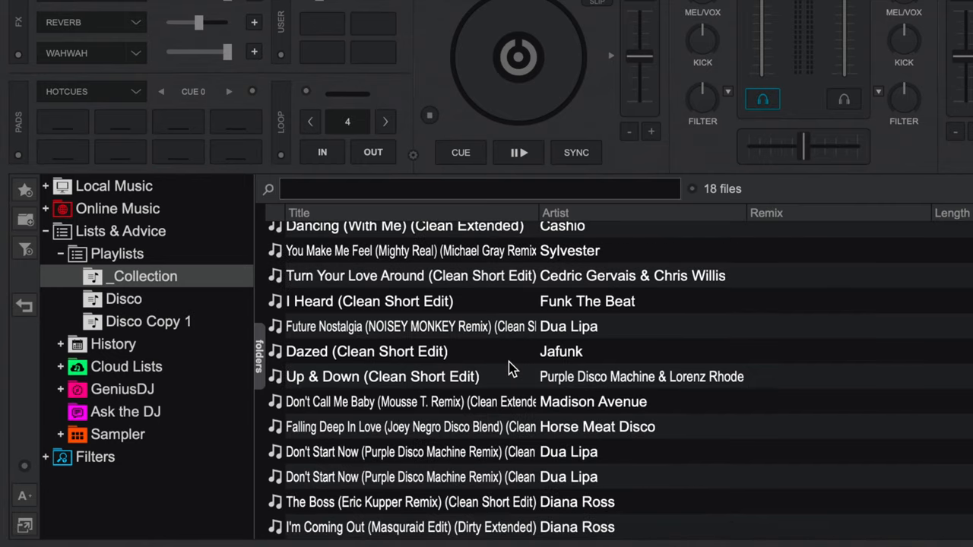
scroll(up, 3)
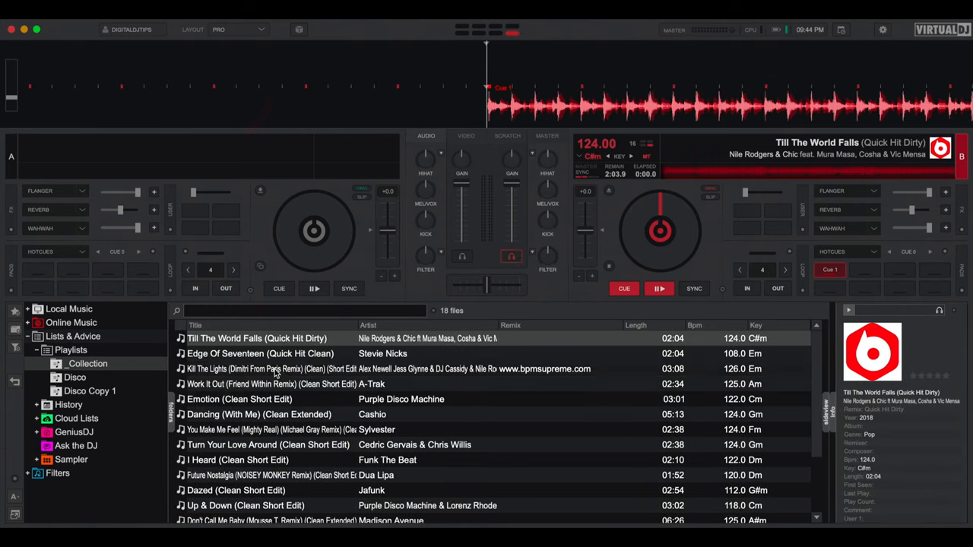
Load Edge Of Seventeen onto deck A beside Till The World Falls, showing its Cue 1 point
double_click(260, 354)
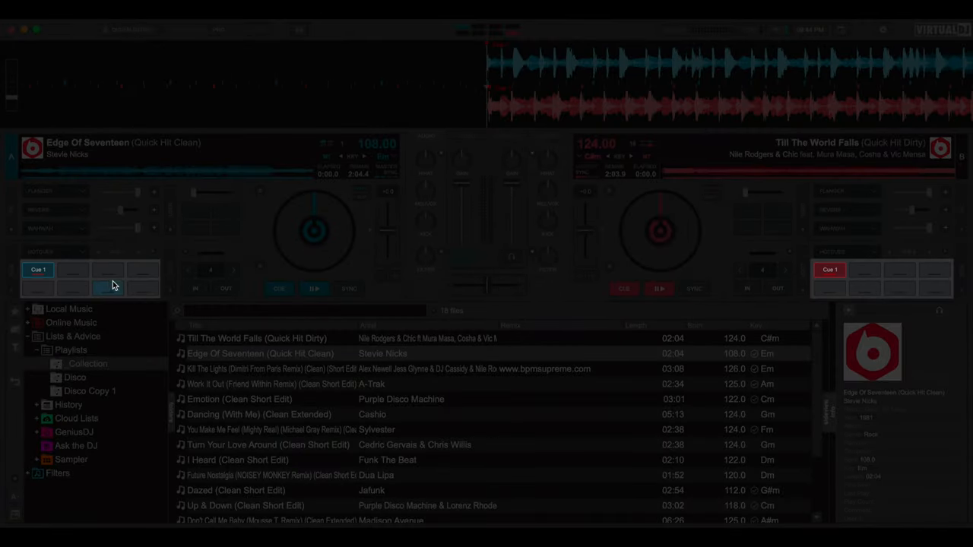
mouse_move(38, 270)
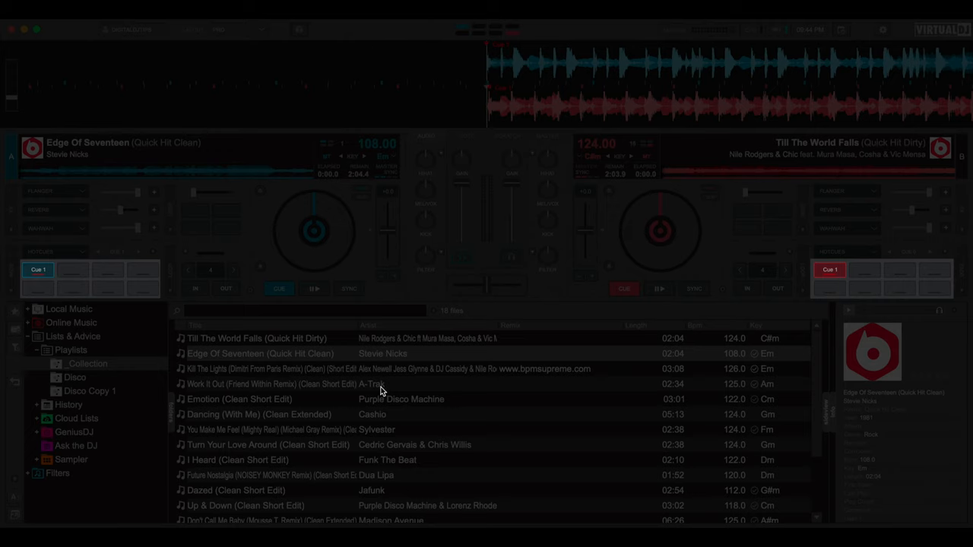
mouse_move(341, 400)
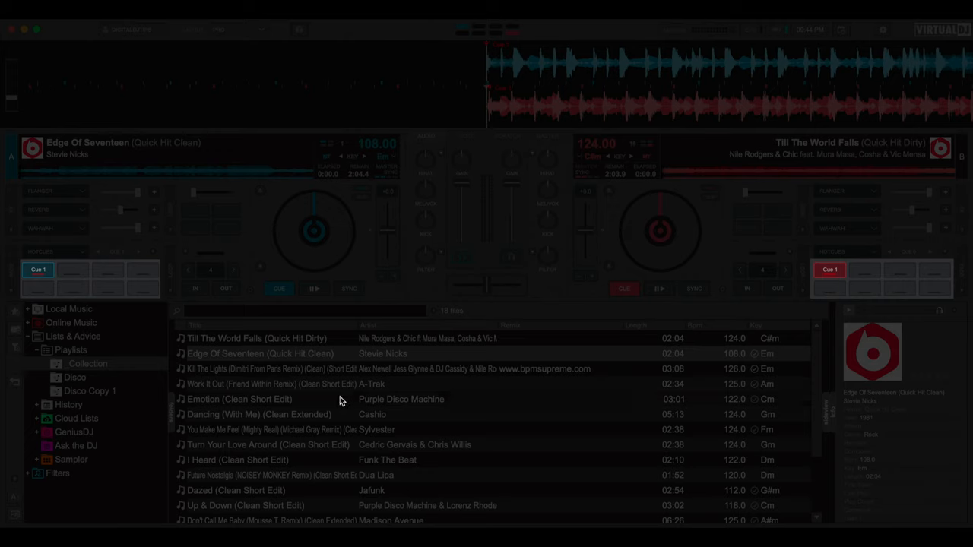